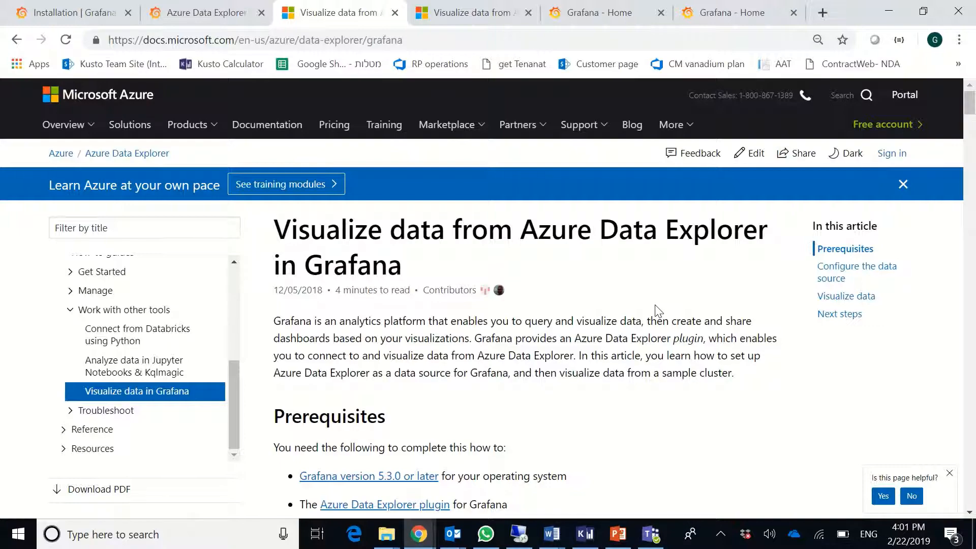
- Browse the Installing Grafana docs, then bring up the Azure Data Explorer datasource plugin page
scroll(down, 3)
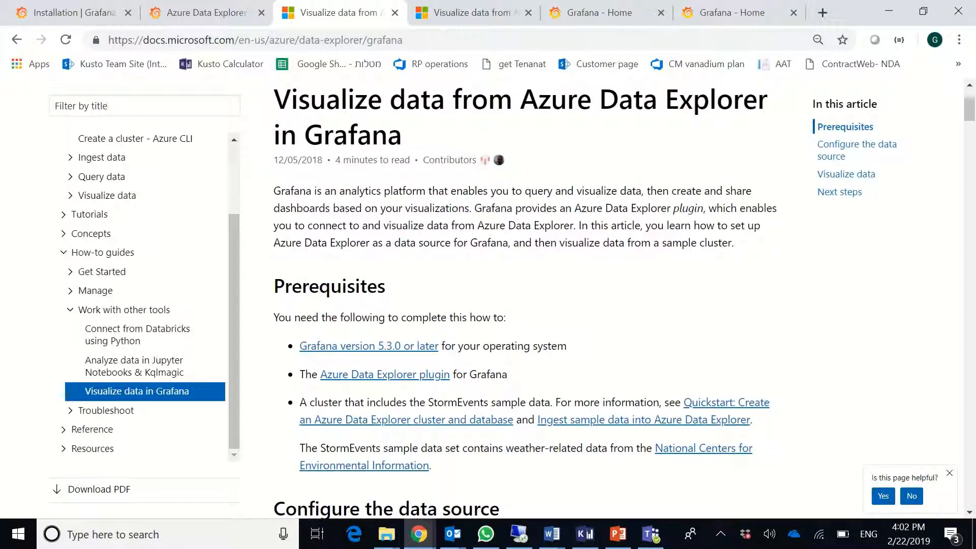
scroll(down, 3)
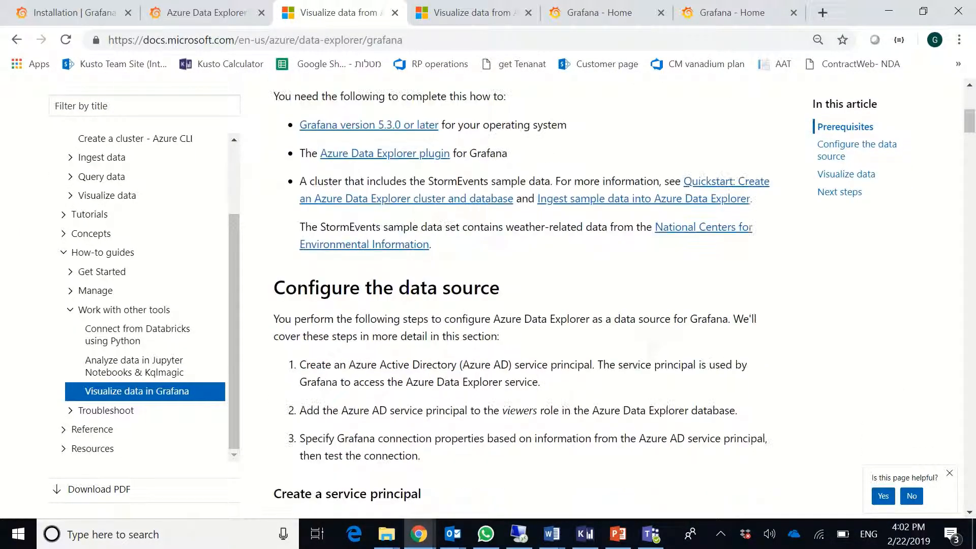
scroll(down, 3)
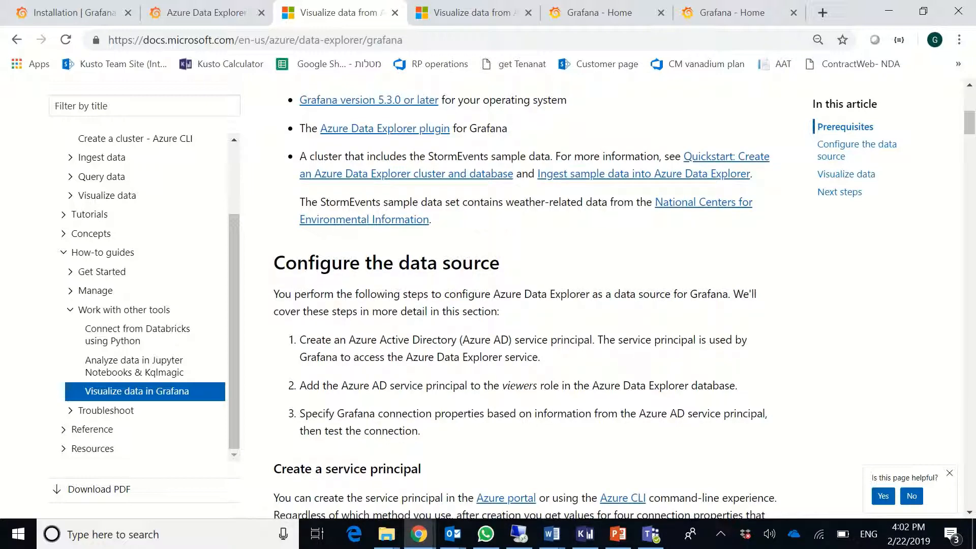
scroll(down, 3)
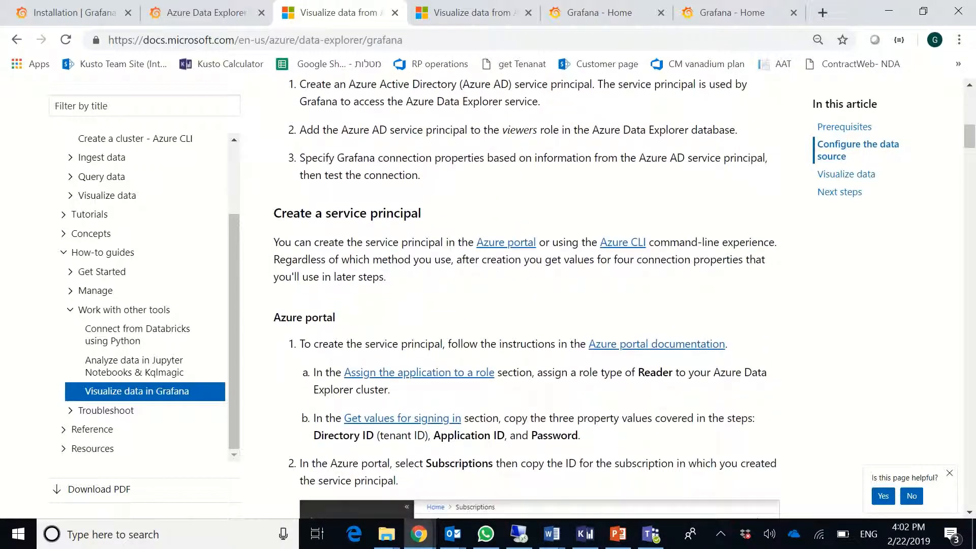
scroll(down, 3)
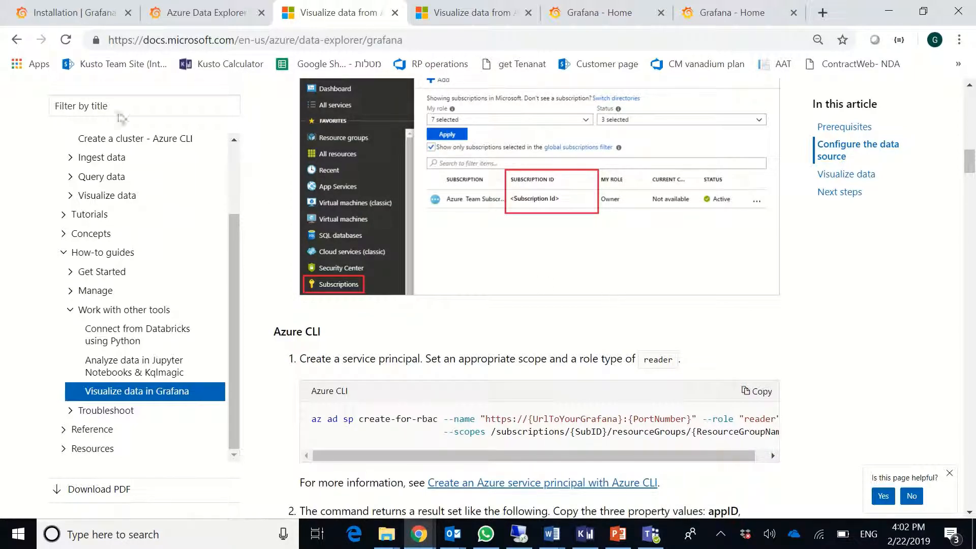
click(70, 12)
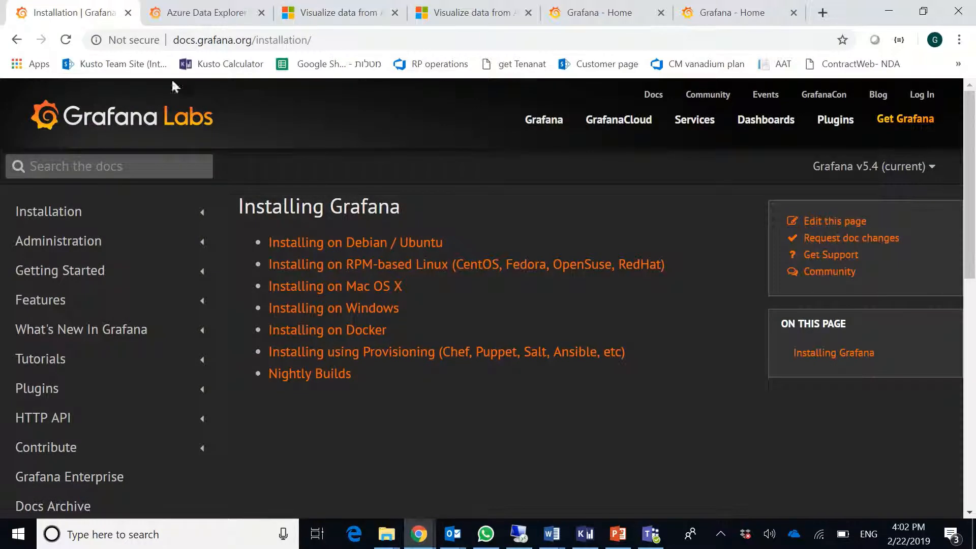
mouse_move(263, 152)
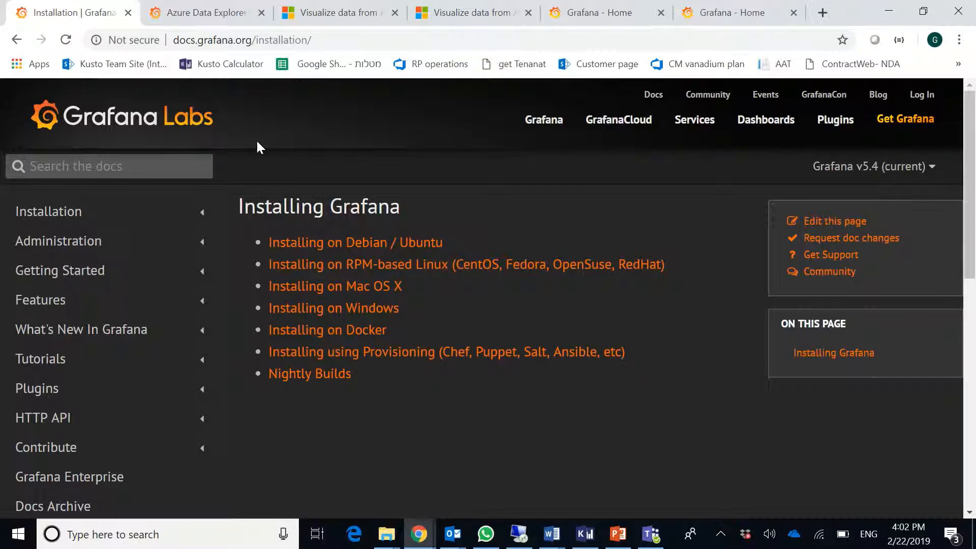
mouse_move(254, 142)
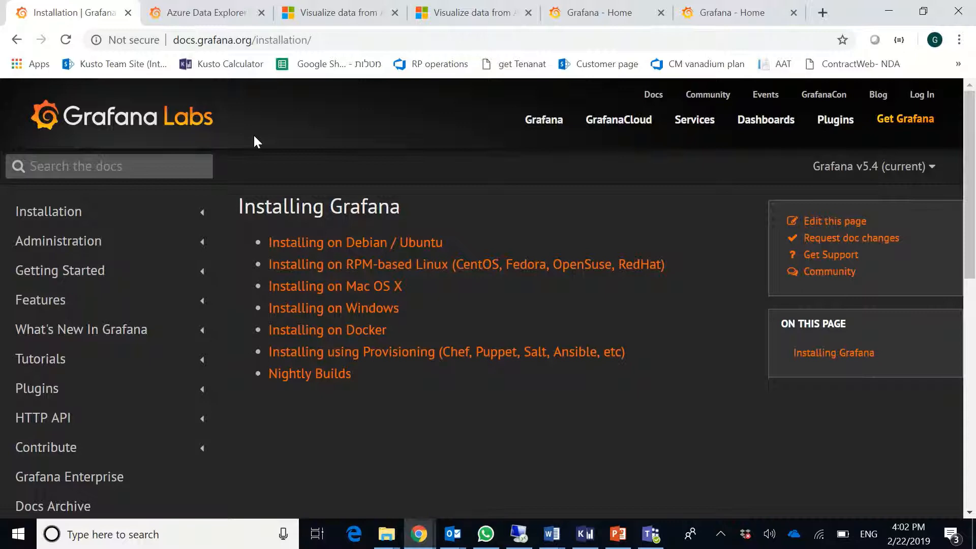
mouse_move(228, 23)
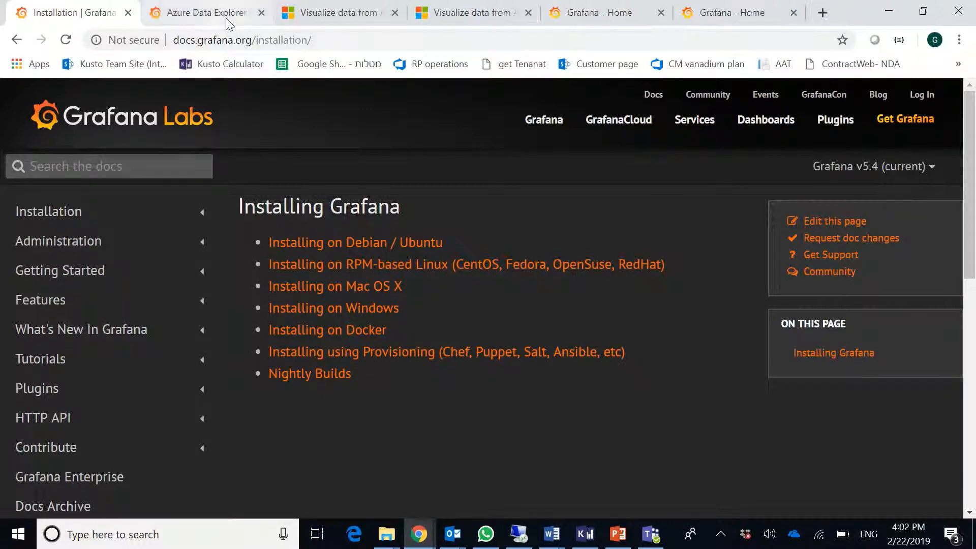
click(200, 12)
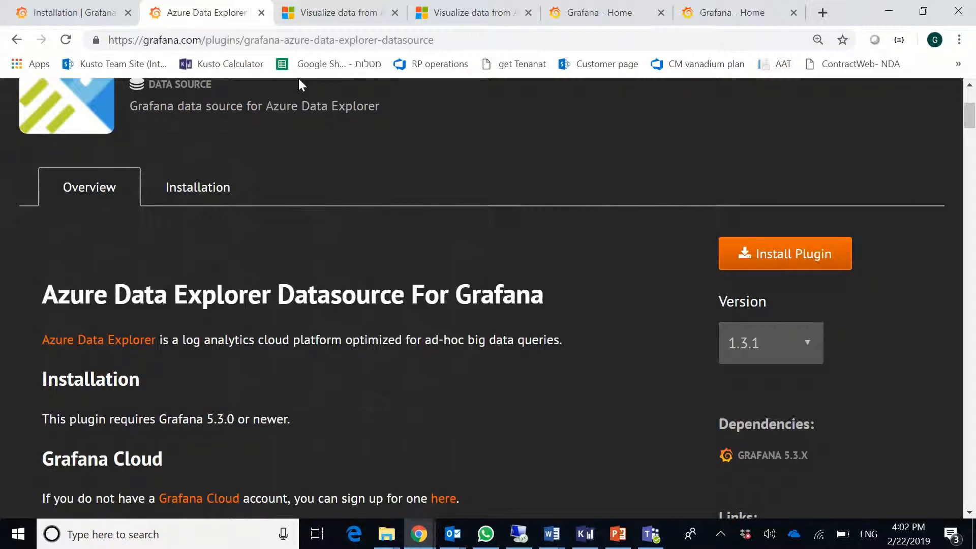
mouse_move(445, 62)
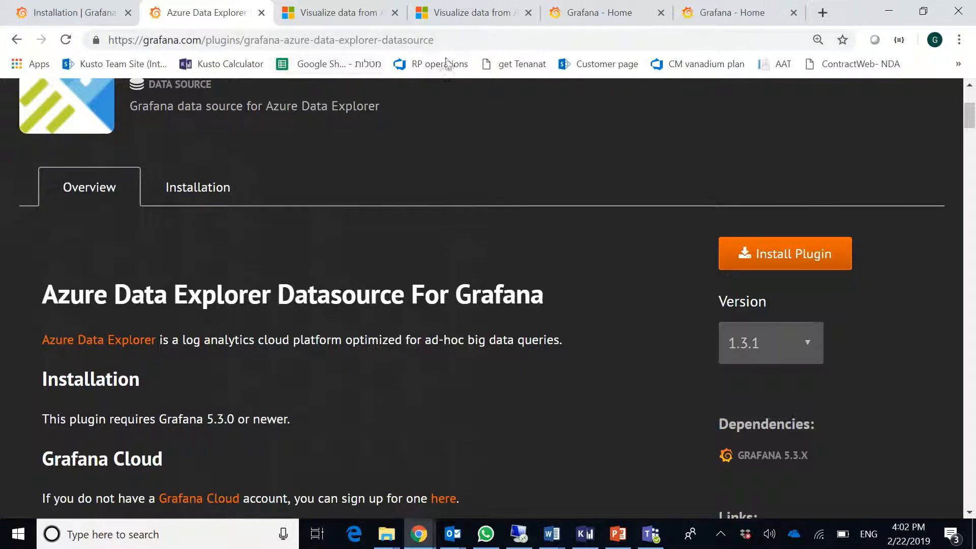
- Return to the local Grafana home and go to Configuration > Data Sources
click(601, 12)
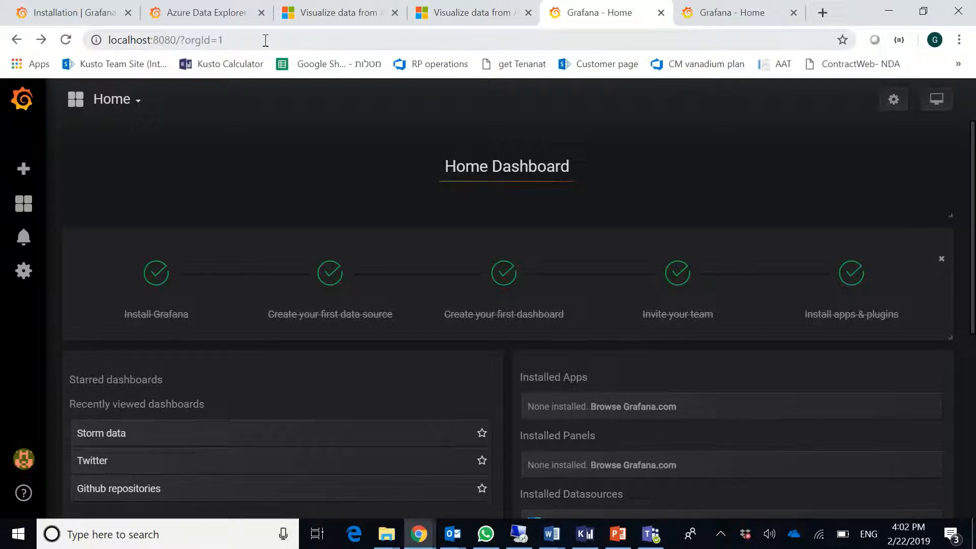
click(165, 40)
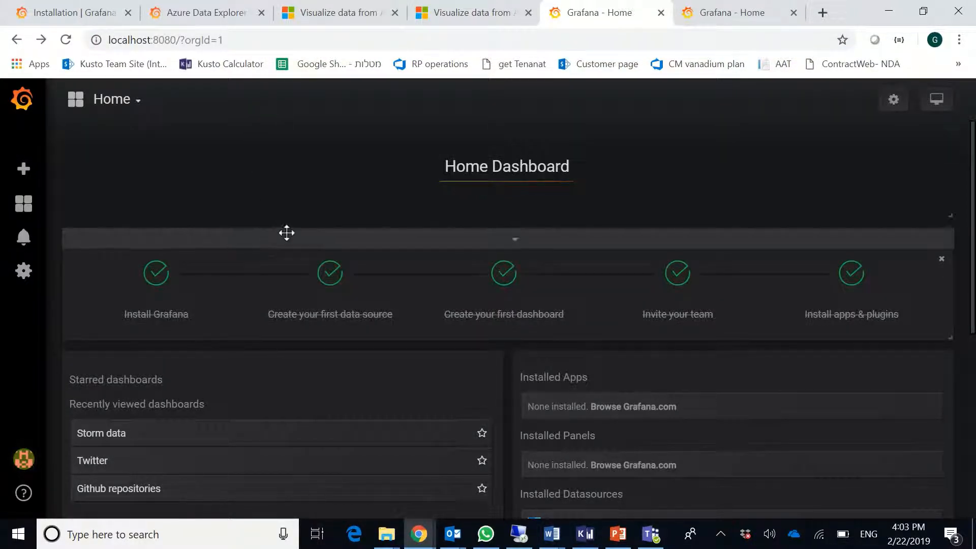
mouse_move(317, 232)
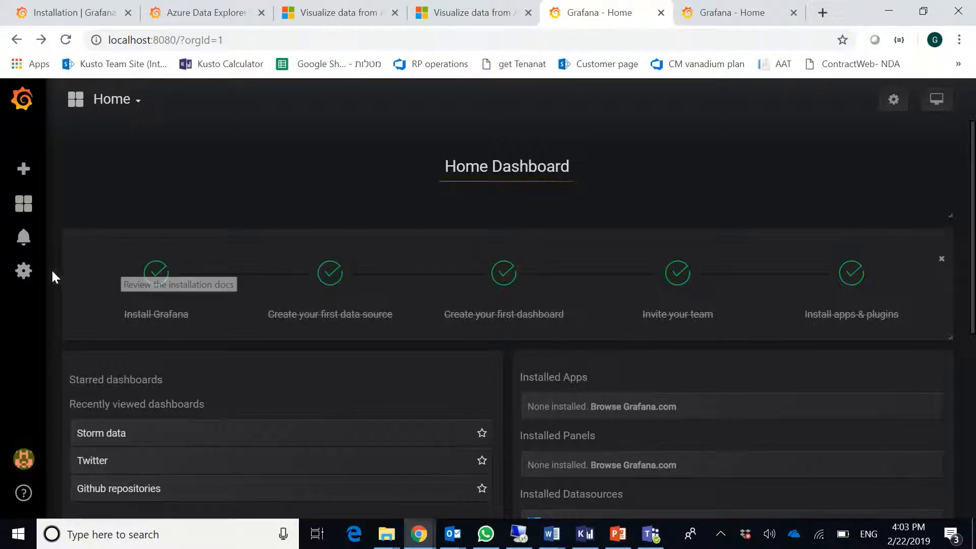
click(23, 270)
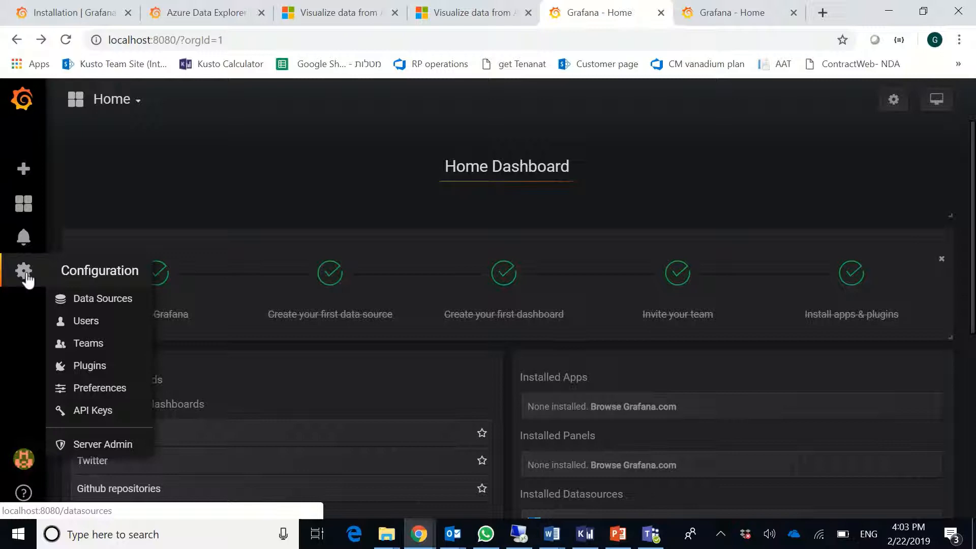
mouse_move(102, 299)
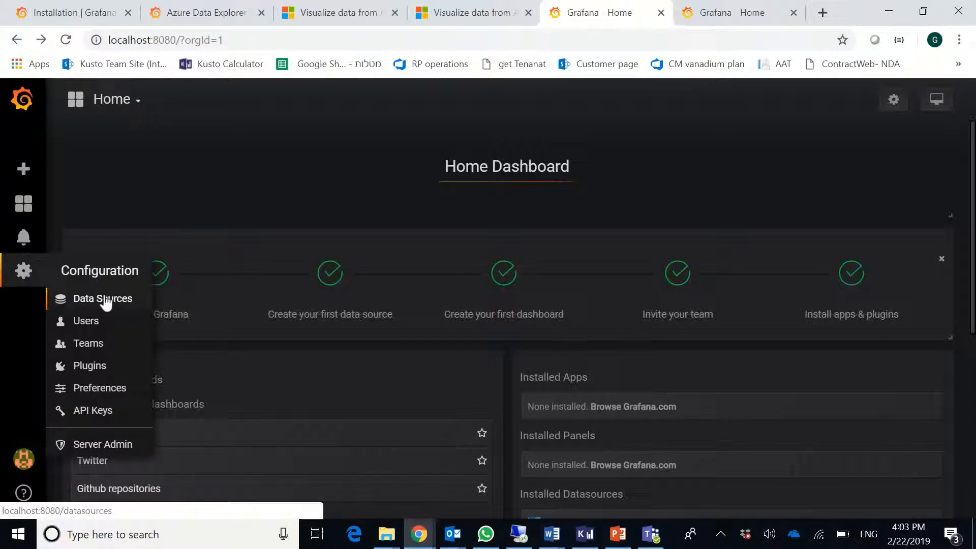
click(102, 298)
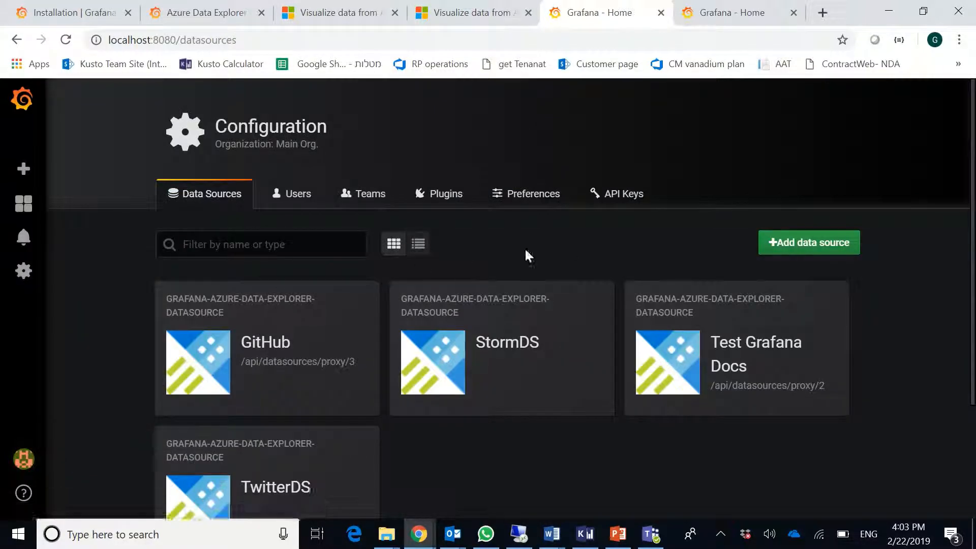
- Add a new data source of type Azure Data Explorer
click(808, 242)
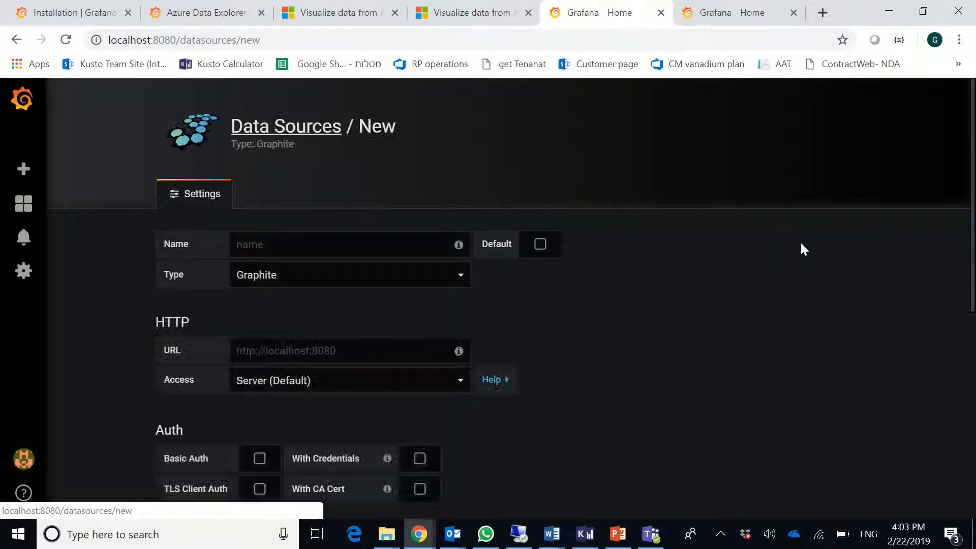
mouse_move(469, 279)
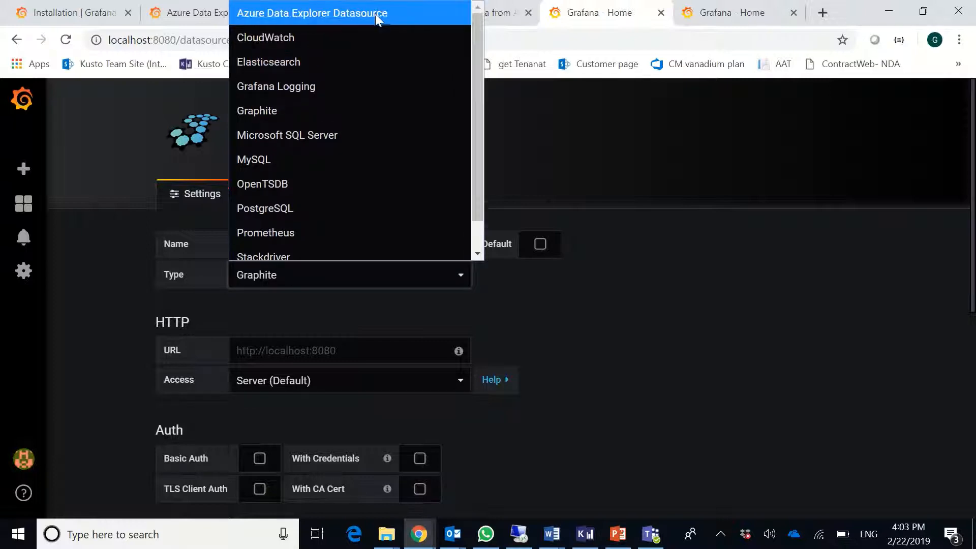
click(311, 12)
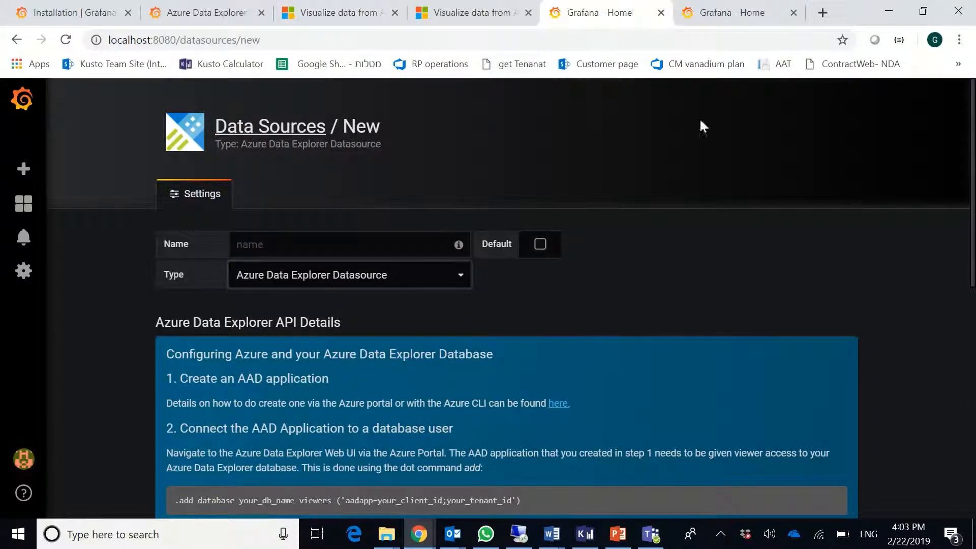
mouse_move(961, 221)
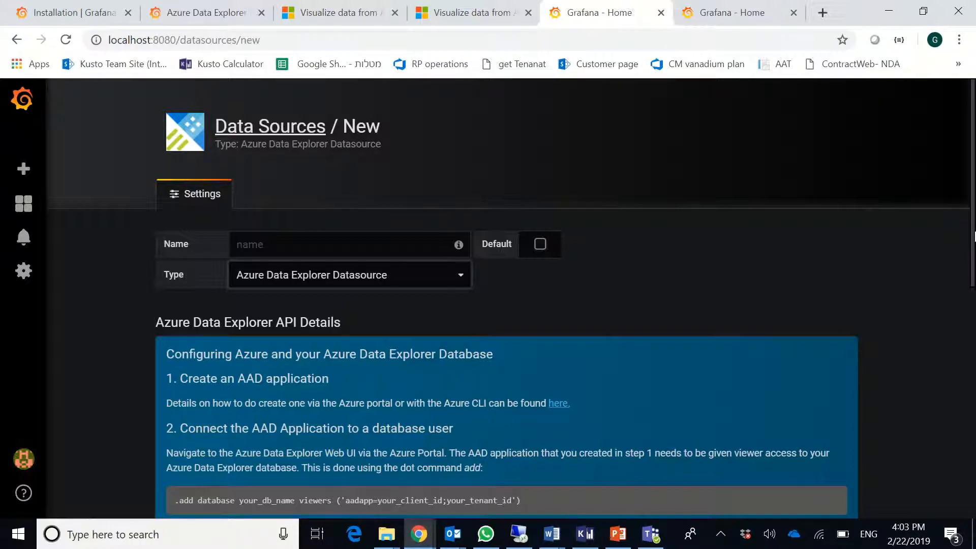
scroll(down, 3)
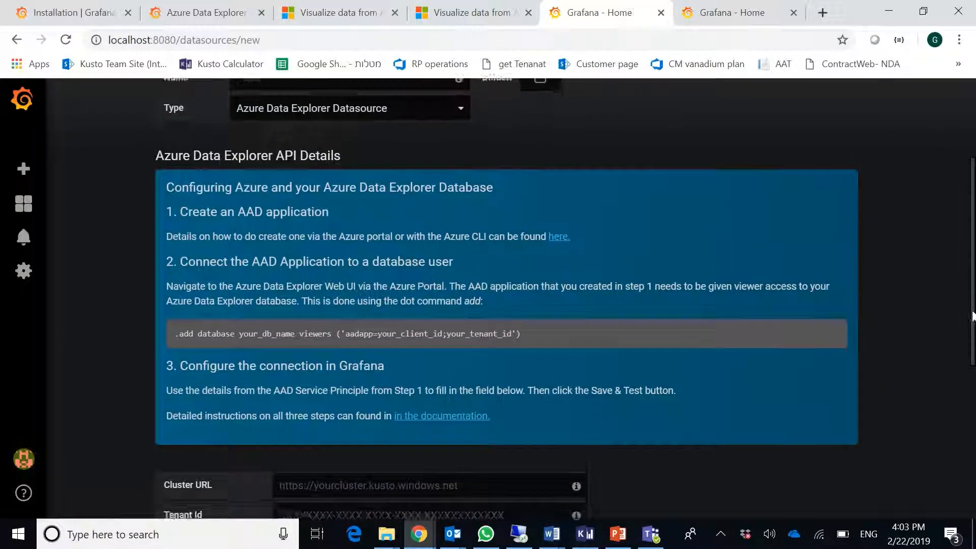
scroll(down, 3)
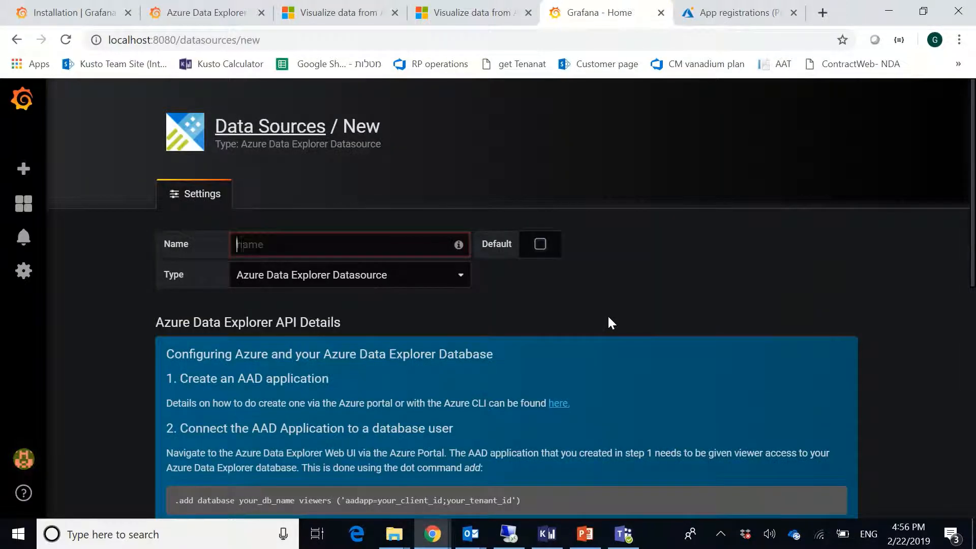
mouse_move(544, 316)
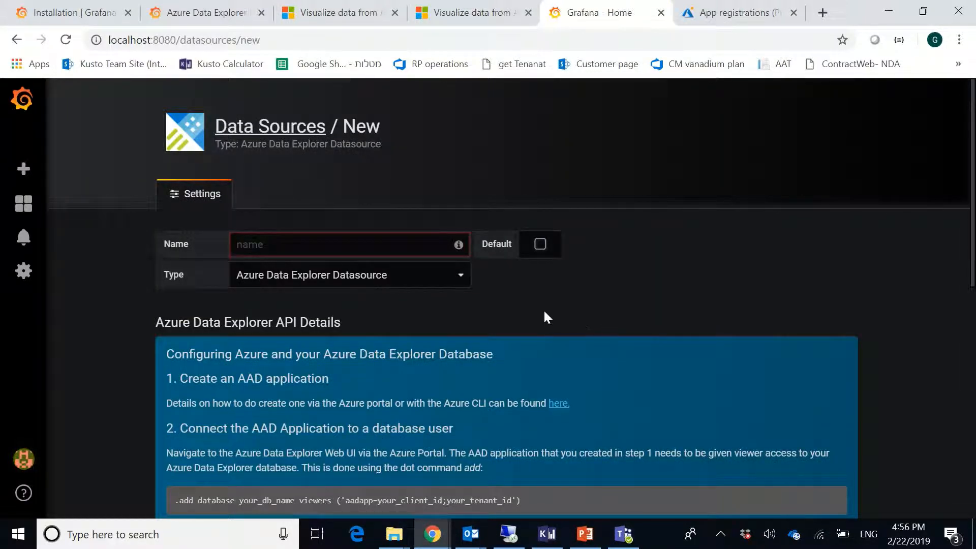
- Name the data source 'Githubdemo' and scroll to the connection fields
click(258, 243)
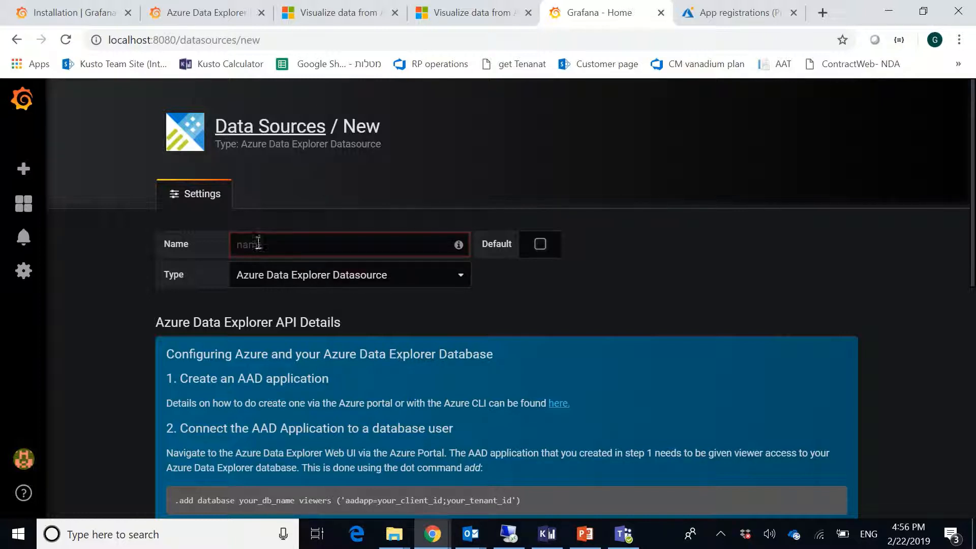
mouse_move(367, 295)
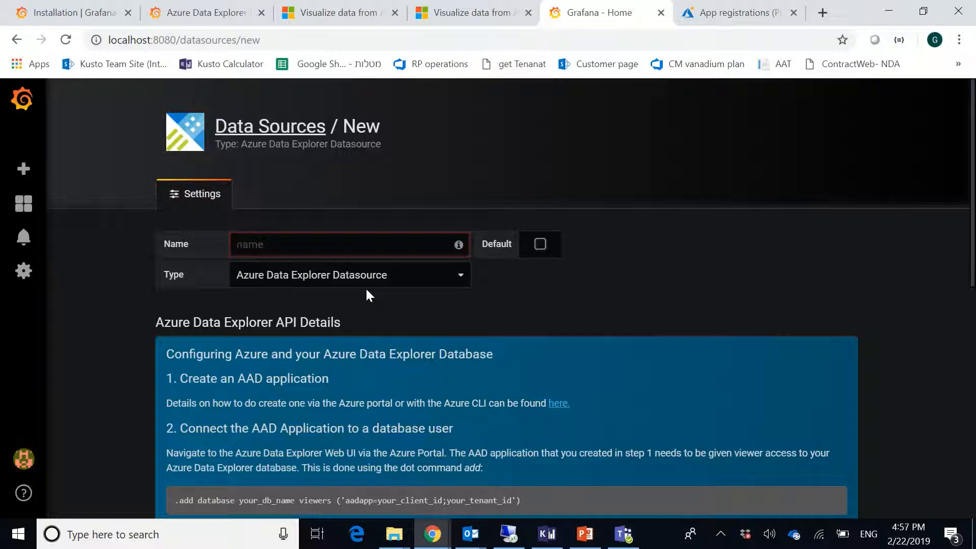
text(Github)
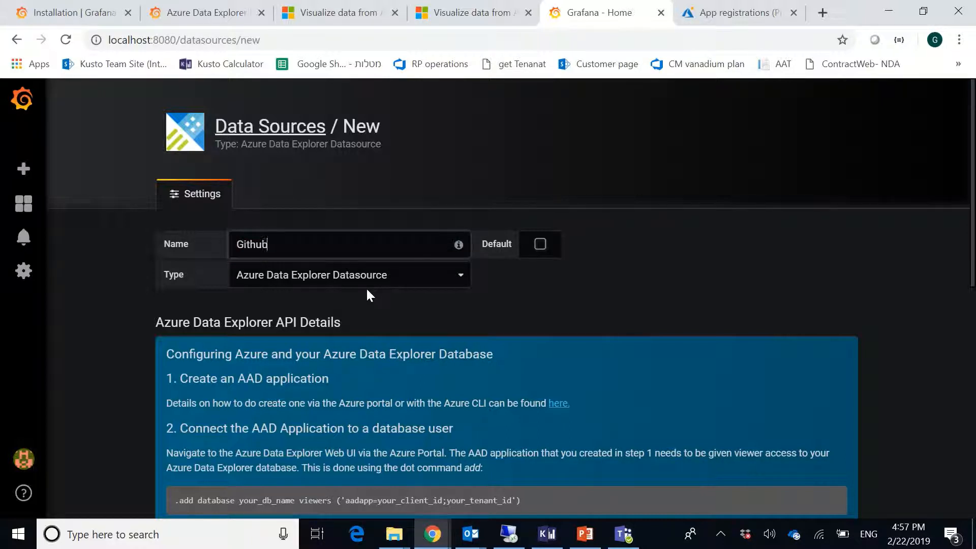
text(demo)
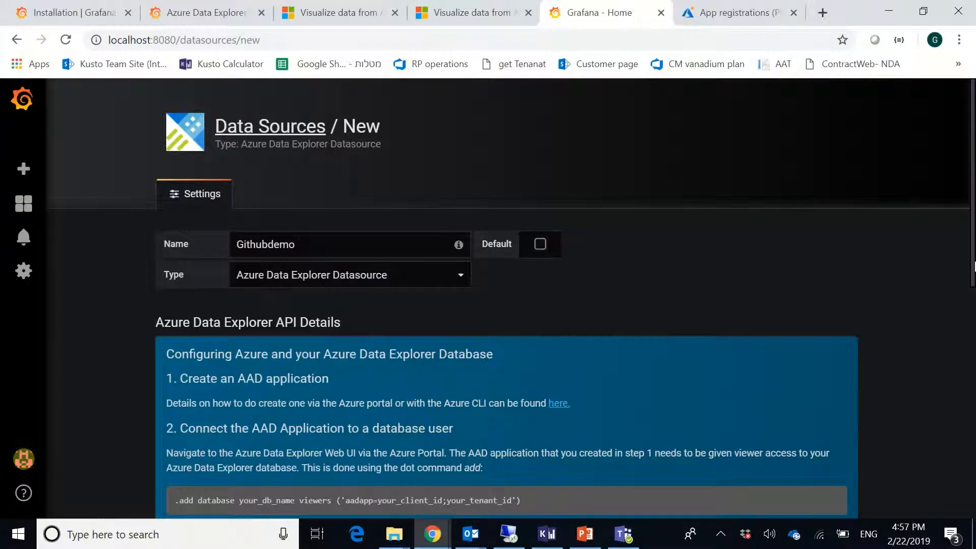
scroll(down, 3)
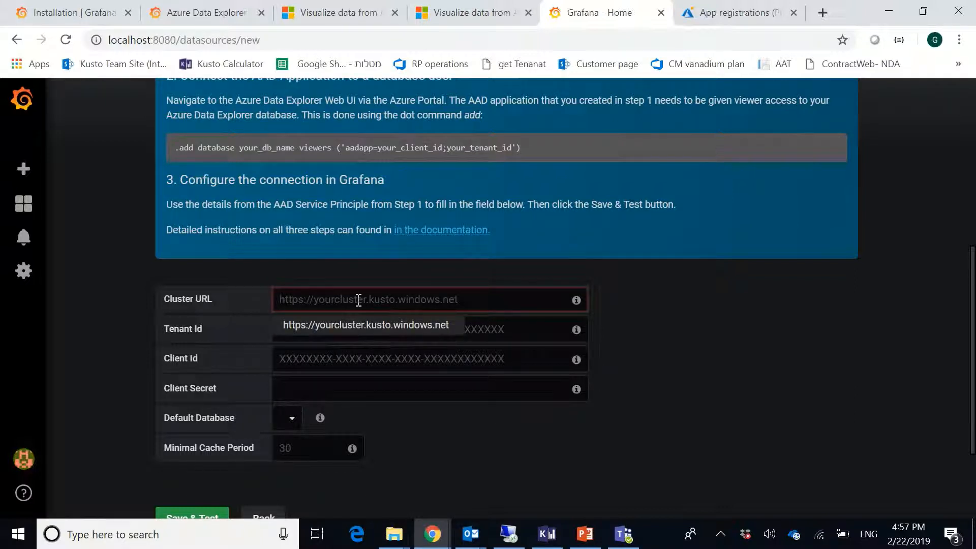
key(alt+tab)
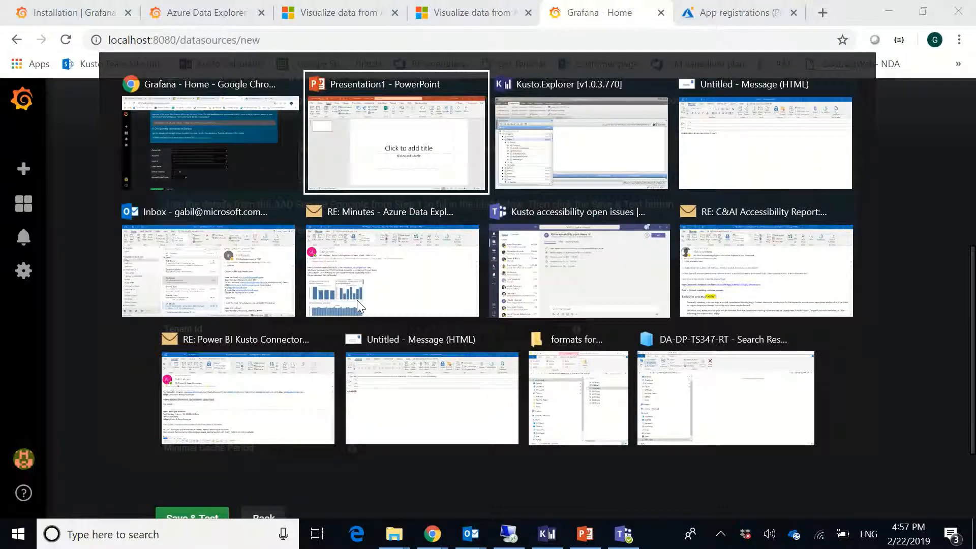
click(580, 143)
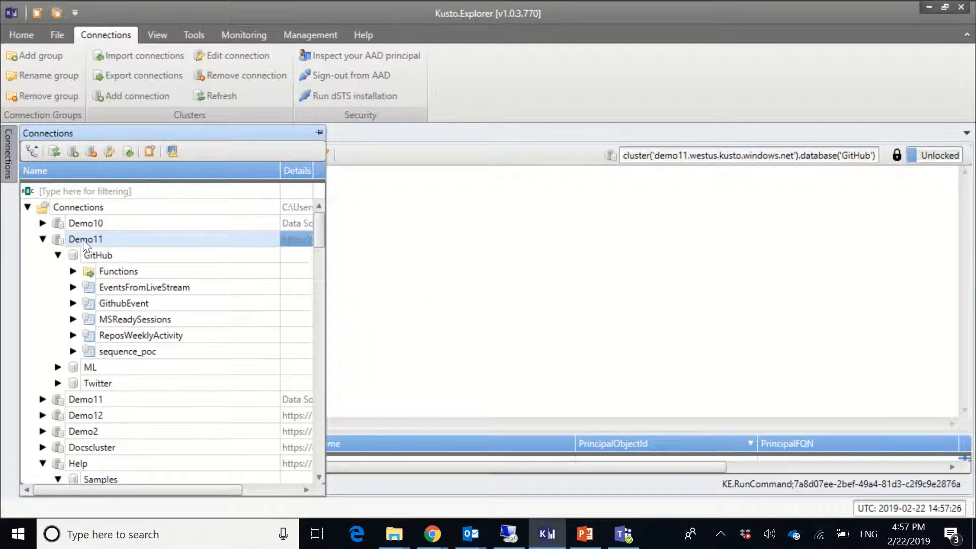
right_click(85, 239)
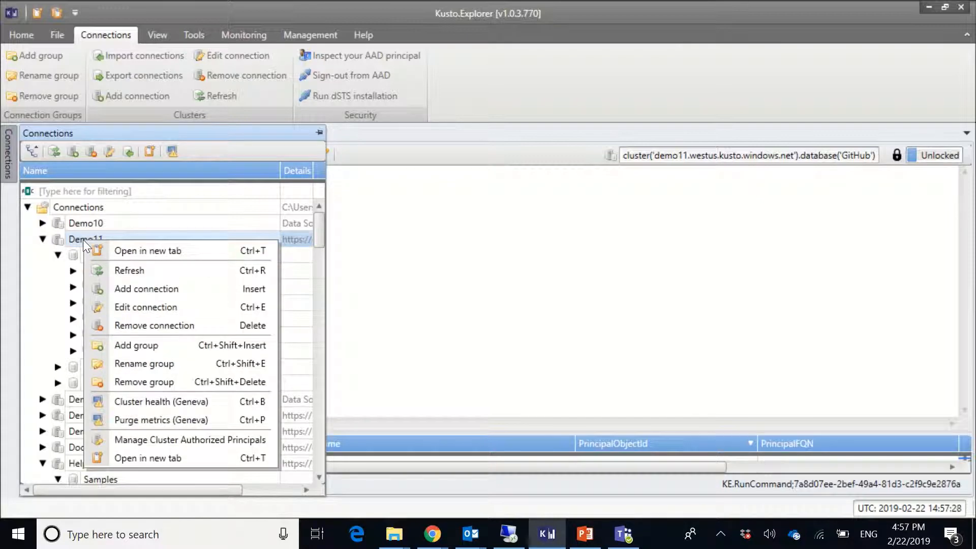
mouse_move(146, 307)
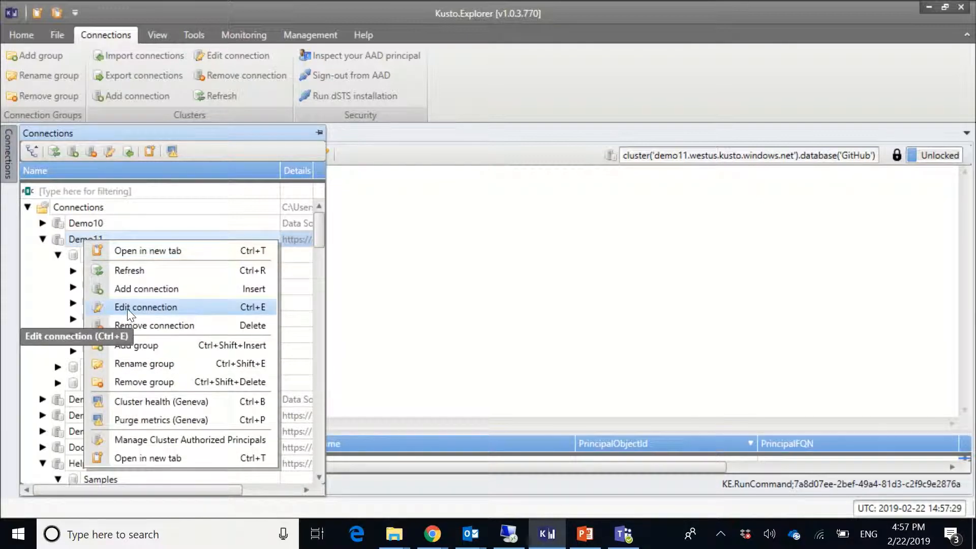
click(146, 307)
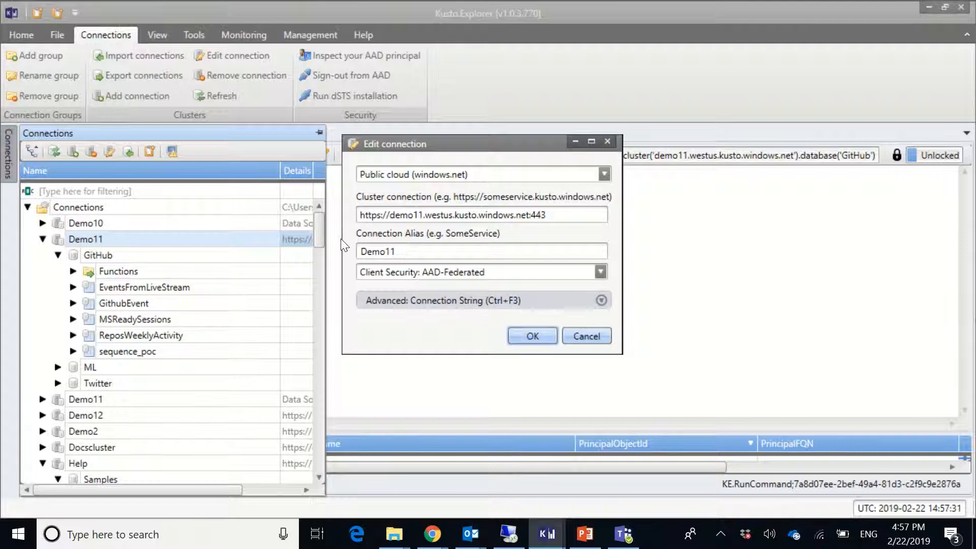
click(480, 214)
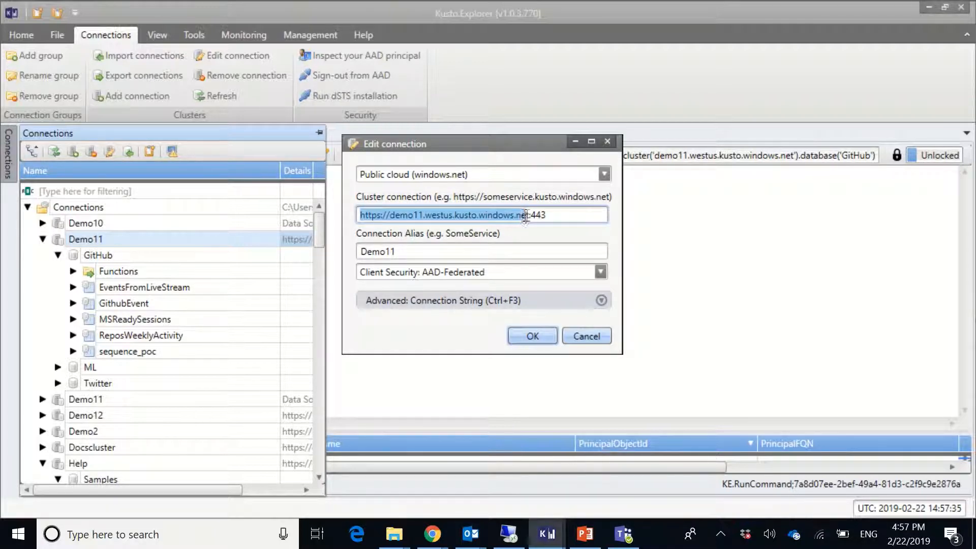
mouse_move(537, 249)
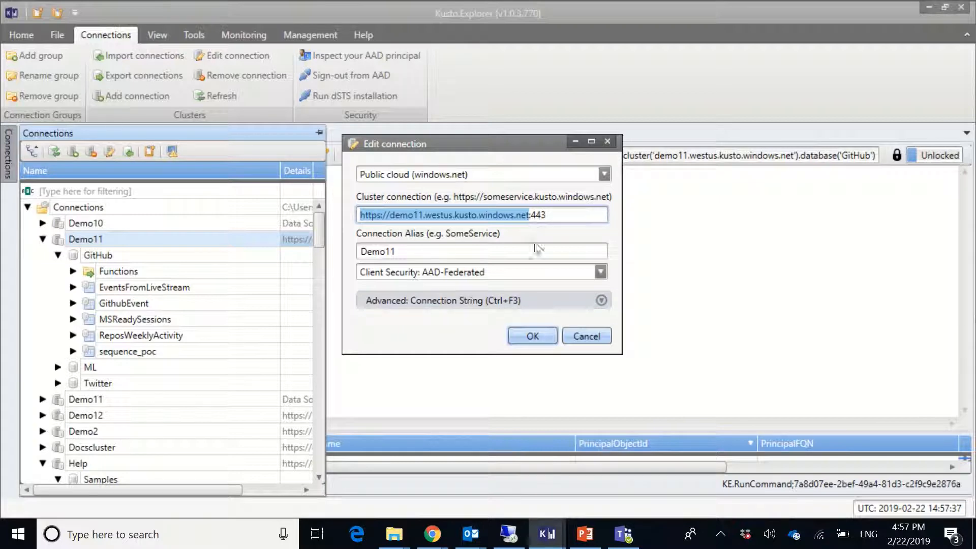
key(alt+tab)
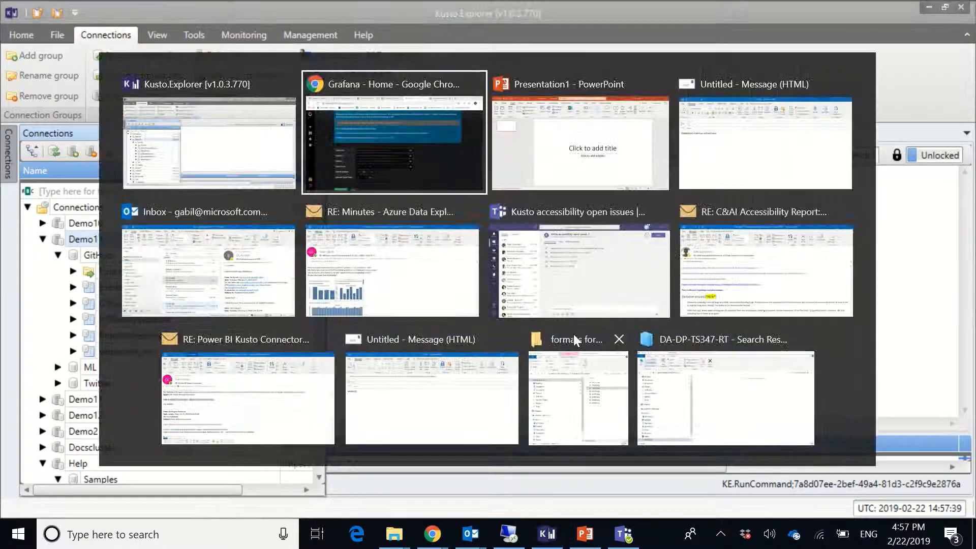
click(393, 132)
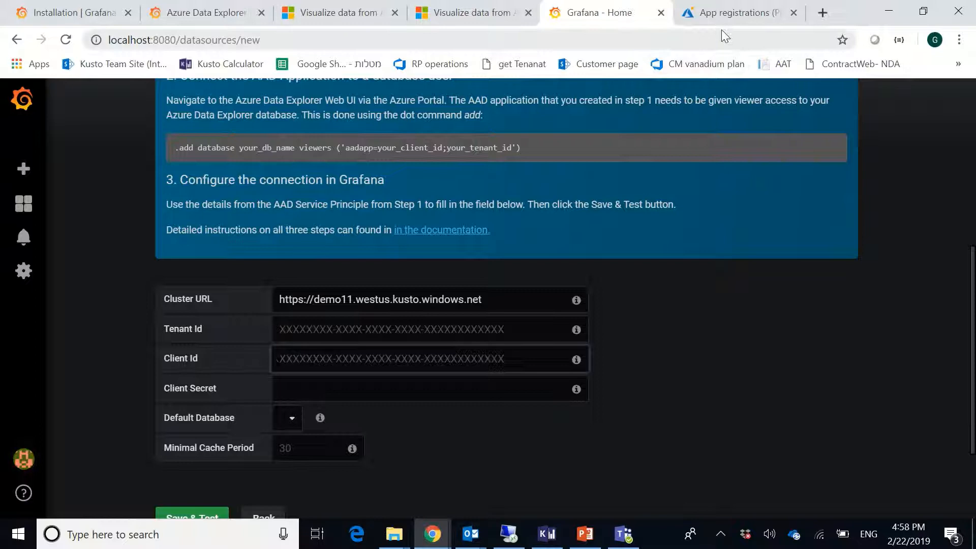
- Show the Azure portal's App registrations (Preview) list with Grafanaapp, GithubAppGrafana and Twitterapp
click(738, 12)
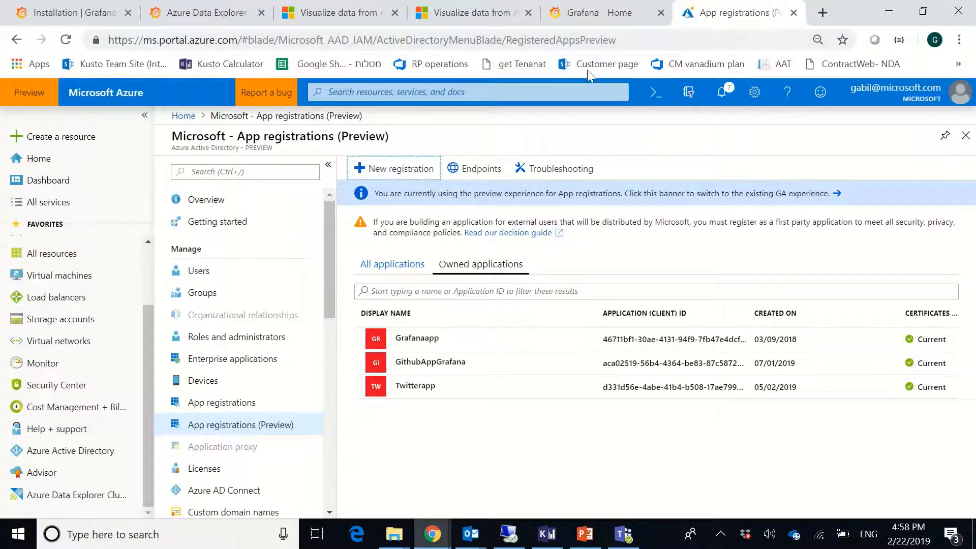
mouse_move(71, 451)
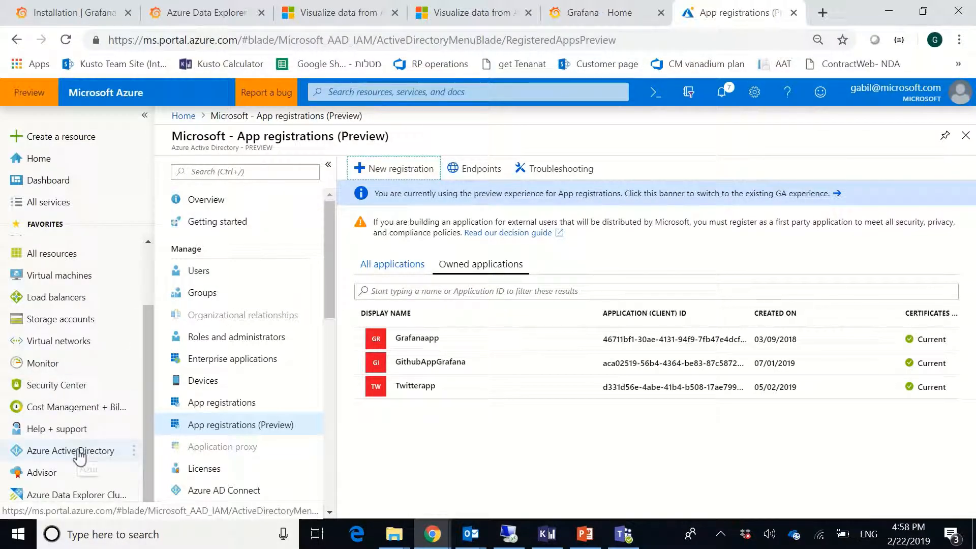
mouse_move(97, 451)
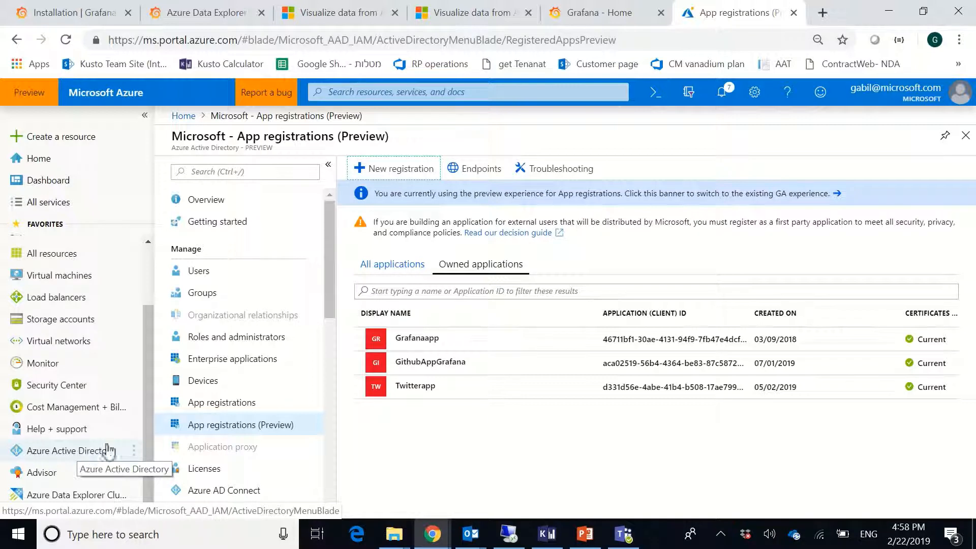
mouse_move(215, 430)
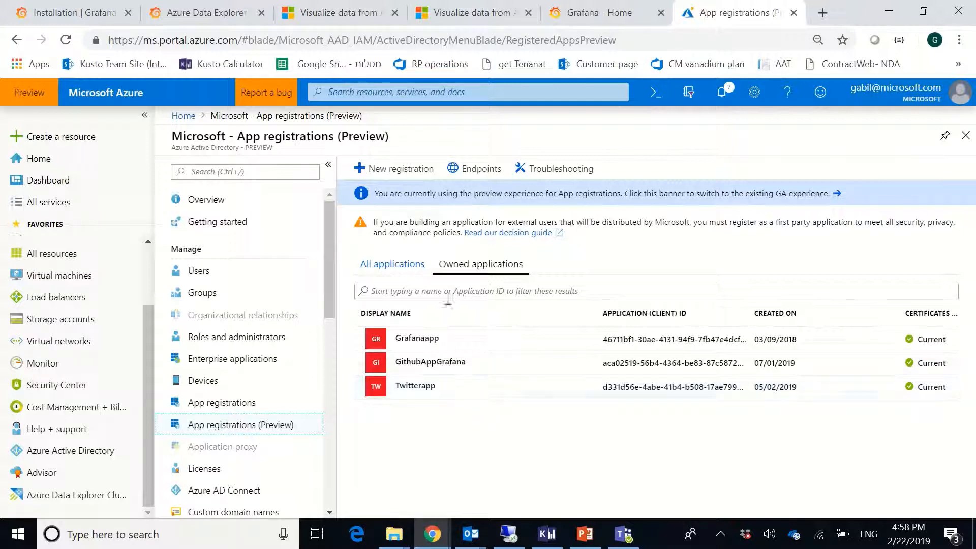
mouse_move(401, 169)
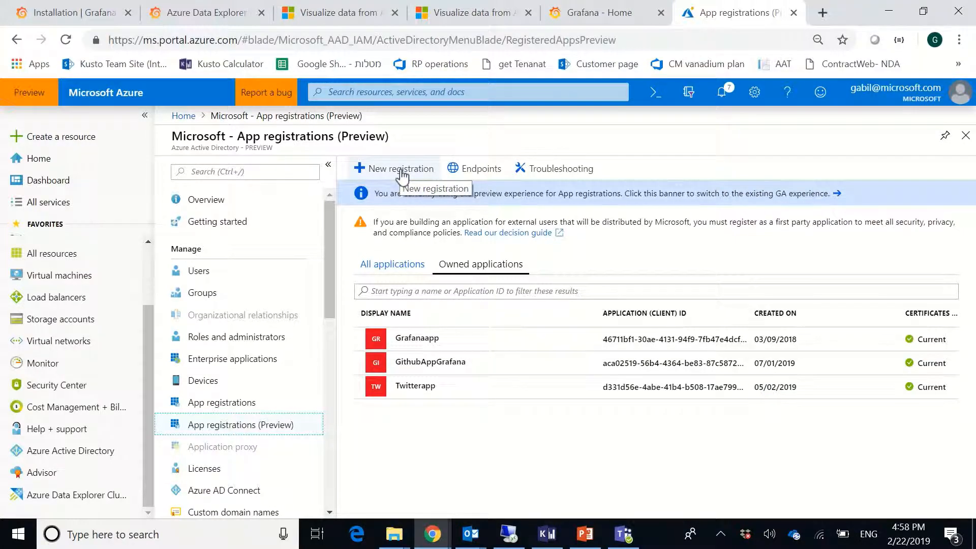
- Register app 'Githubdemoapp' for this organization's accounts only and copy its client ID
click(394, 168)
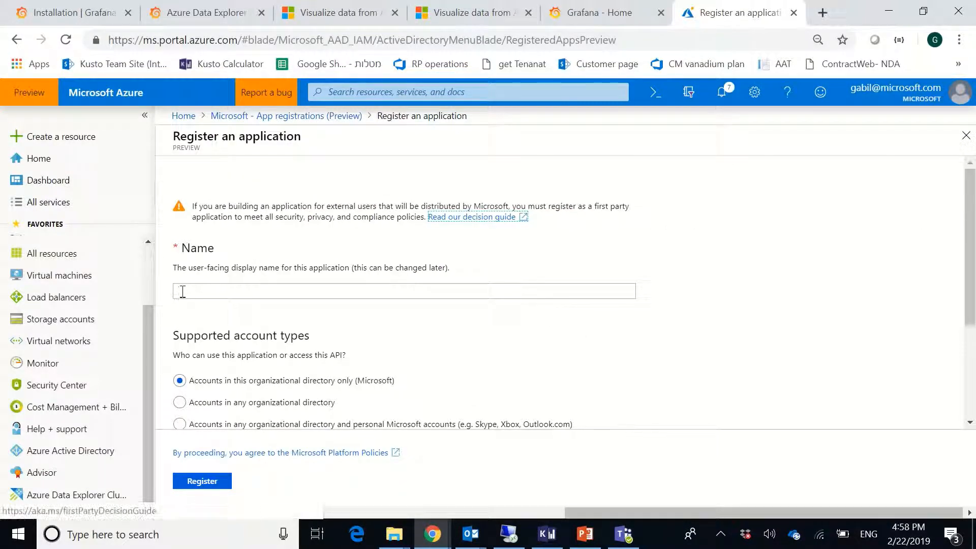
text(Github)
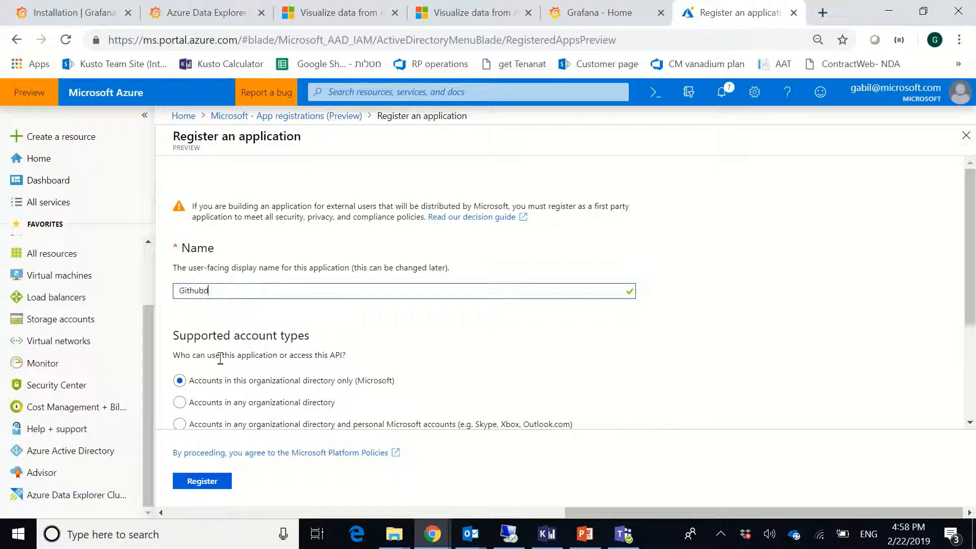
text(demoapp)
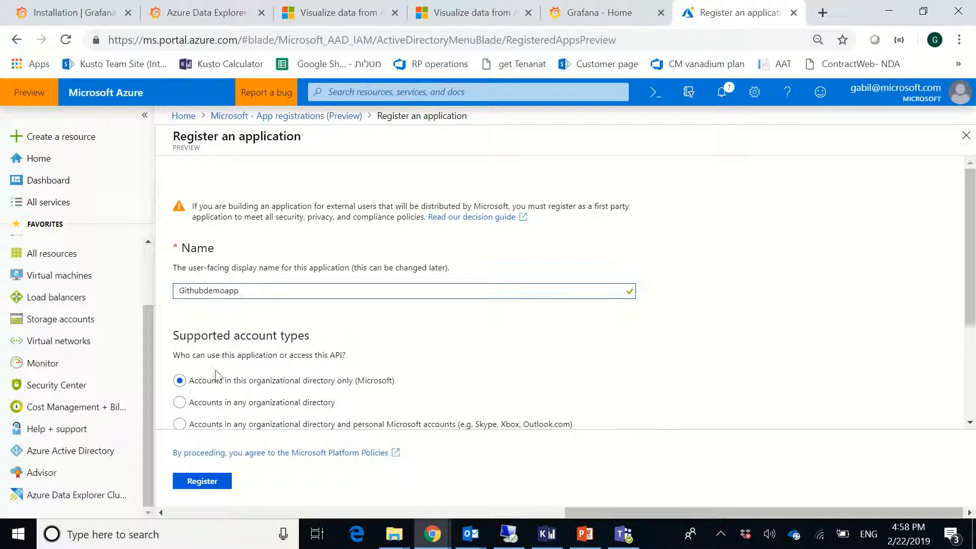
click(202, 480)
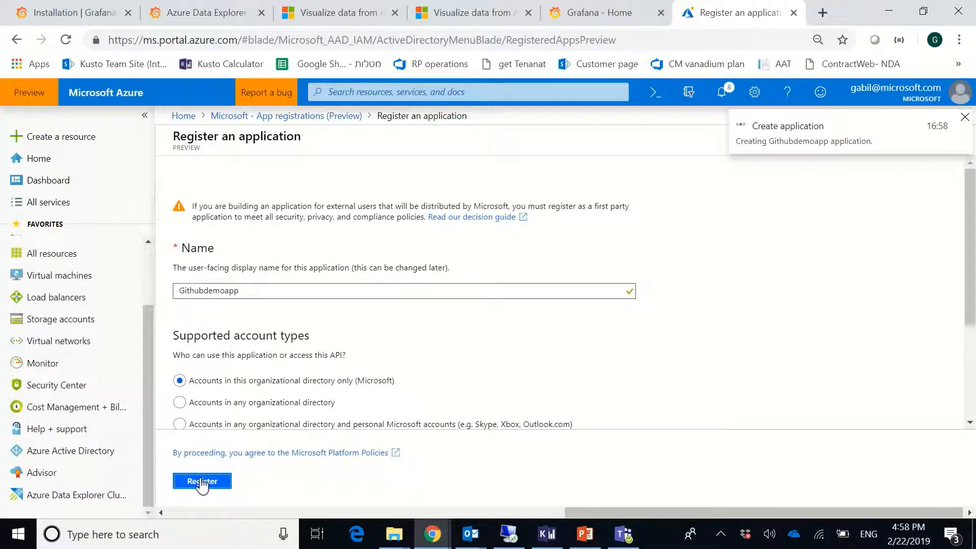
click(202, 480)
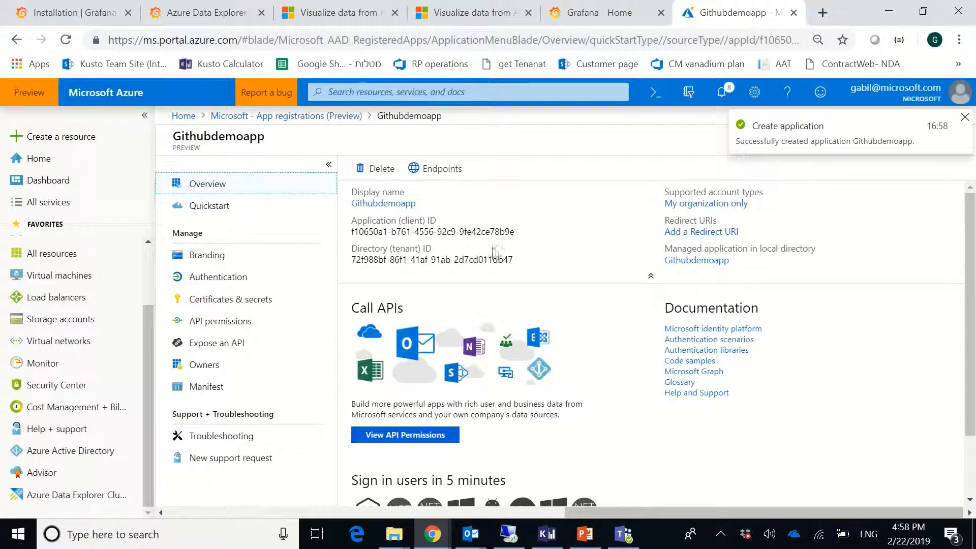
mouse_move(521, 232)
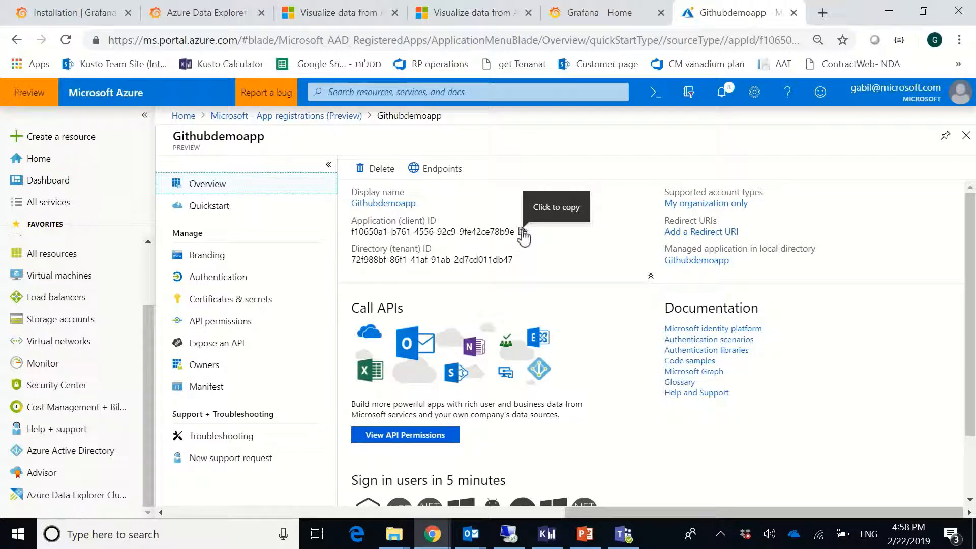
click(522, 231)
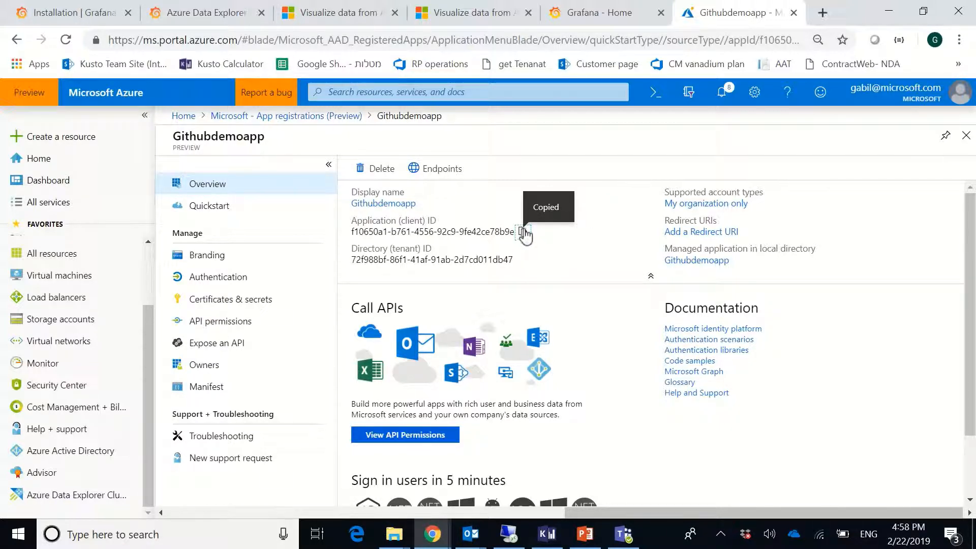
key(alt+tab)
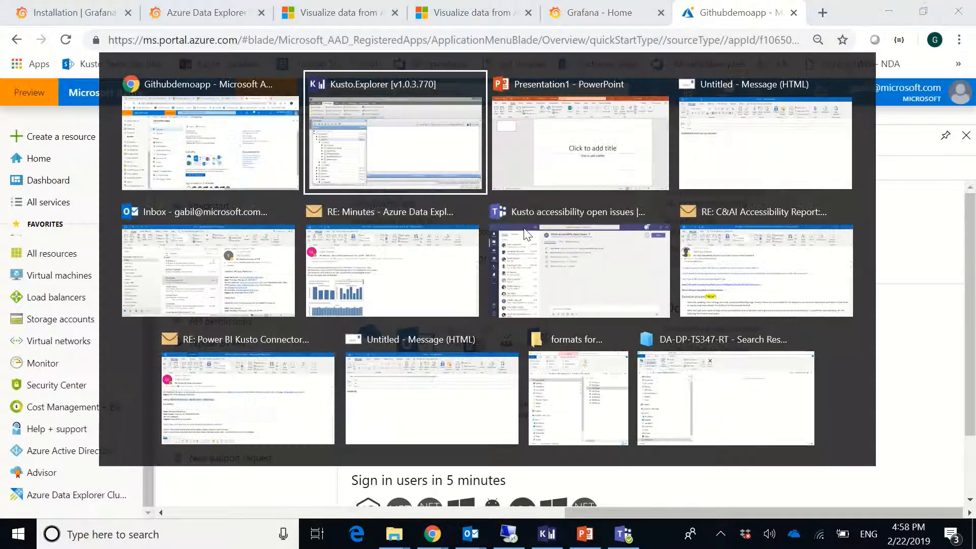
- Run '.add database GitHub viewers' in Kusto.Explorer for the Githubdemoapp aadapp client ID
click(394, 130)
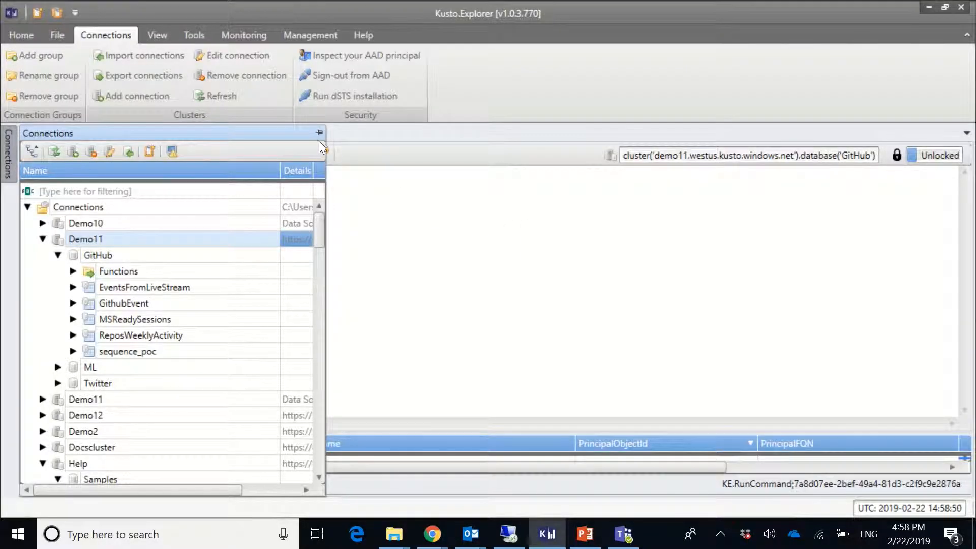
mouse_move(319, 133)
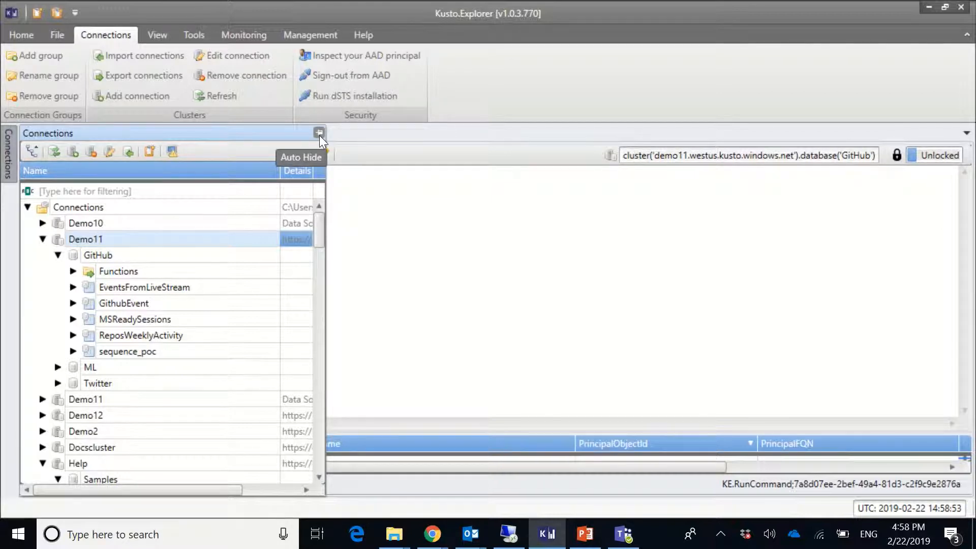
mouse_move(319, 133)
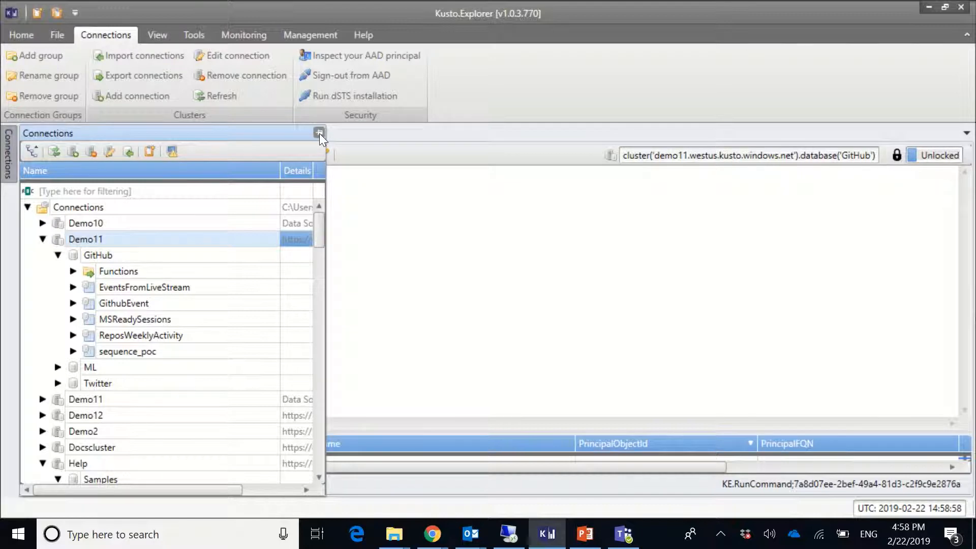
click(319, 133)
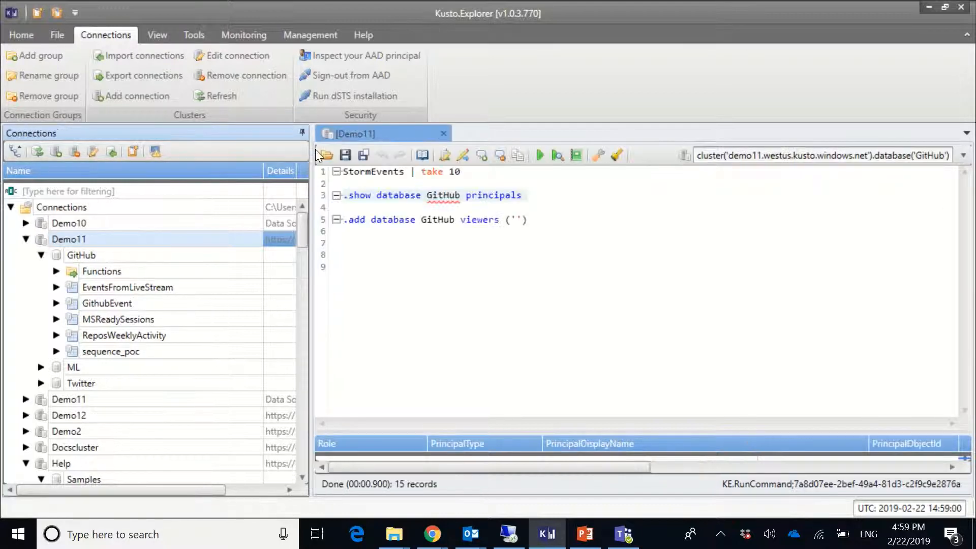
click(20, 34)
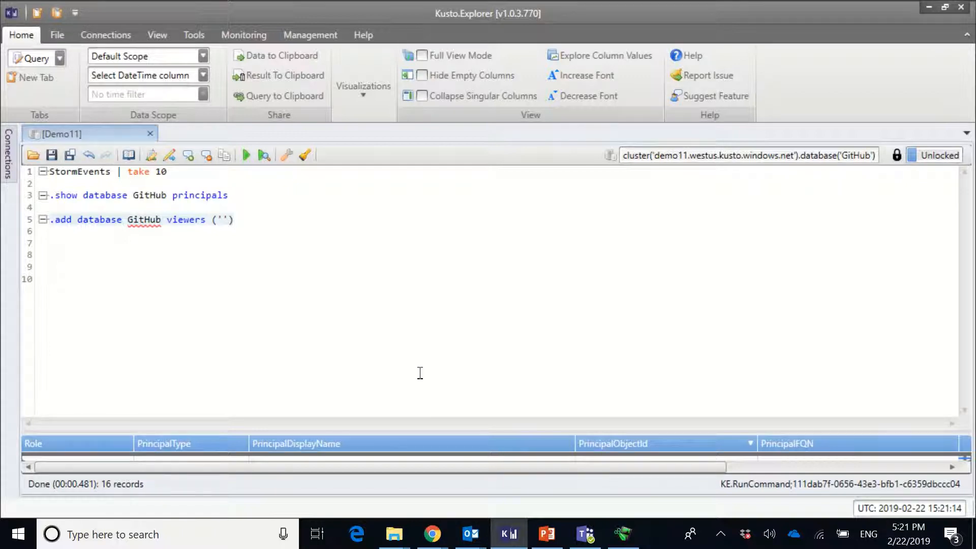
text(aa)
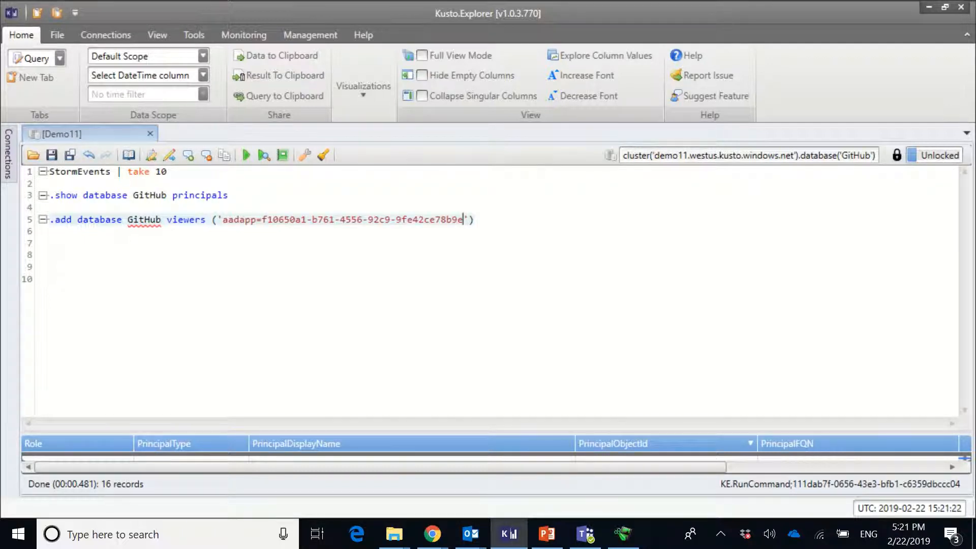
click(246, 155)
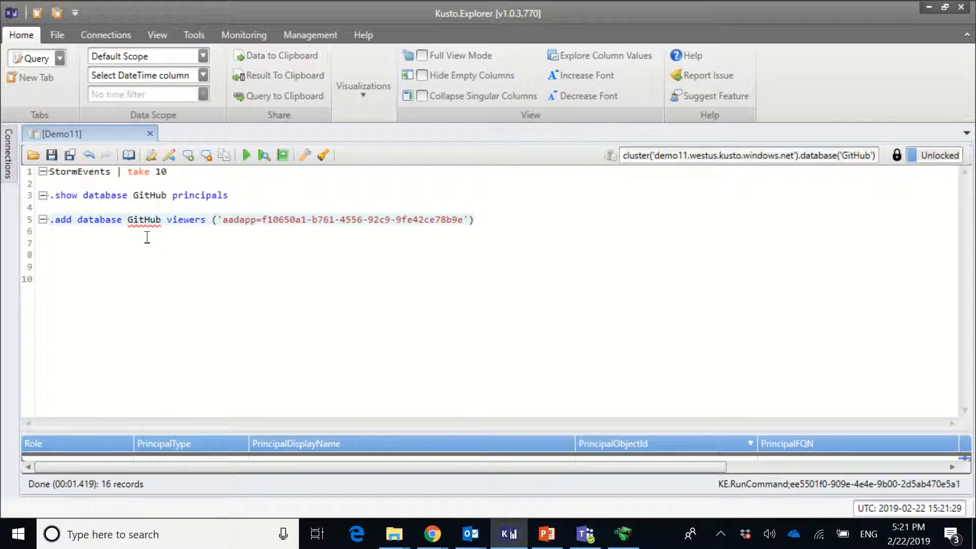
key(alt+tab)
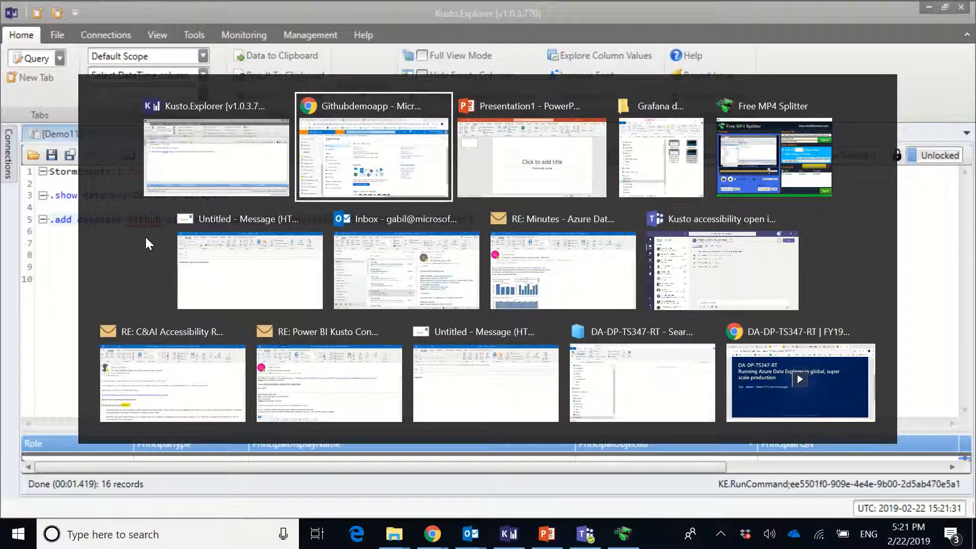
- Enter Client Id f10650a1-b761-4556-92c9-9fe42ce78b9e in the Grafana data source form
click(372, 148)
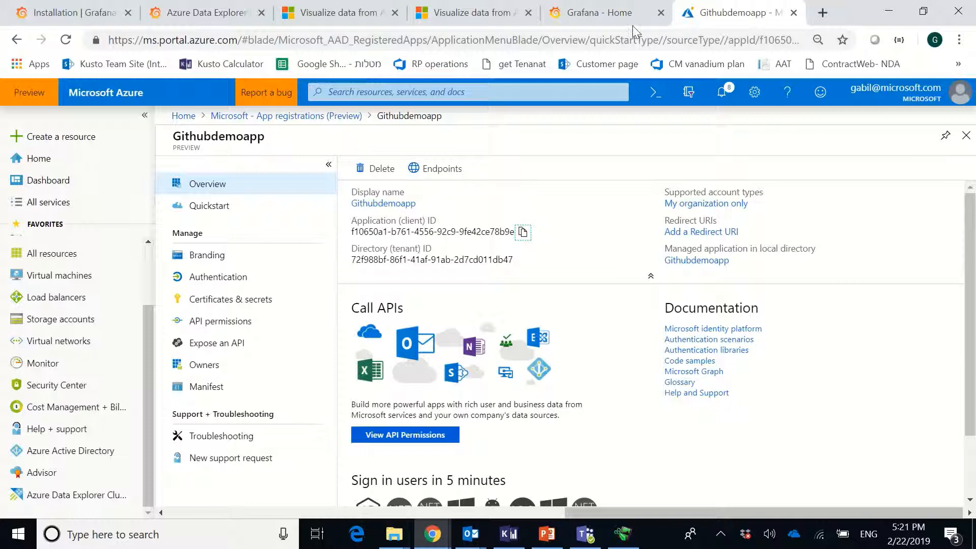
click(601, 13)
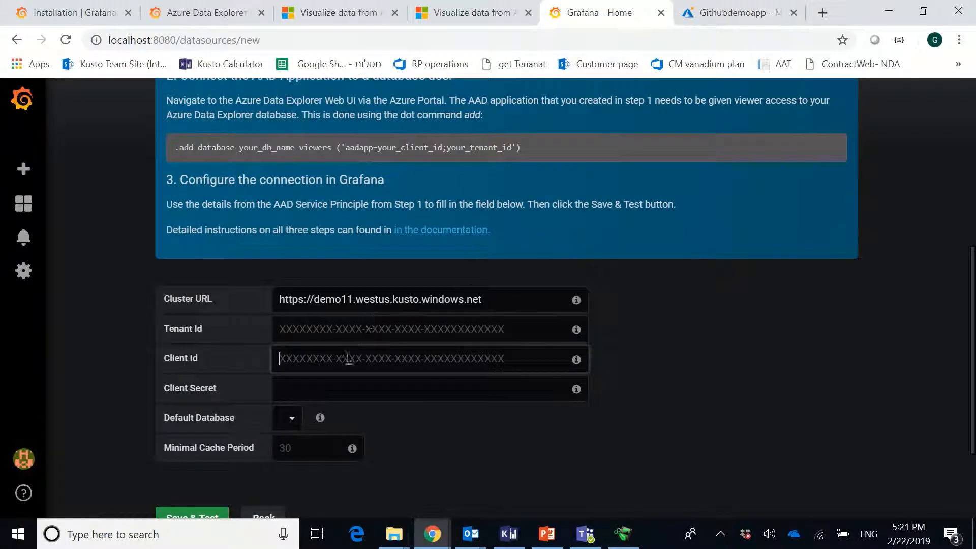
text(f10650a1-b761-4556-92c9-9fe42ce78b9e)
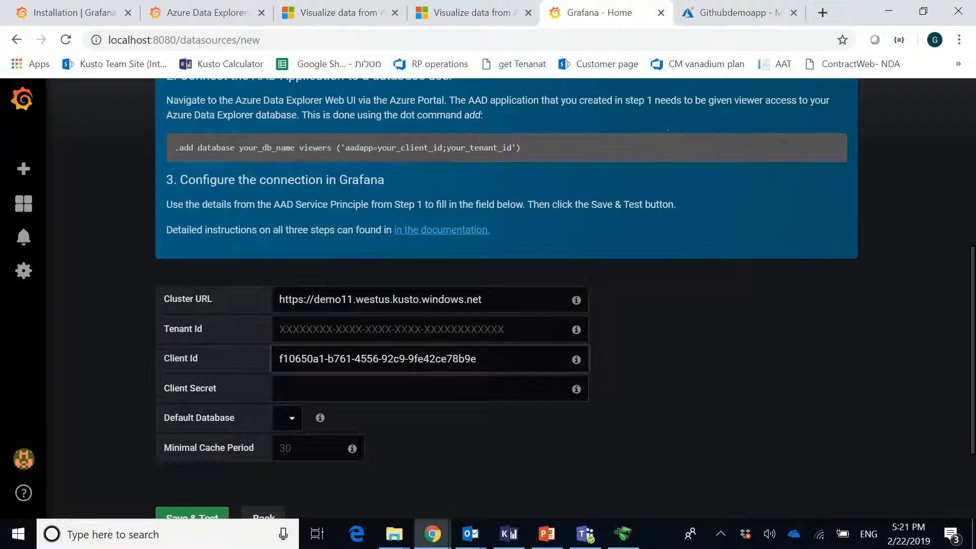
click(734, 12)
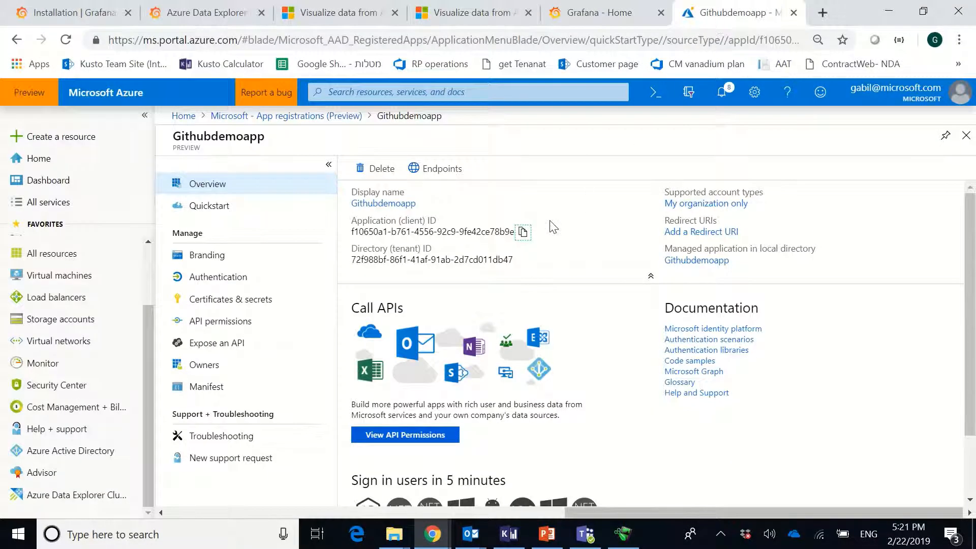
mouse_move(241, 305)
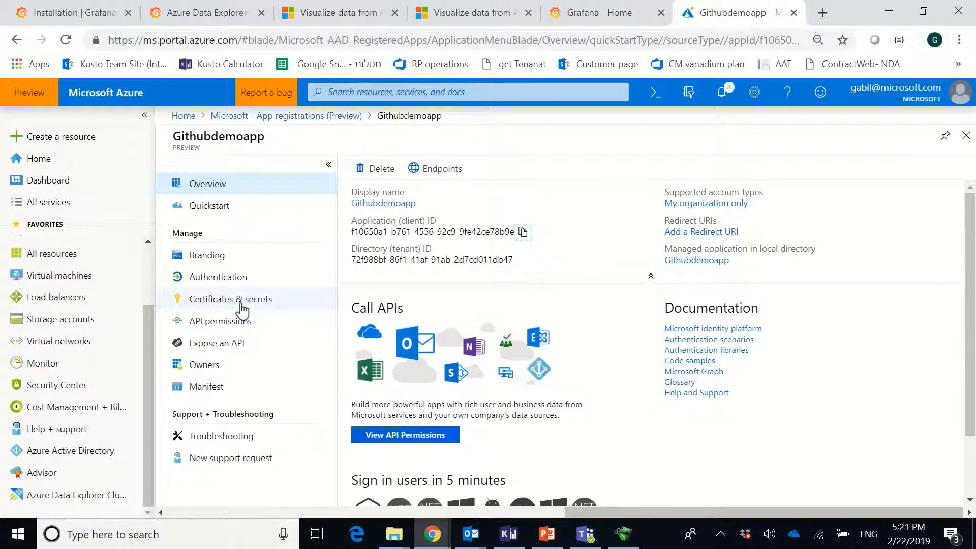
- Open Githubdemoapp's new client secret form under Certificates & secrets, then return to Grafana
click(230, 299)
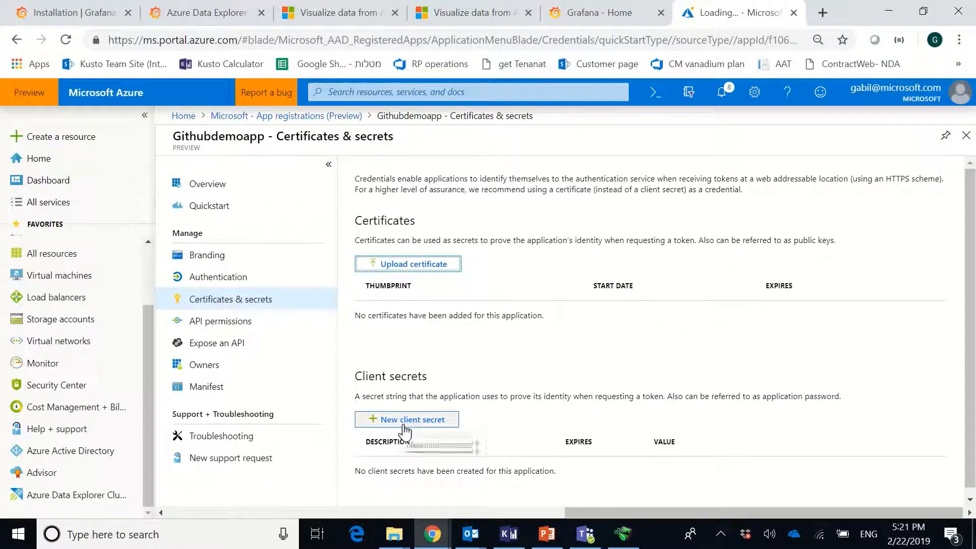
click(407, 419)
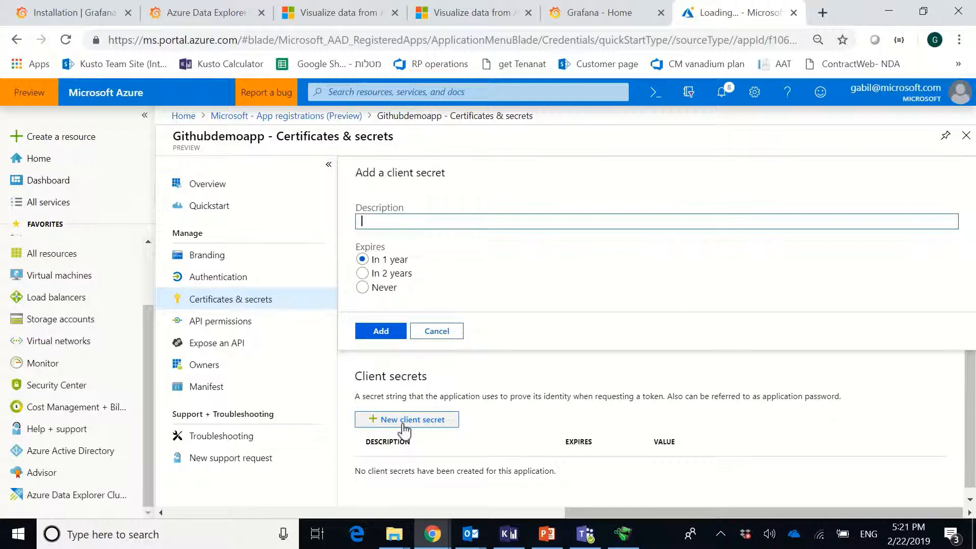
mouse_move(386, 303)
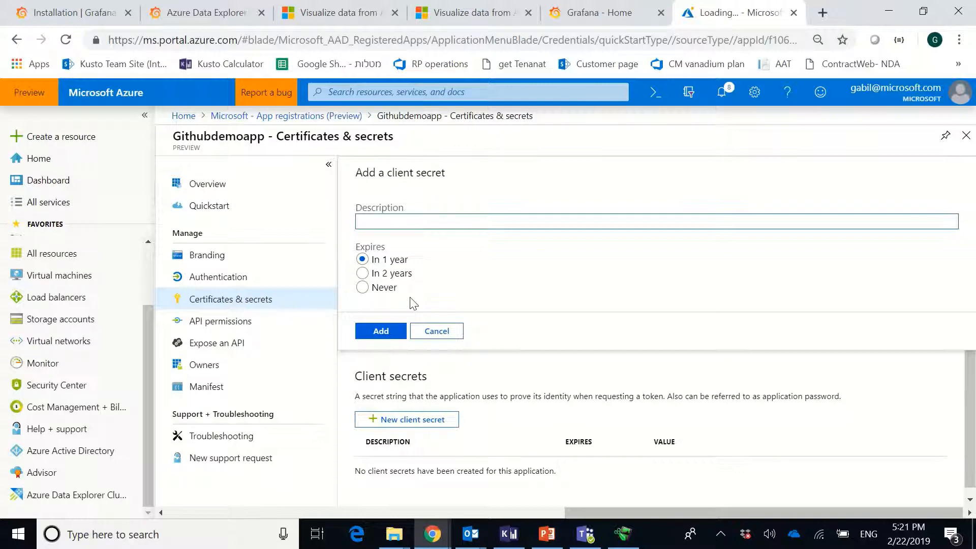
click(600, 13)
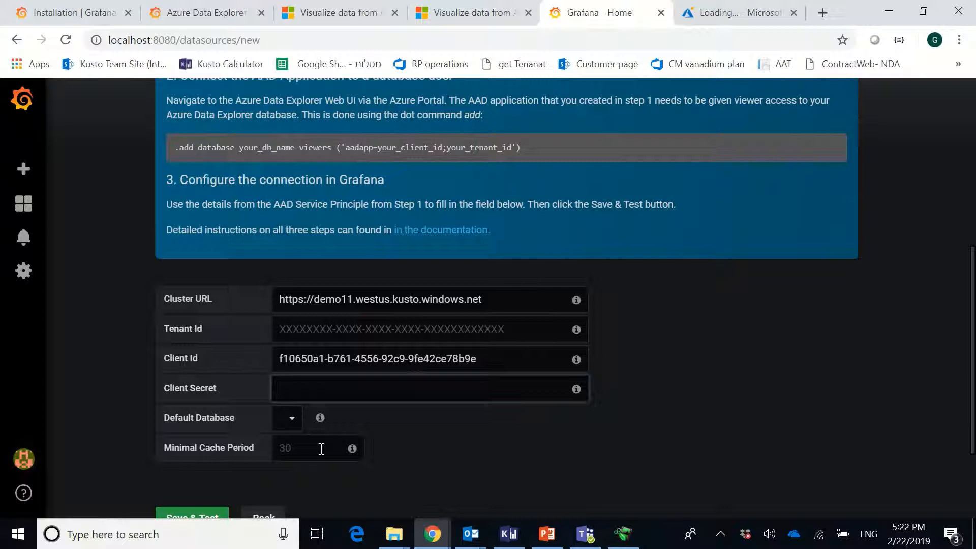
- Finish the client secret and run Save & Test on the Githubdemo Azure Data Explorer source
click(430, 389)
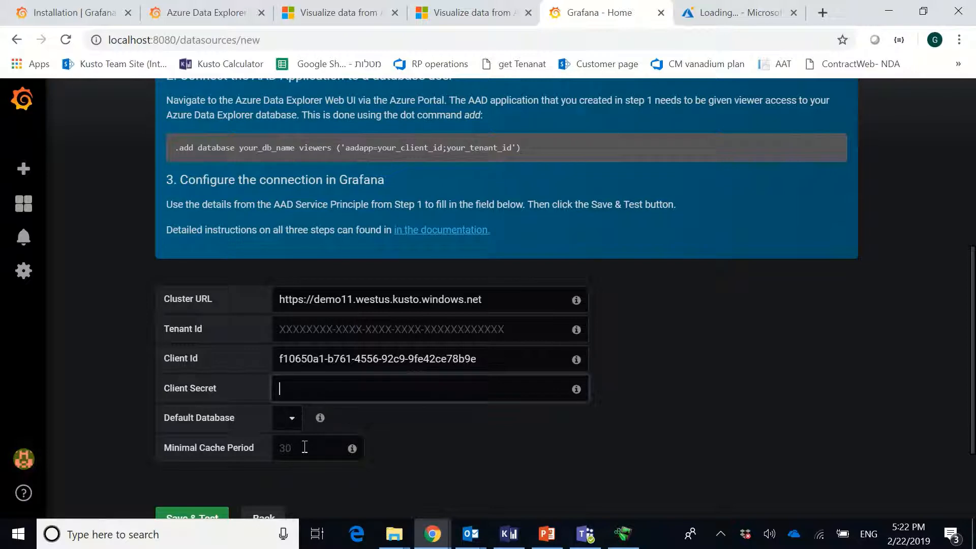
scroll(down, 3)
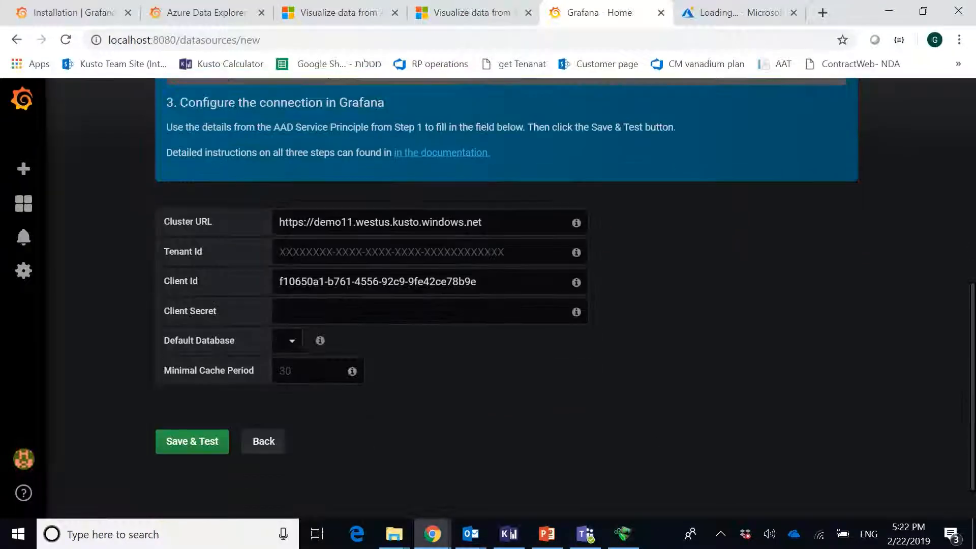
scroll(up, 3)
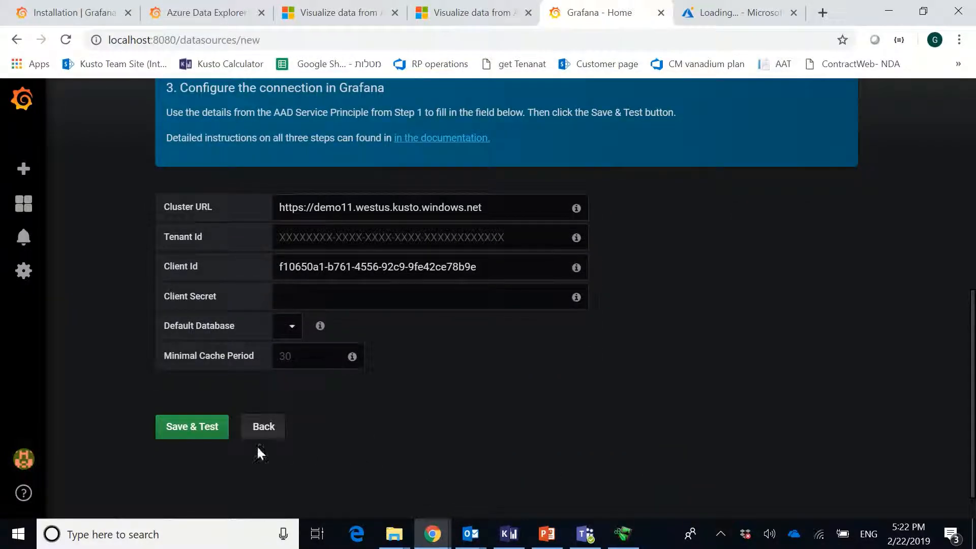
mouse_move(226, 449)
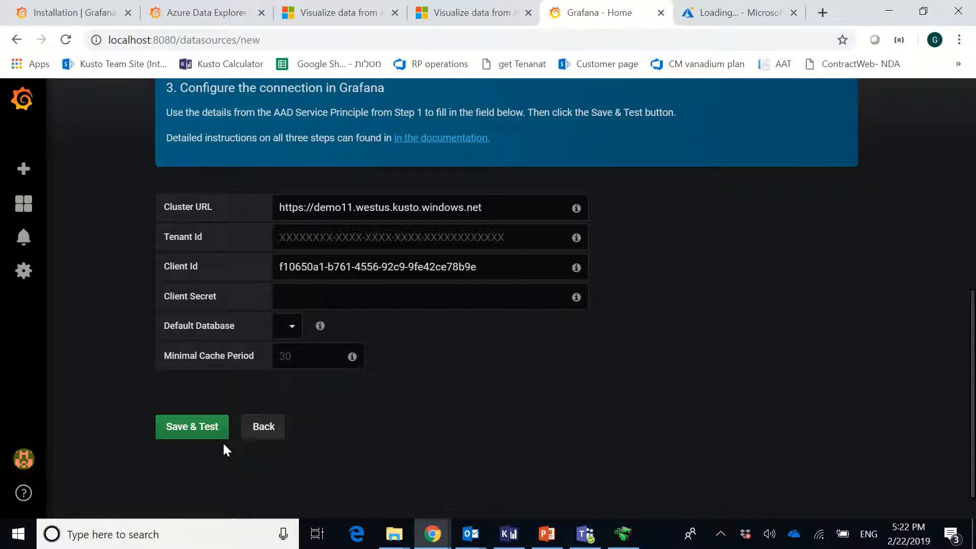
mouse_move(199, 434)
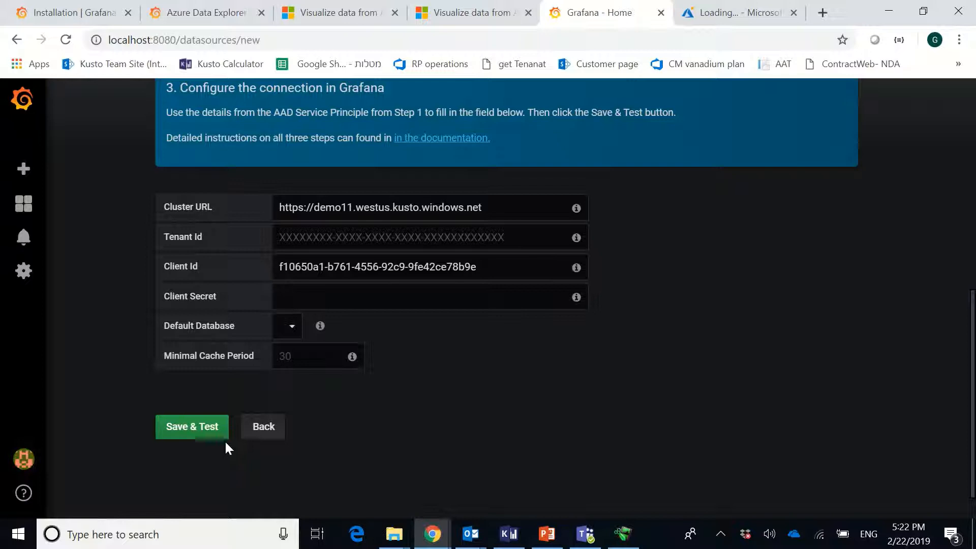
click(191, 427)
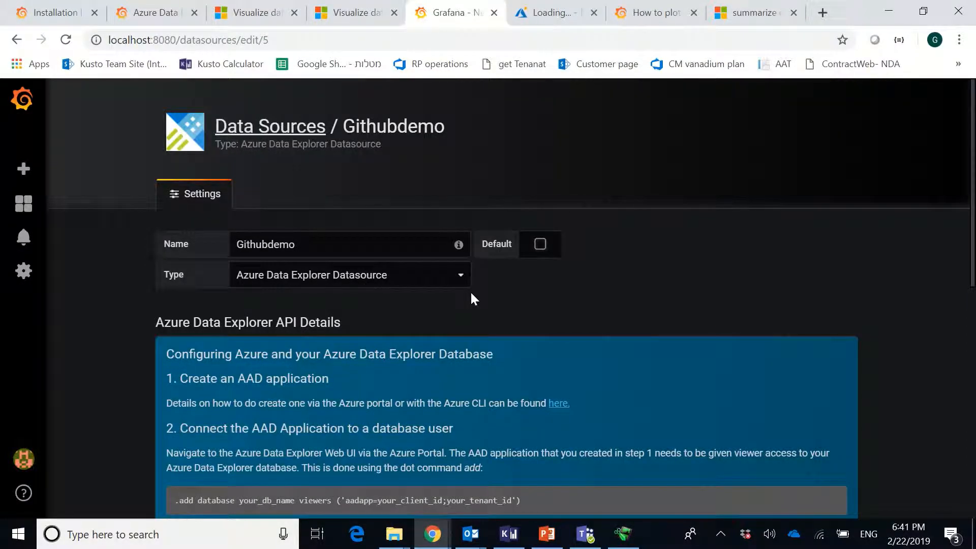
mouse_move(55, 203)
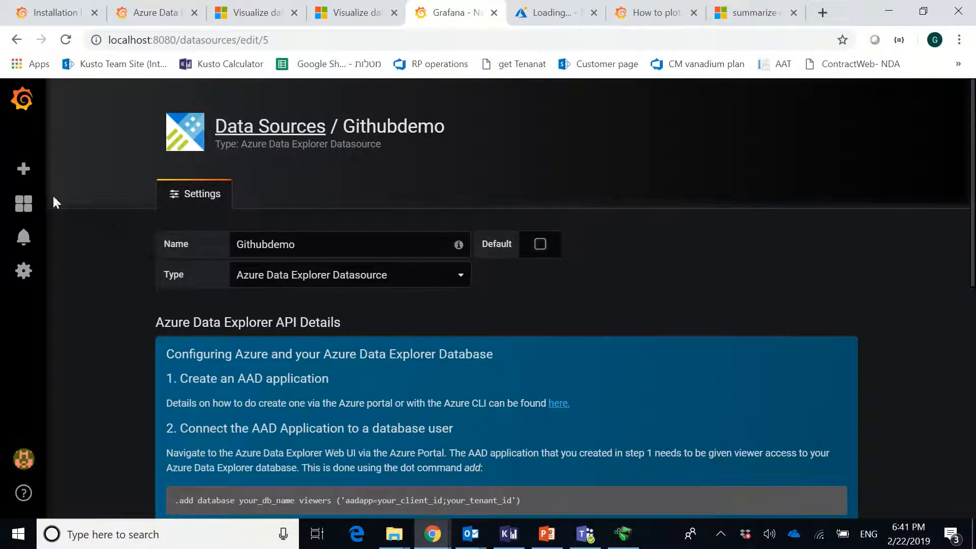
- Create a new dashboard containing a Graph panel
click(23, 169)
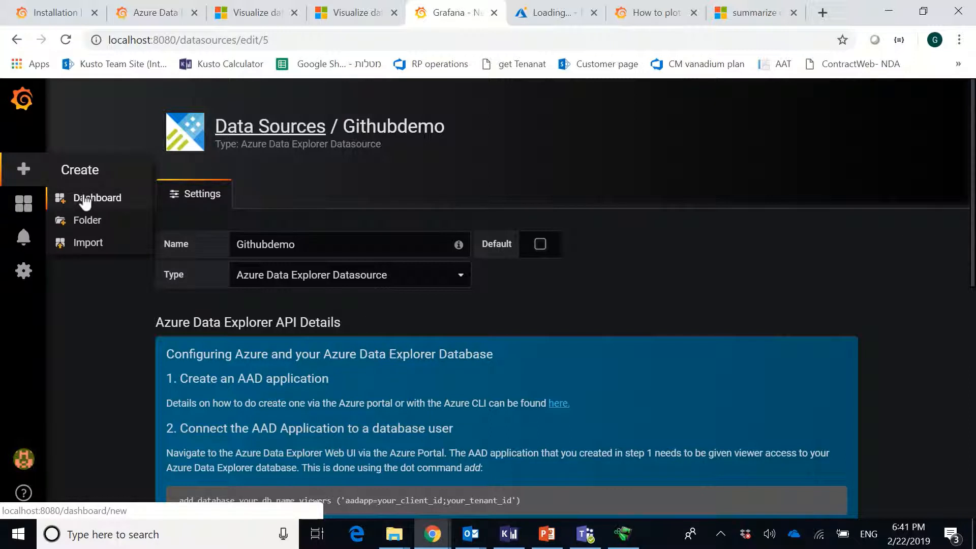
click(97, 197)
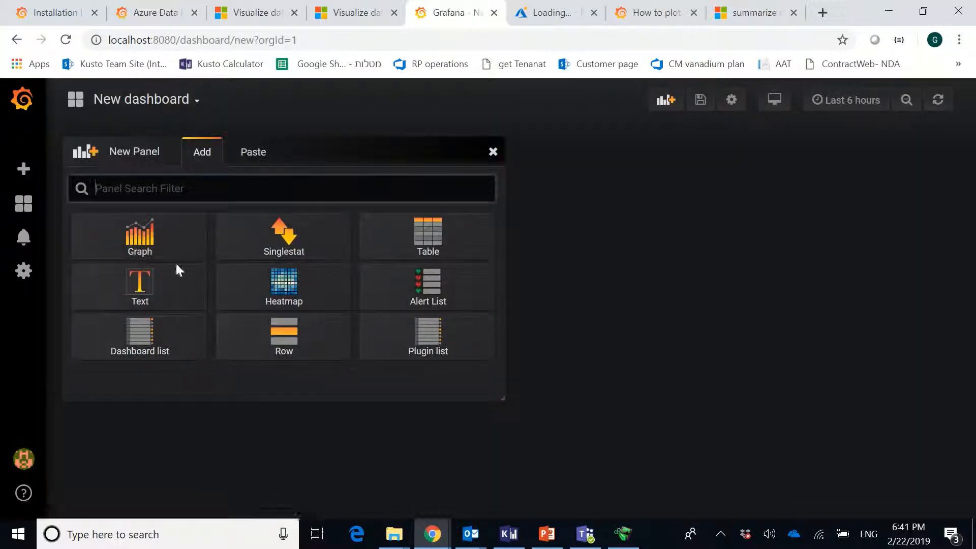
click(139, 237)
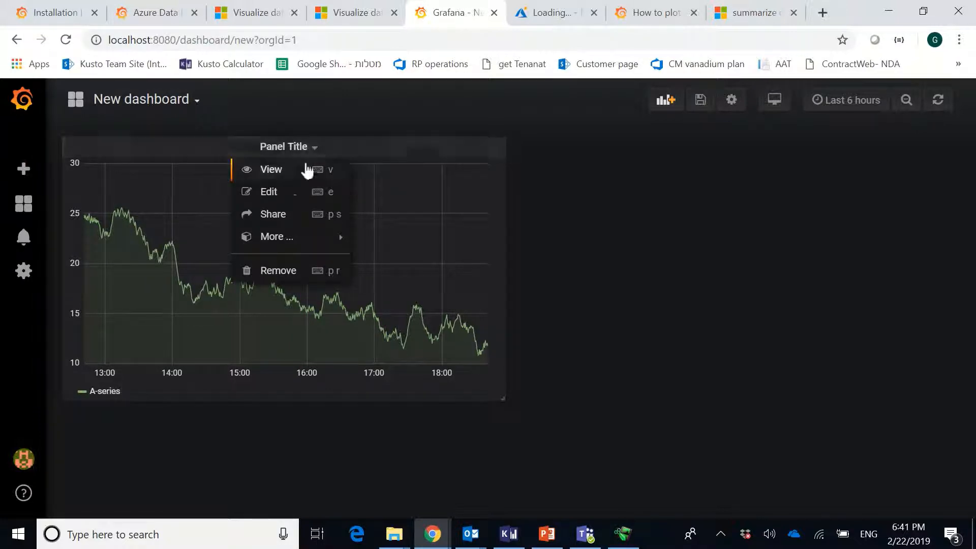
- Edit the graph panel and set its query data source to Githubdemo with the GitHub database
click(269, 192)
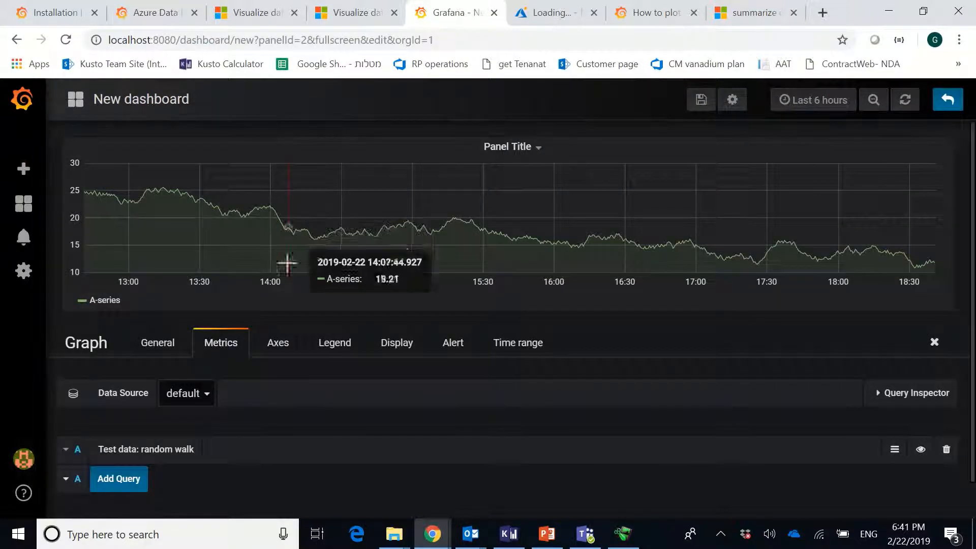
click(185, 393)
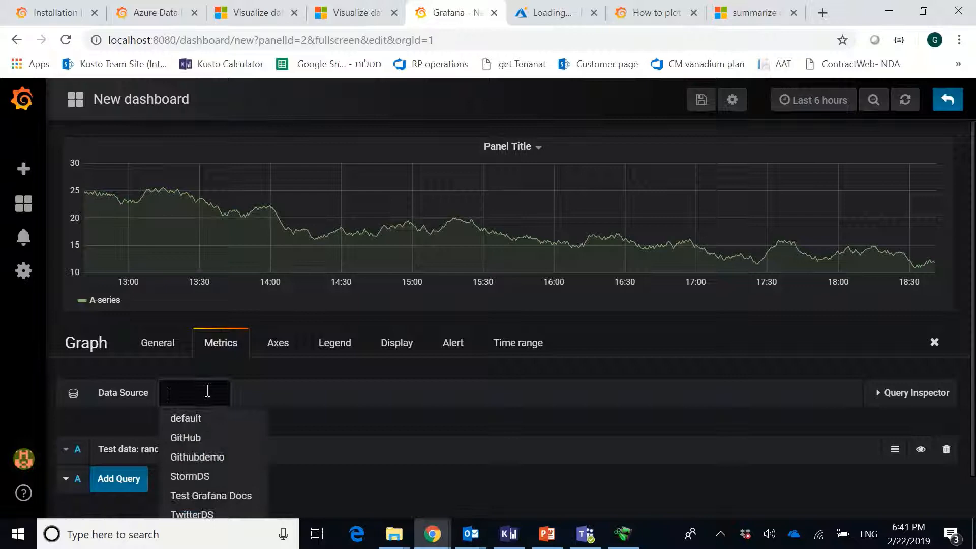
click(196, 456)
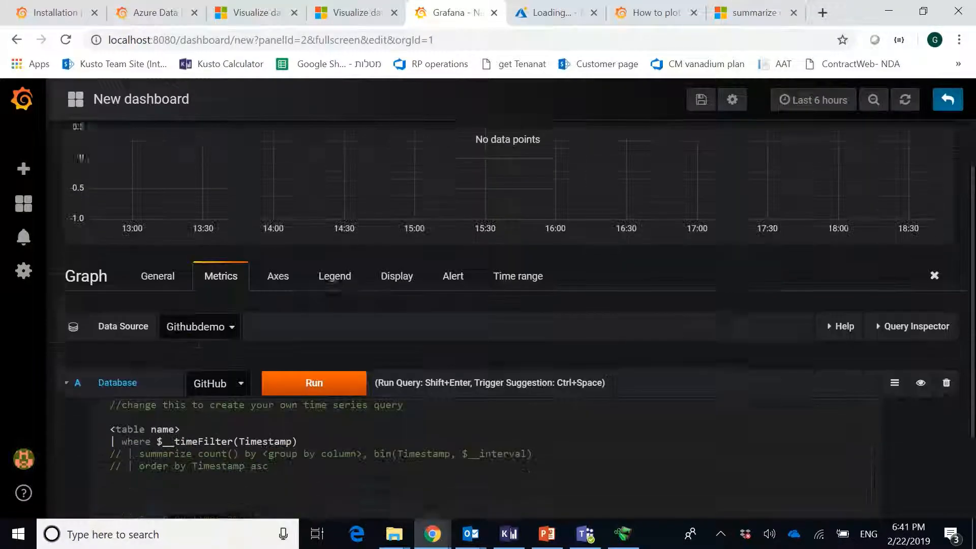
scroll(down, 3)
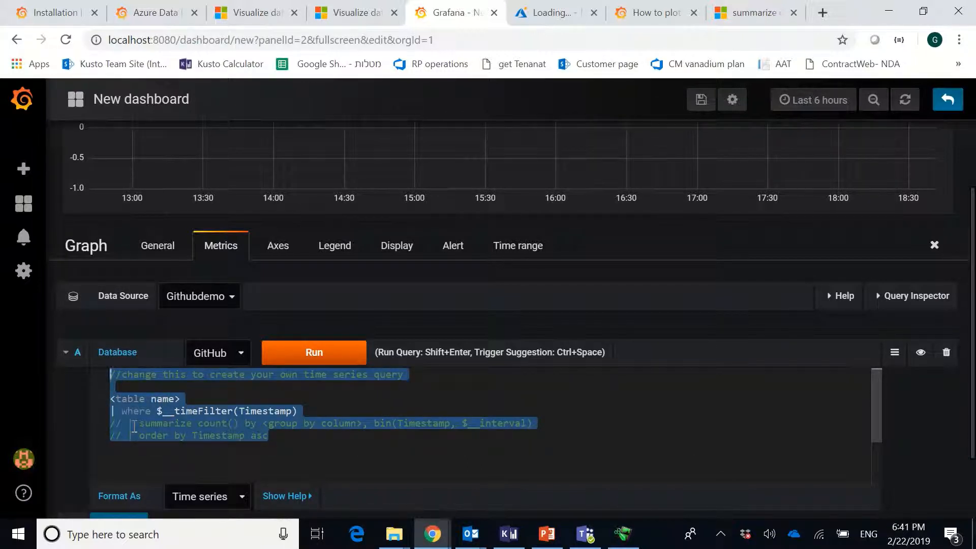
- Enter the query 'GithubEvent | summarize count(Id) by bin(CreatedAt, 30d), Type | sort by count_Id desc'
text(Git)
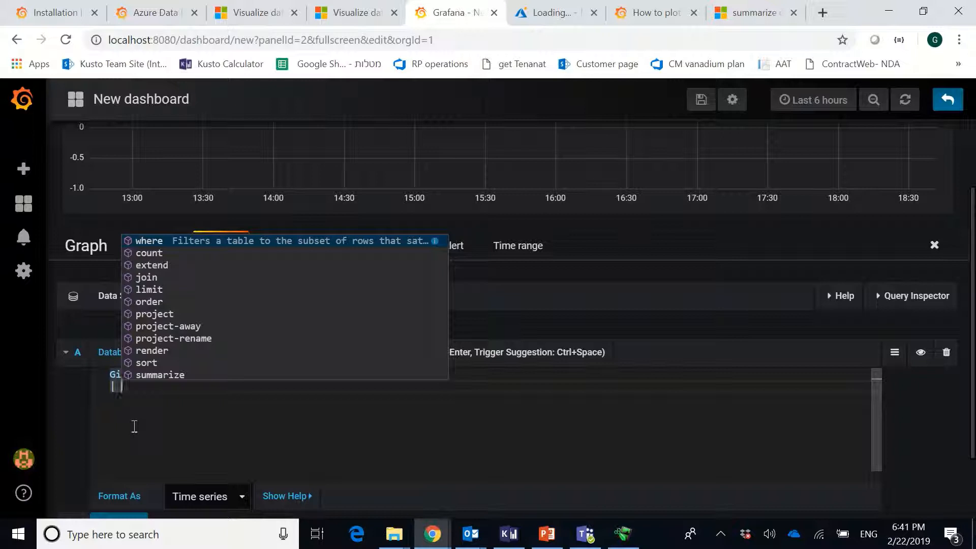
text(summarize count(Id)
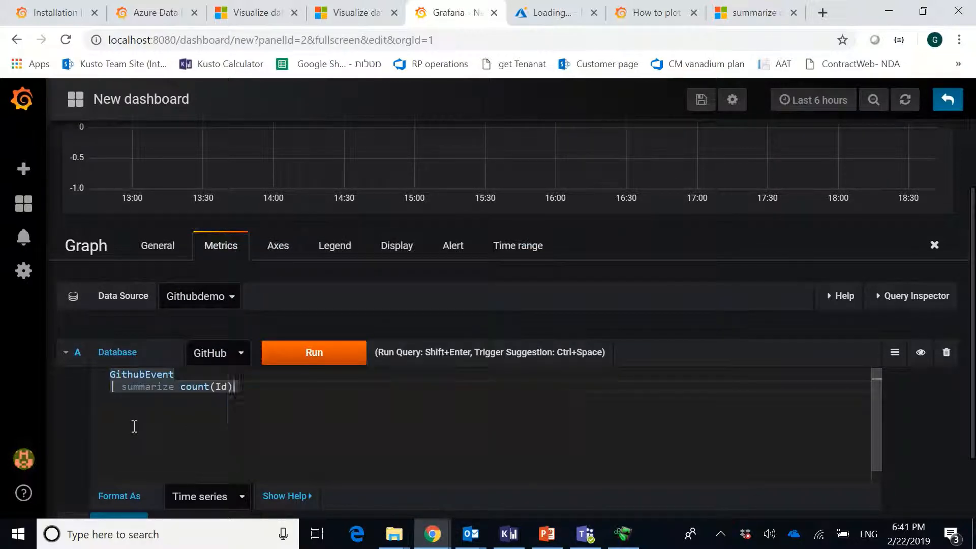
text(by)
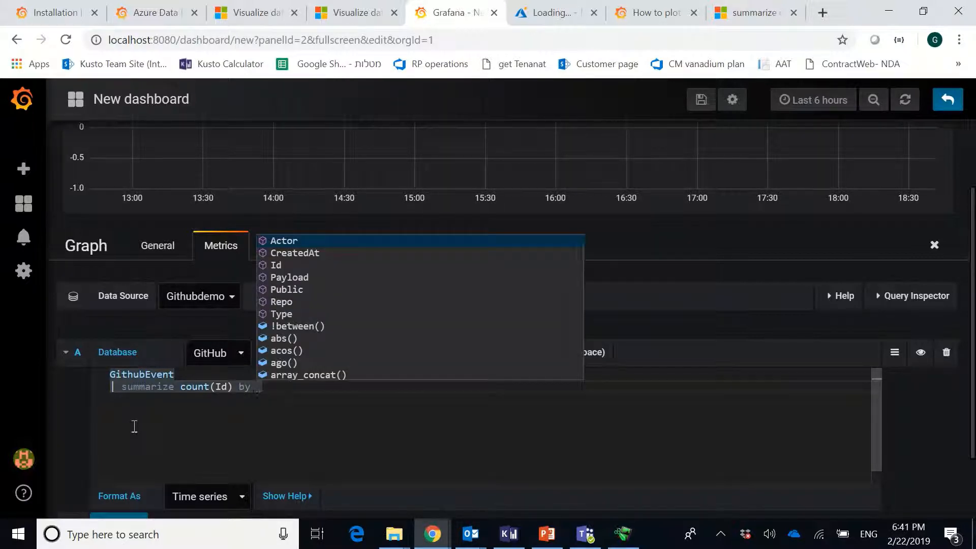
text(bin()
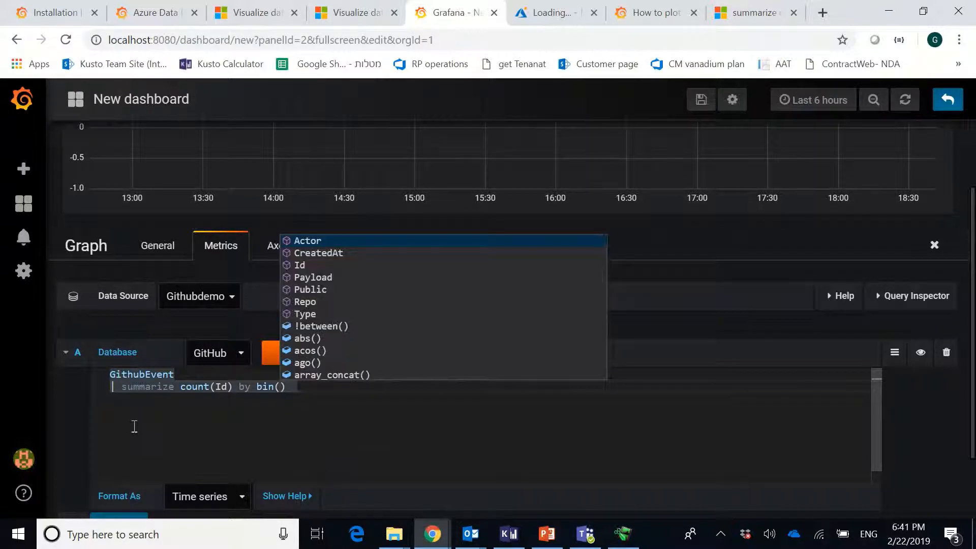
click(318, 253)
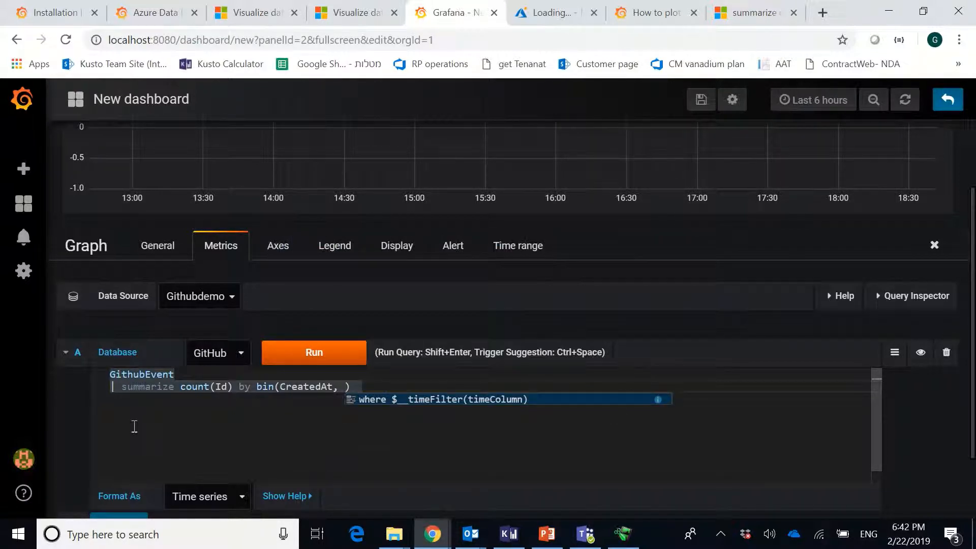
text(30d)
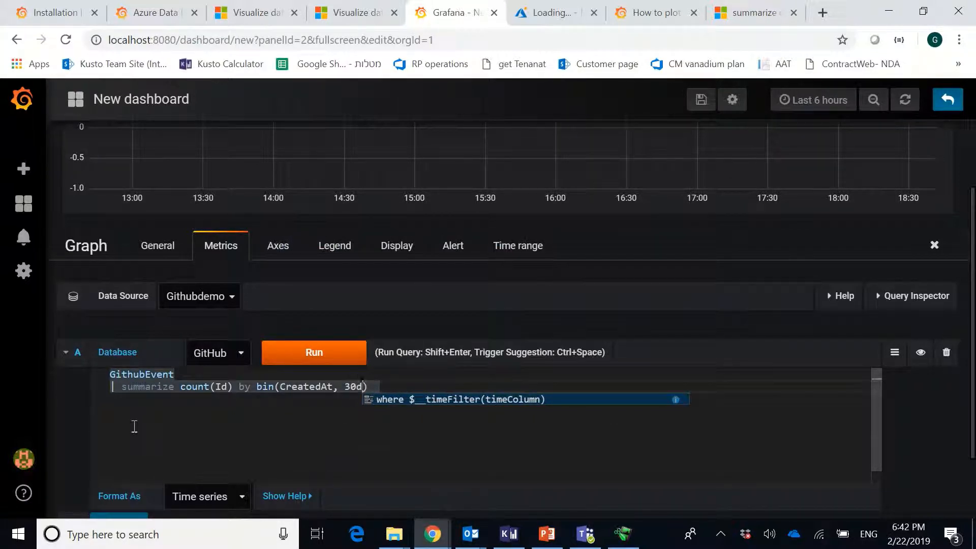
text(, Type)
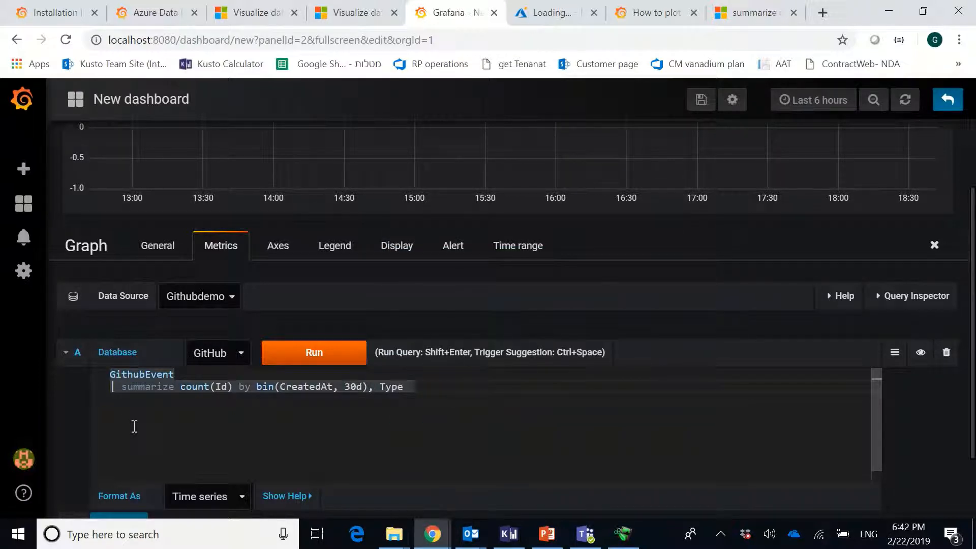
key(Return)
text(| sort)
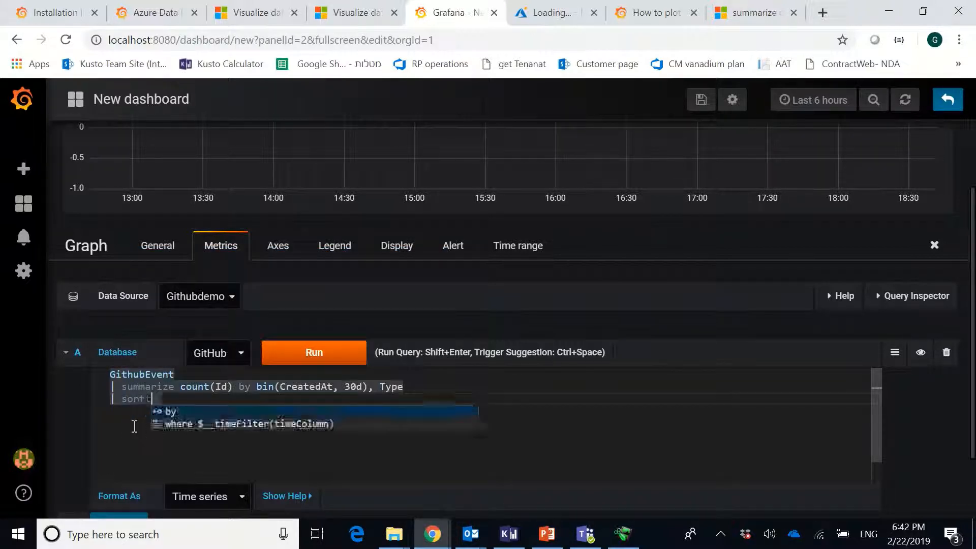
text(by count_Id desc)
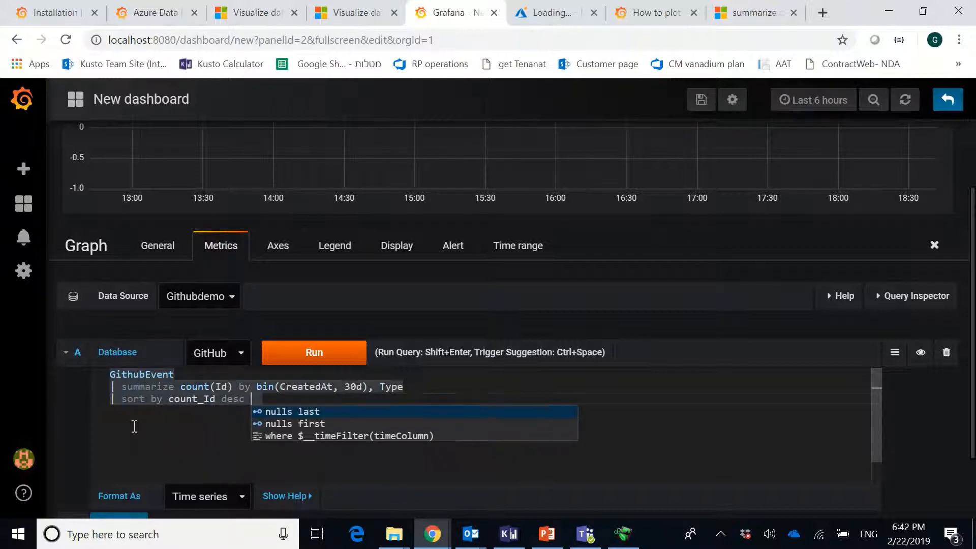
key(Escape)
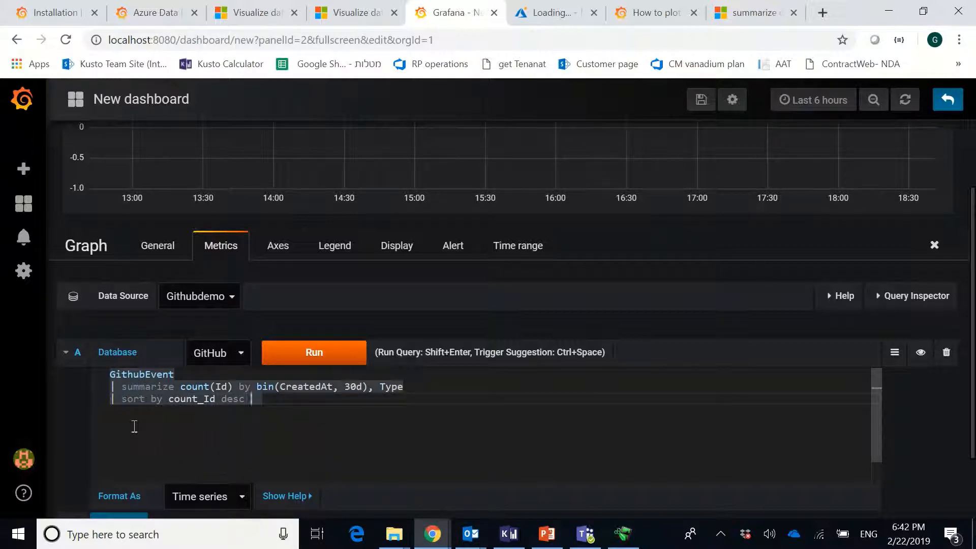
key(ctrl+a)
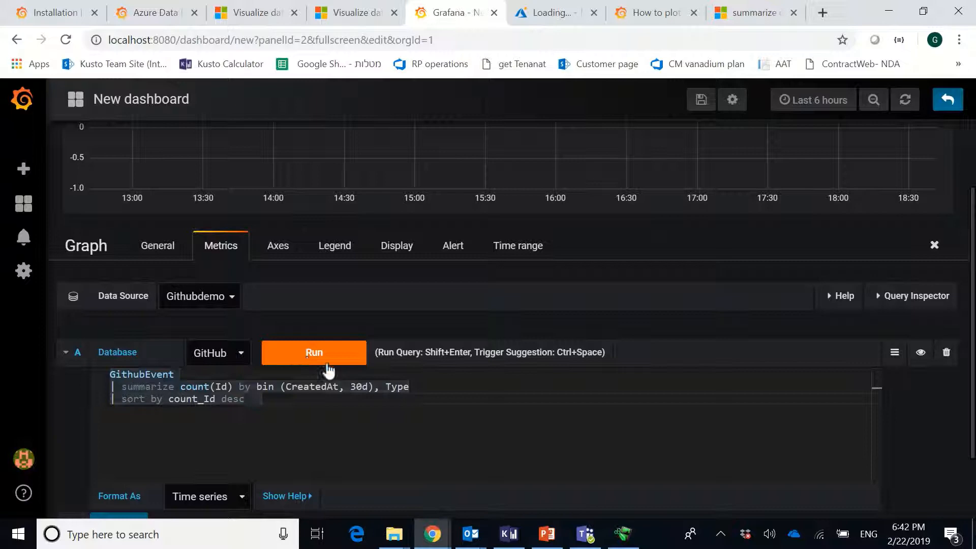
- Run the event-count query, plotting series from PushEvent down to FollowEvent
click(314, 352)
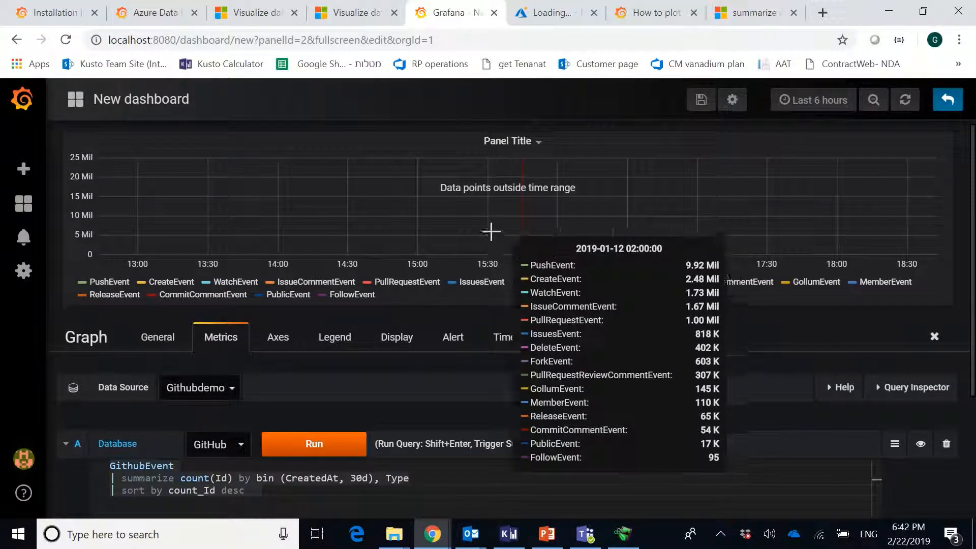
mouse_move(837, 153)
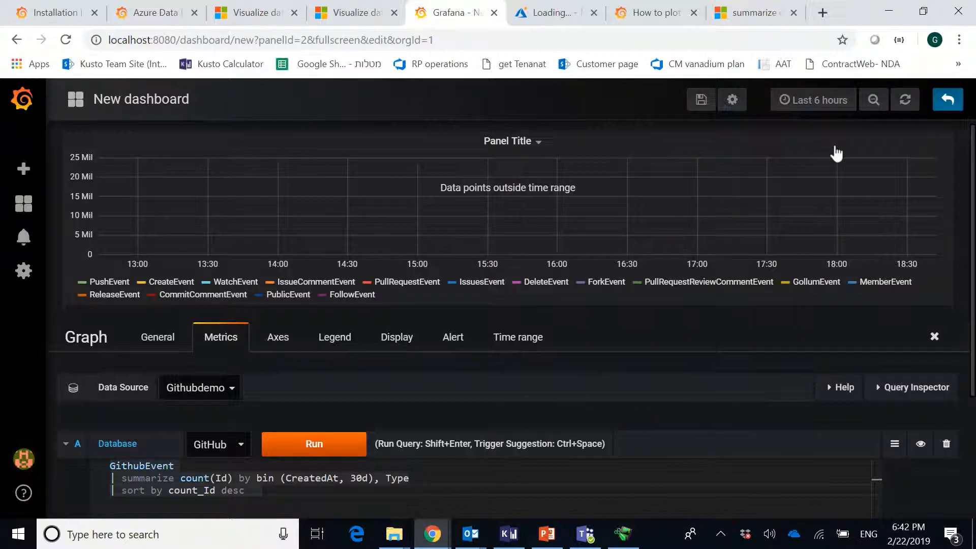
mouse_move(812, 131)
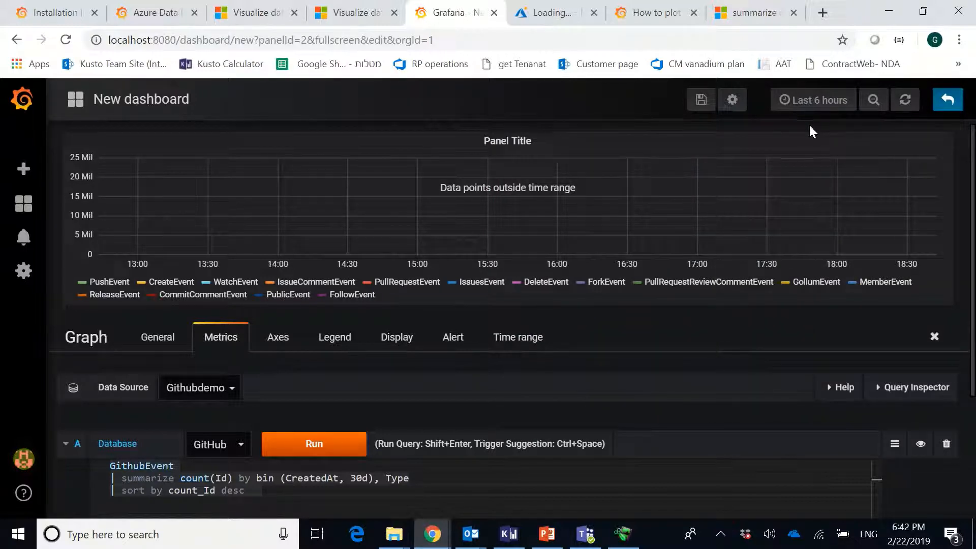
- Set the dashboard time range to 'Last 2 years'
click(817, 100)
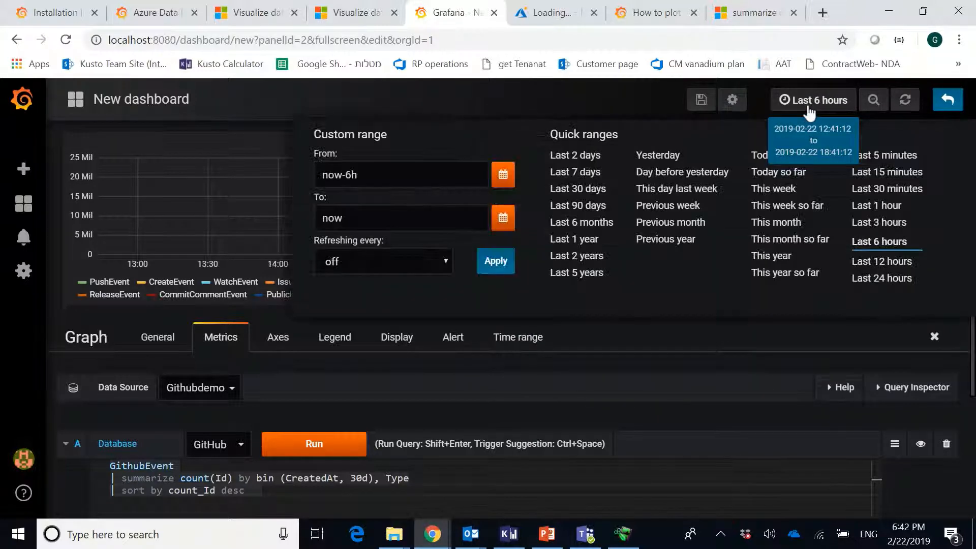
mouse_move(613, 236)
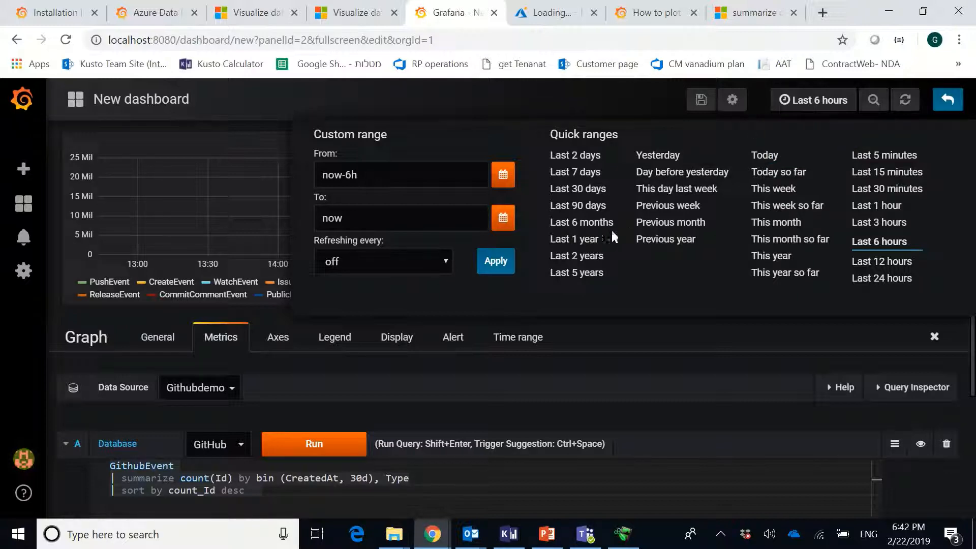
click(576, 255)
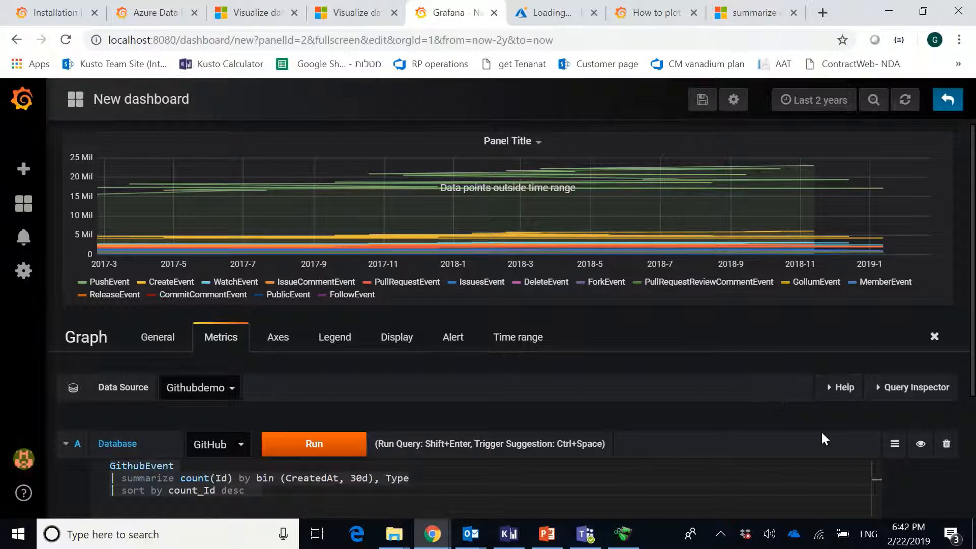
scroll(down, 3)
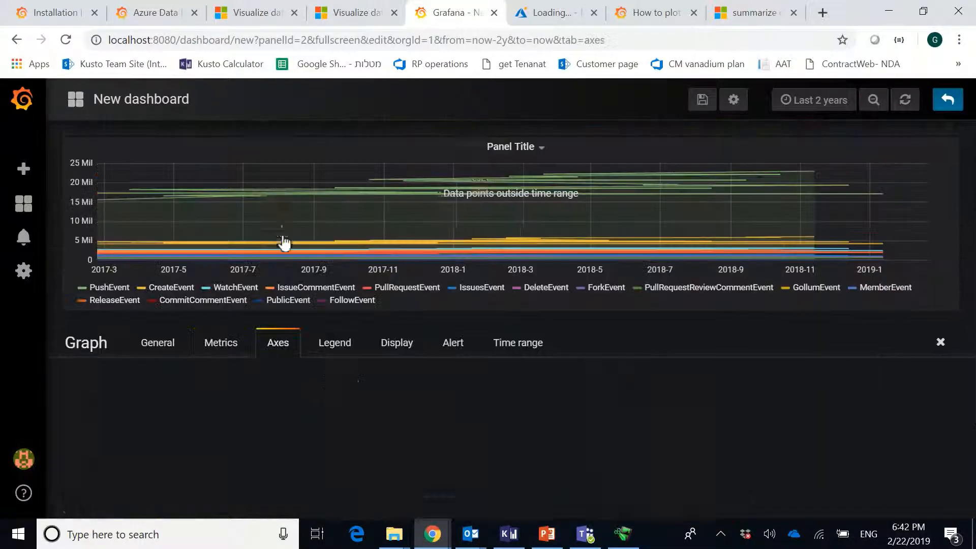
- Set the X-Axis Mode to Series with Total values in the Axes settings
click(277, 342)
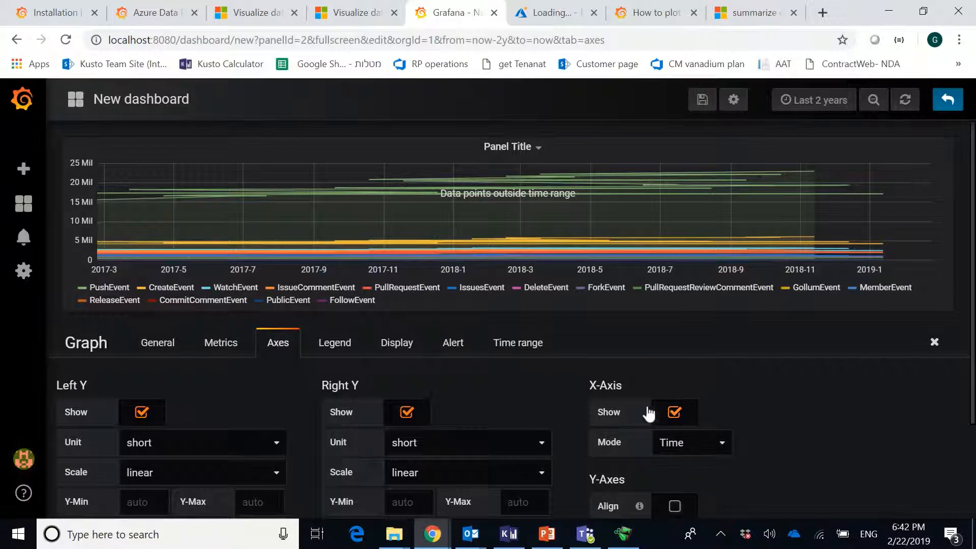
mouse_move(627, 397)
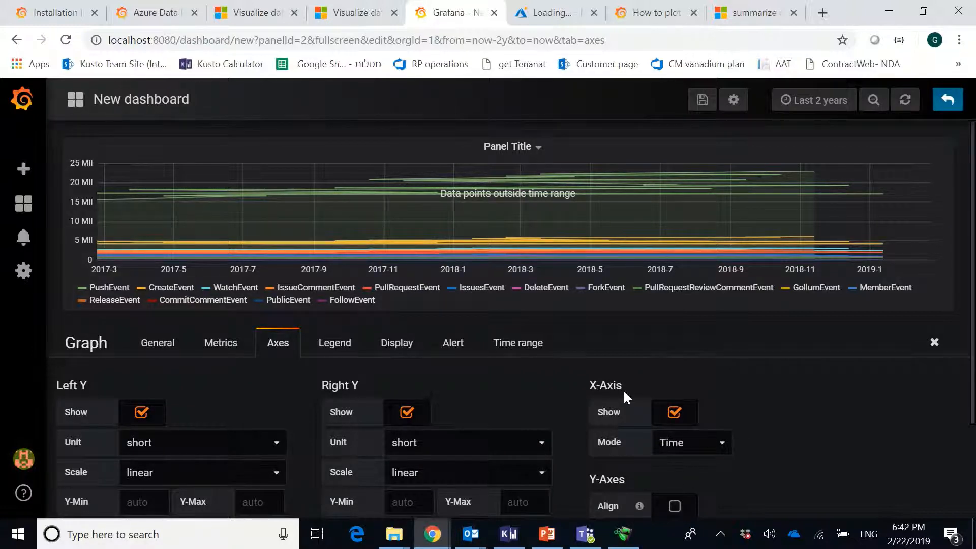
mouse_move(727, 452)
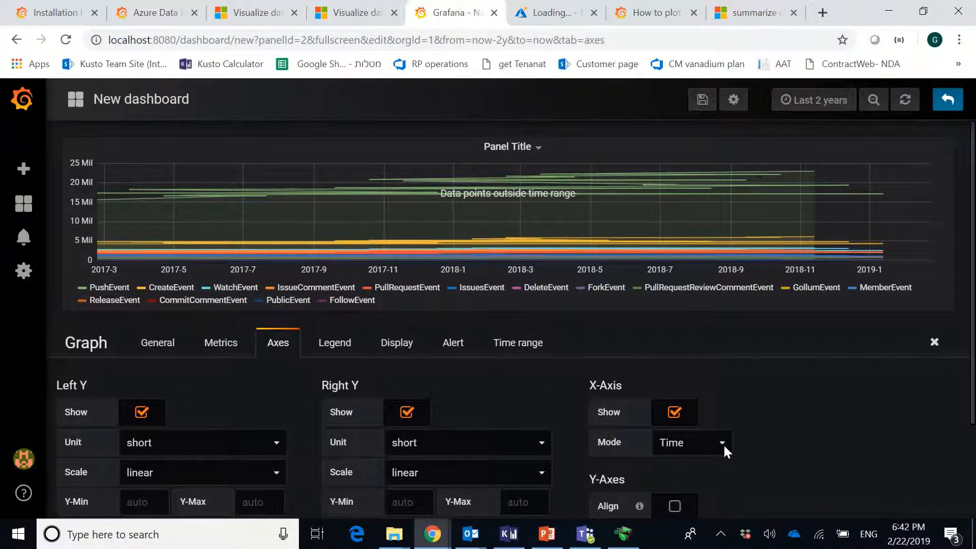
click(702, 443)
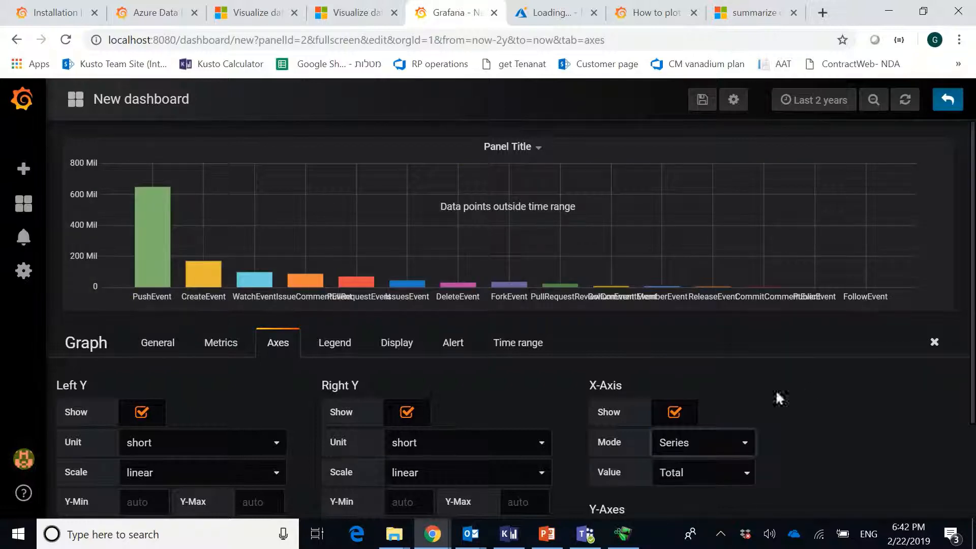
mouse_move(971, 376)
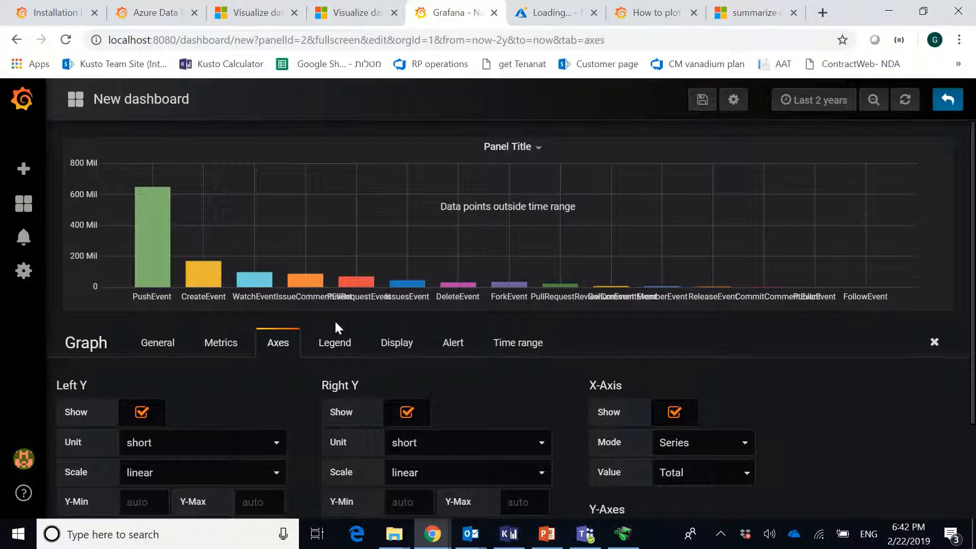
mouse_move(299, 321)
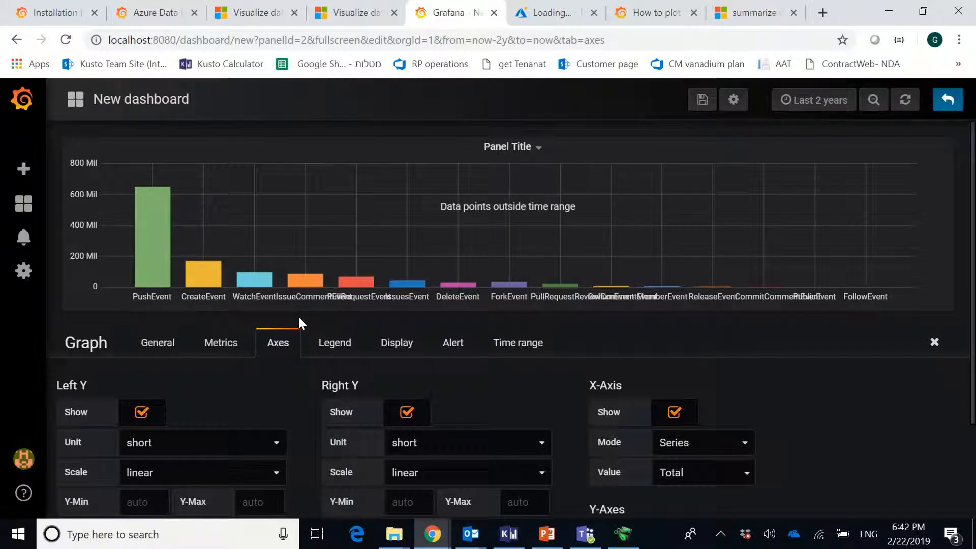
mouse_move(168, 302)
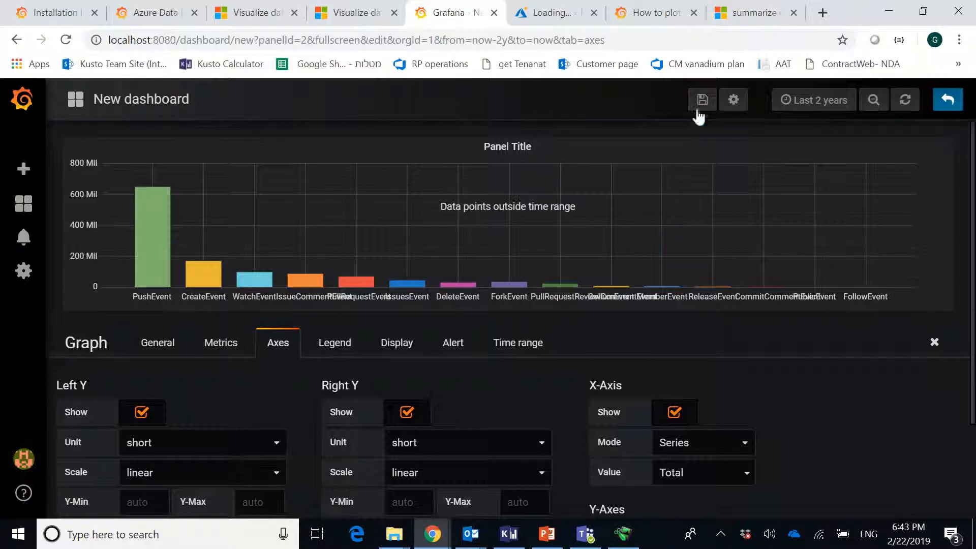
- Save the dashboard as 'Github Event count by Type' in the General folder
click(702, 100)
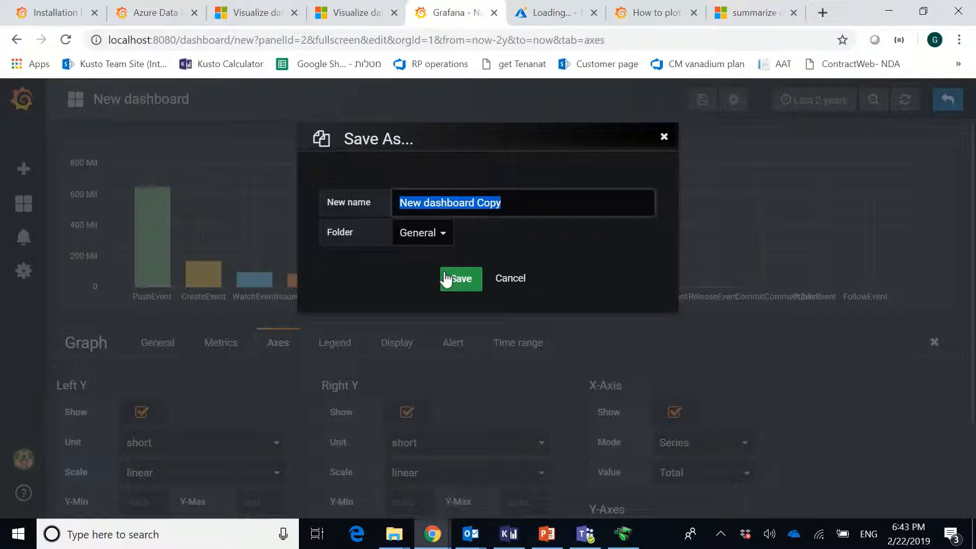
text(Github Event)
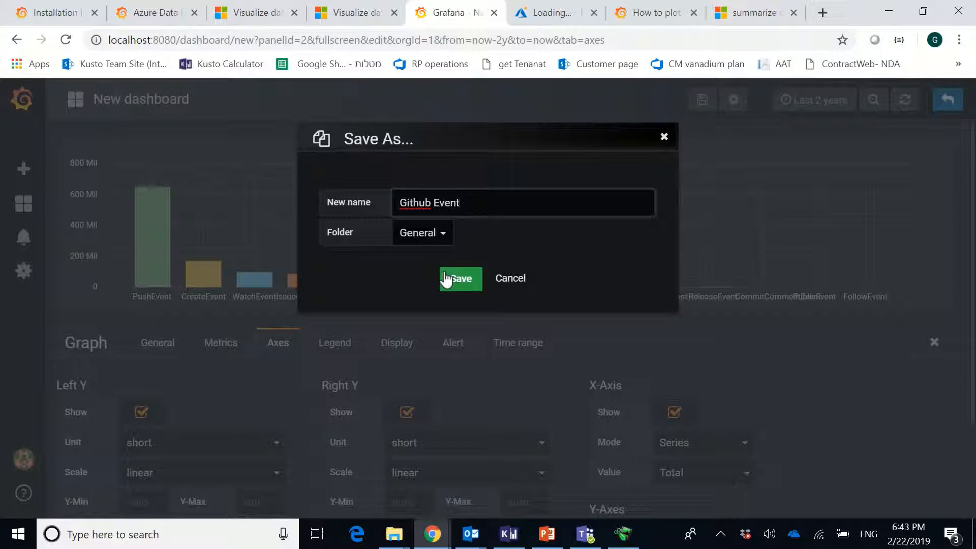
text(cou)
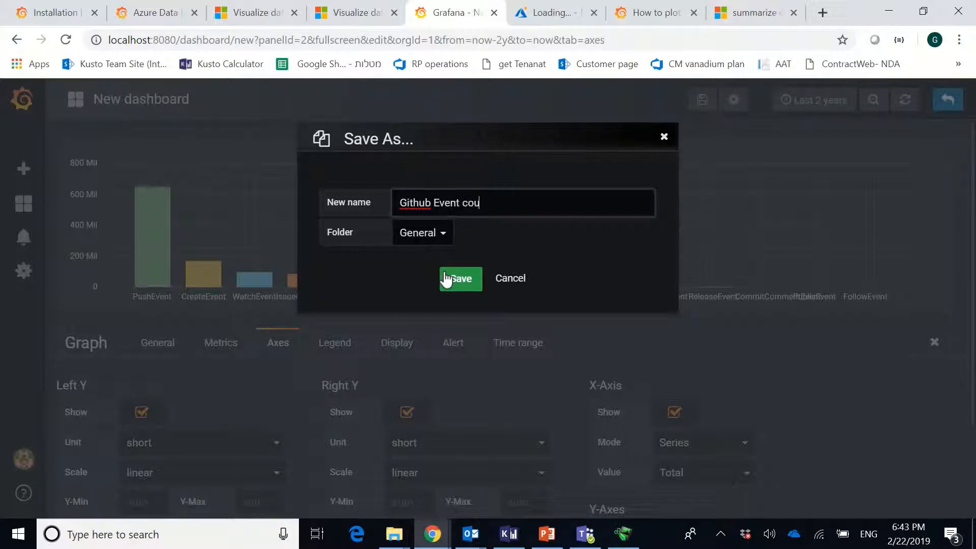
text(nt by)
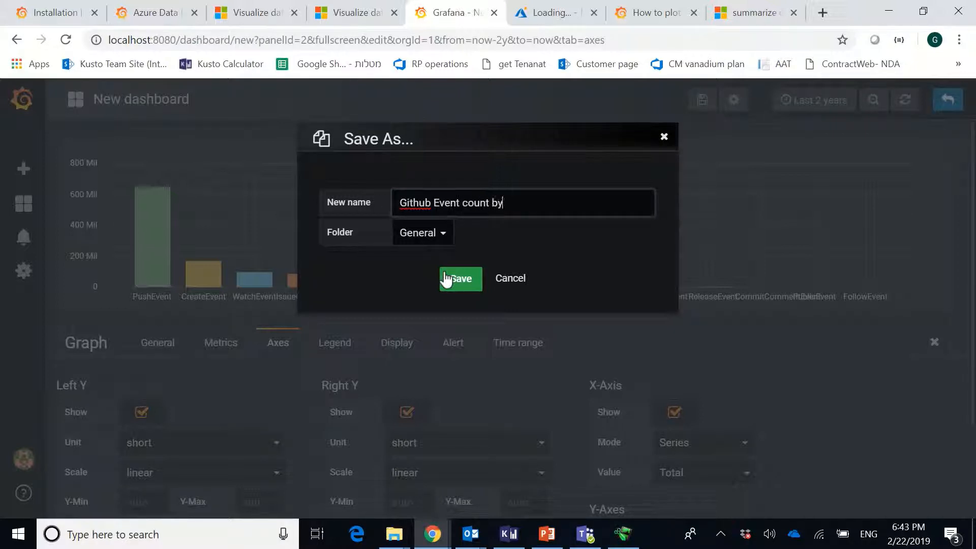
text(T)
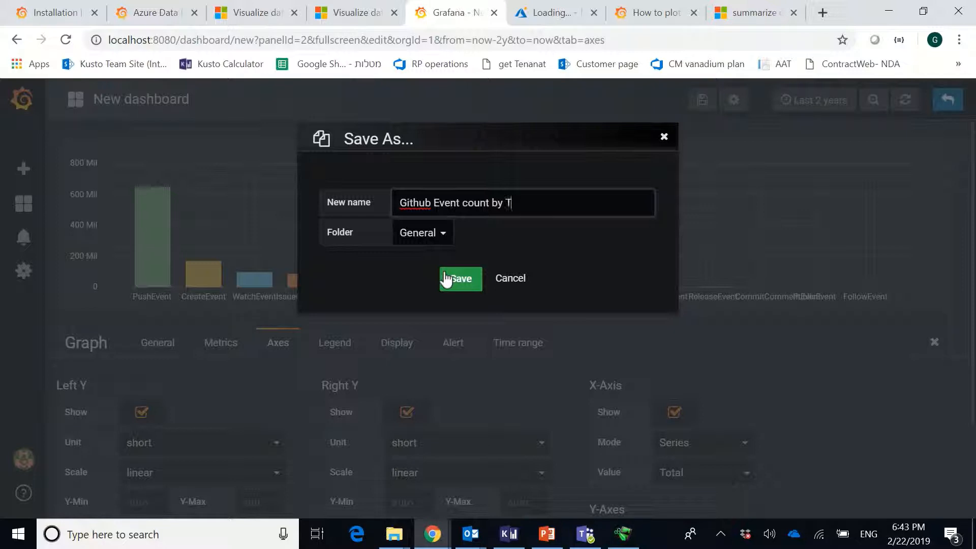
text(ype)
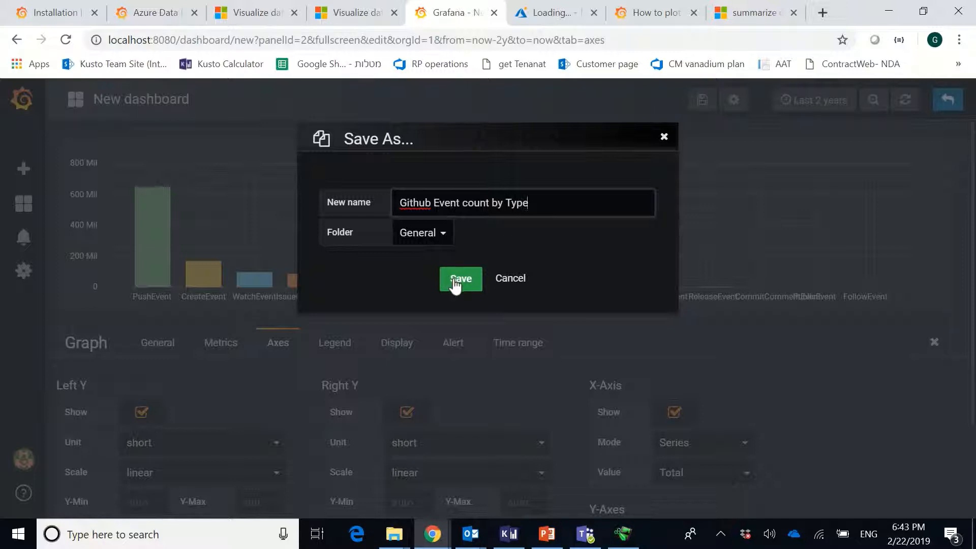
click(460, 278)
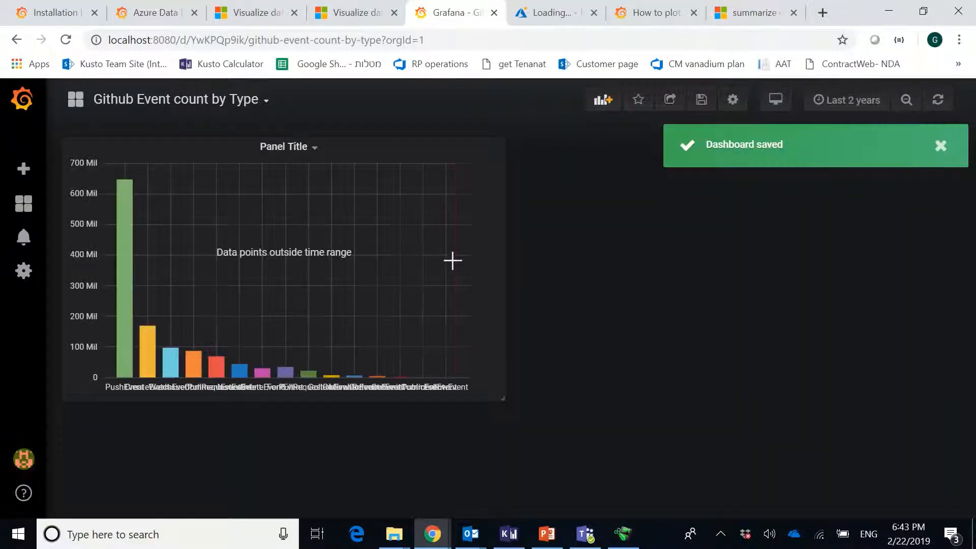
- Open the event-count bar chart panel in the editor from its Panel Title menu
click(940, 146)
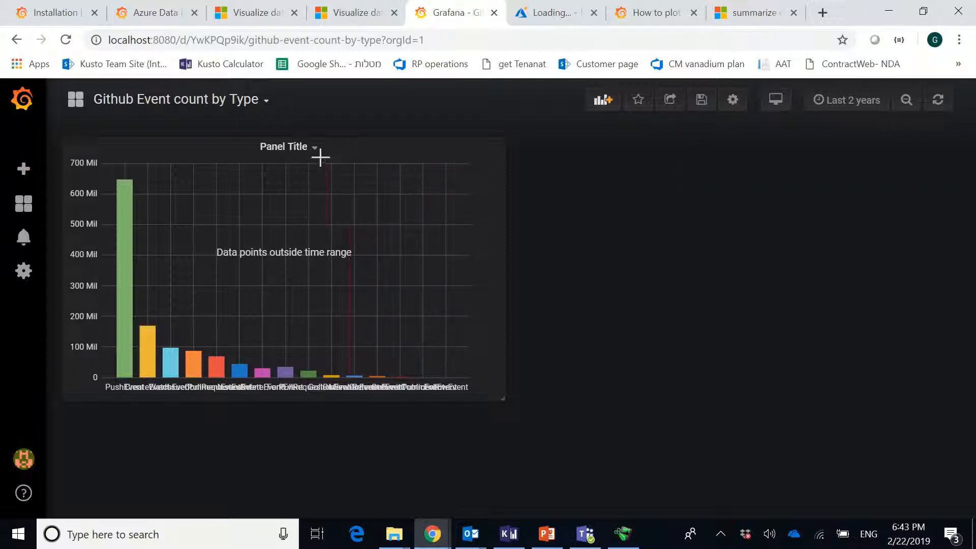
click(314, 149)
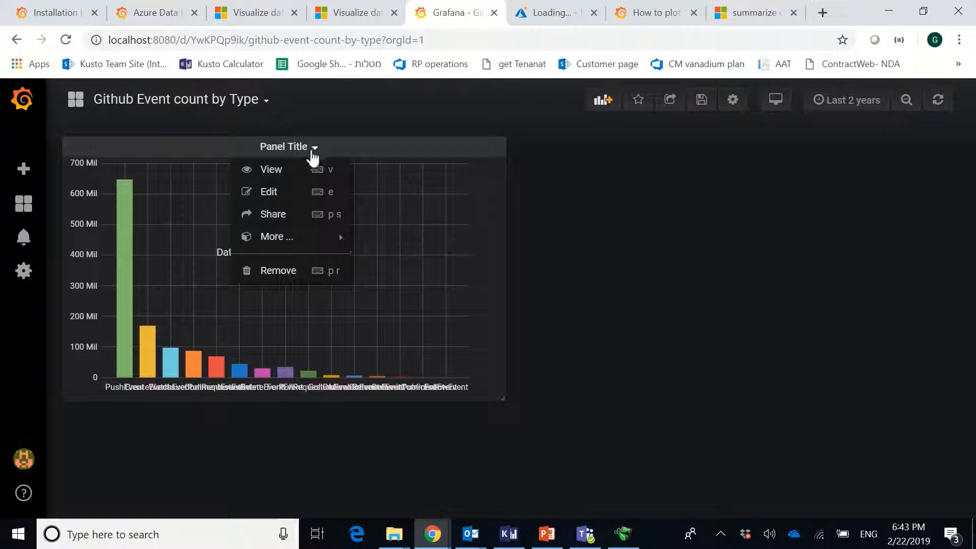
click(269, 192)
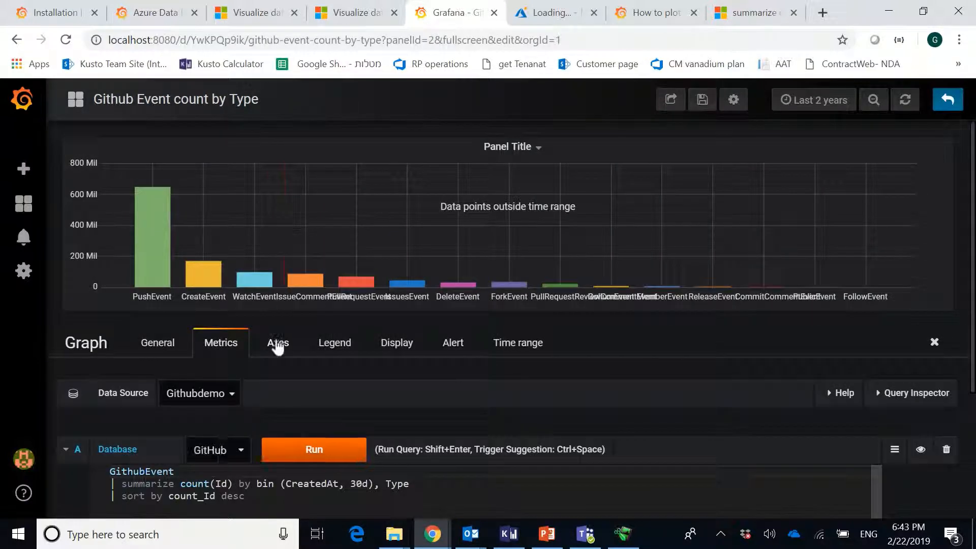
- Retitle the panel 'Github event count by Type' and save the dashboard
click(157, 342)
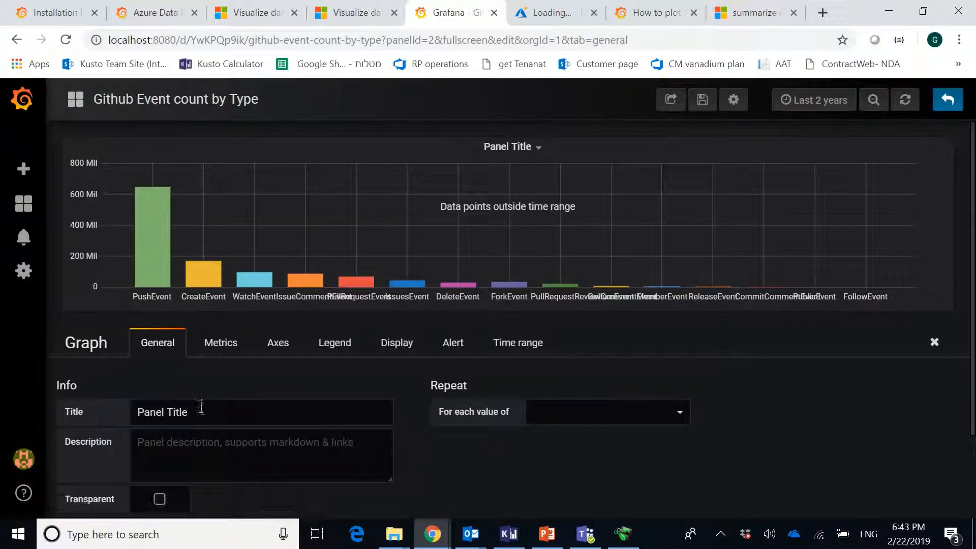
double_click(162, 412)
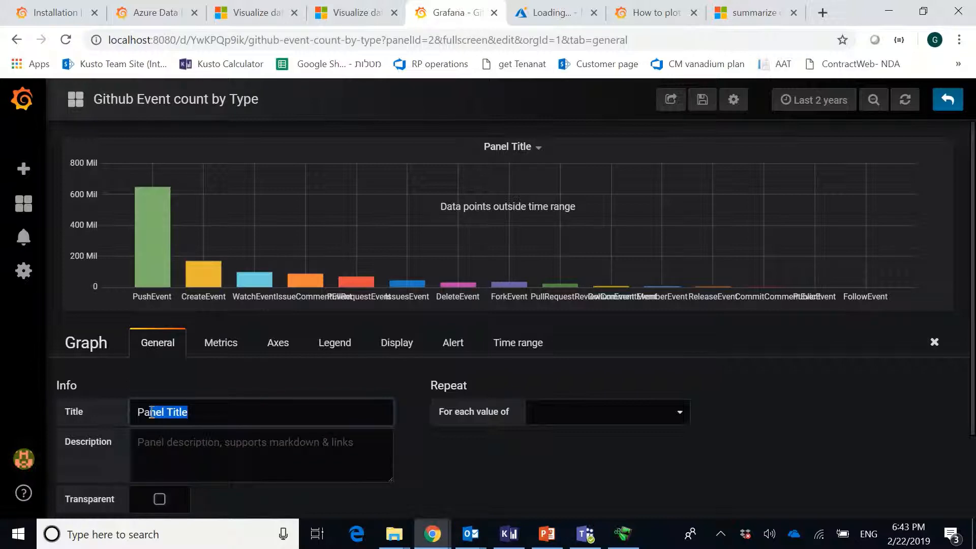
text(Gi)
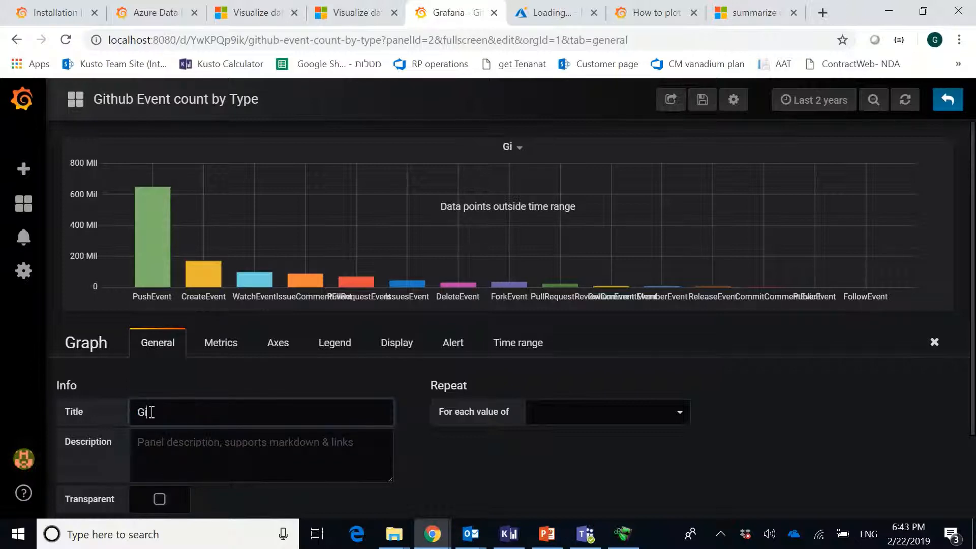
text(thub)
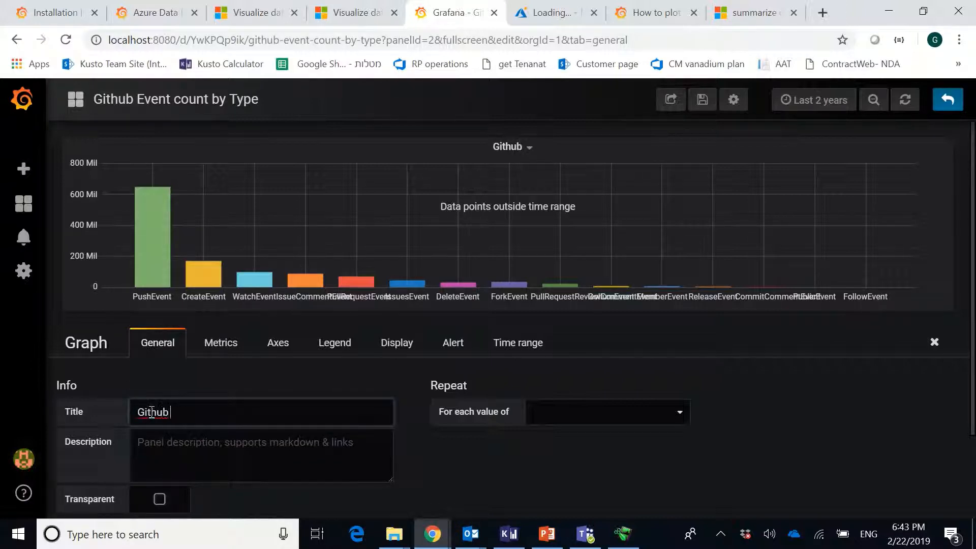
text(event co)
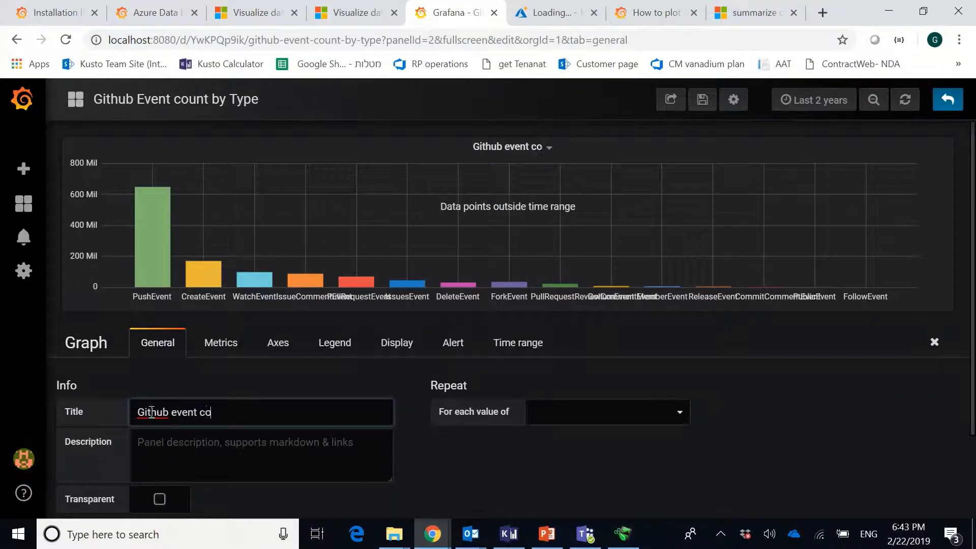
text(unt by T)
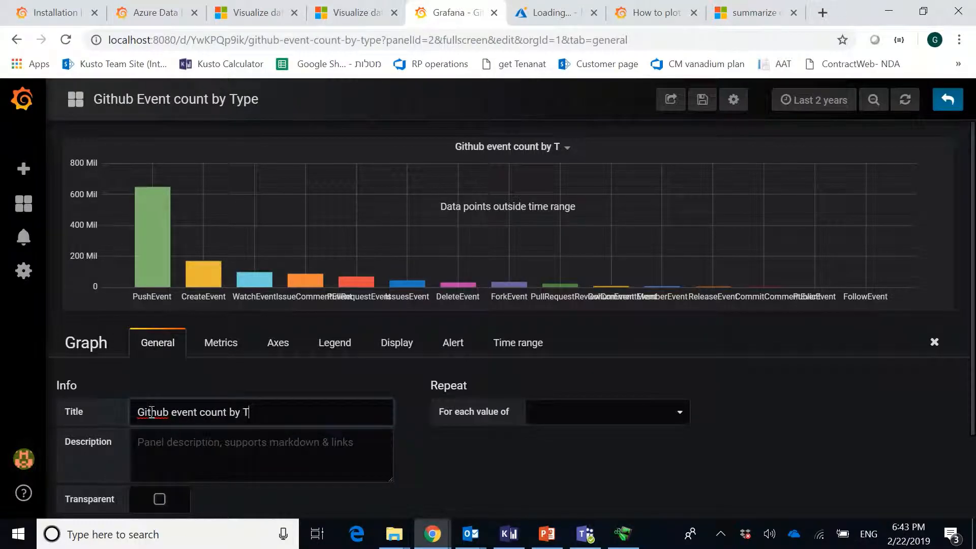
text(ype)
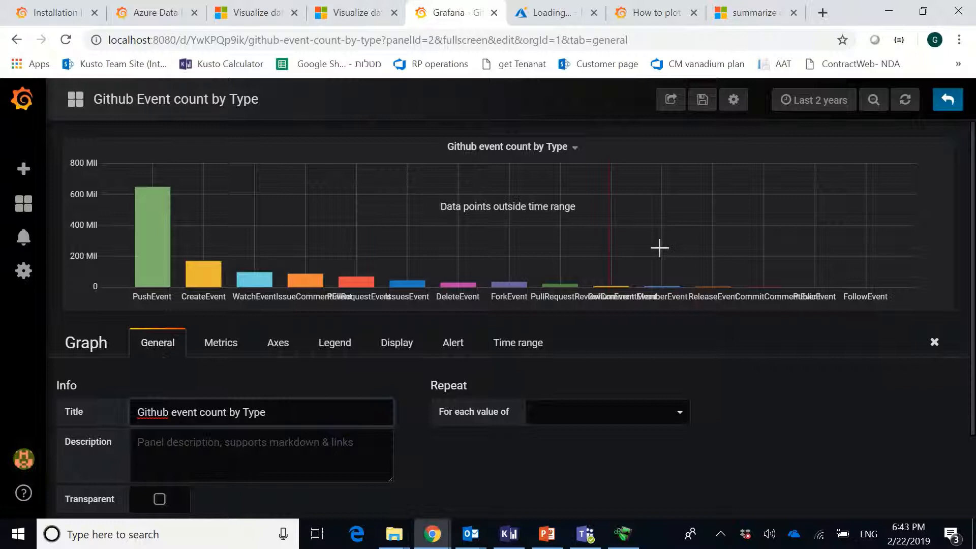
click(701, 100)
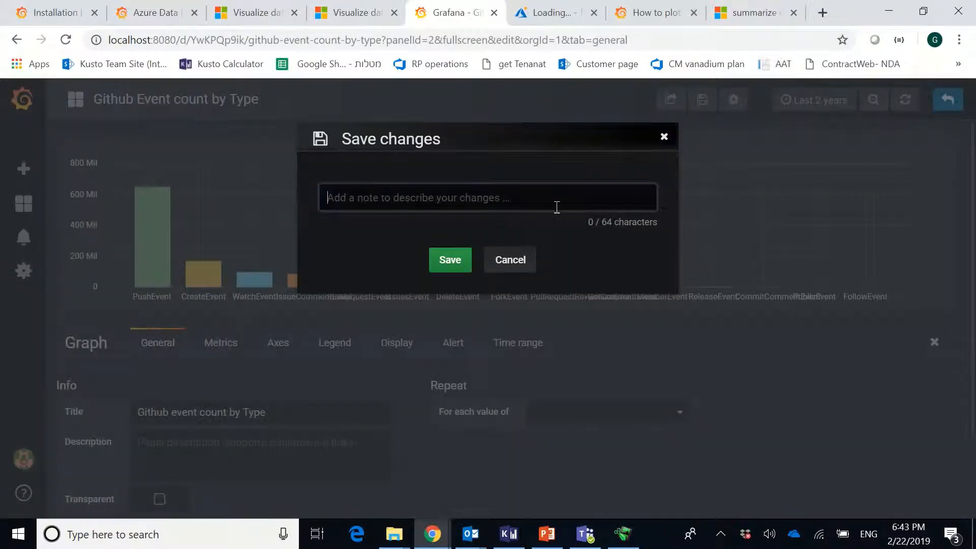
click(449, 260)
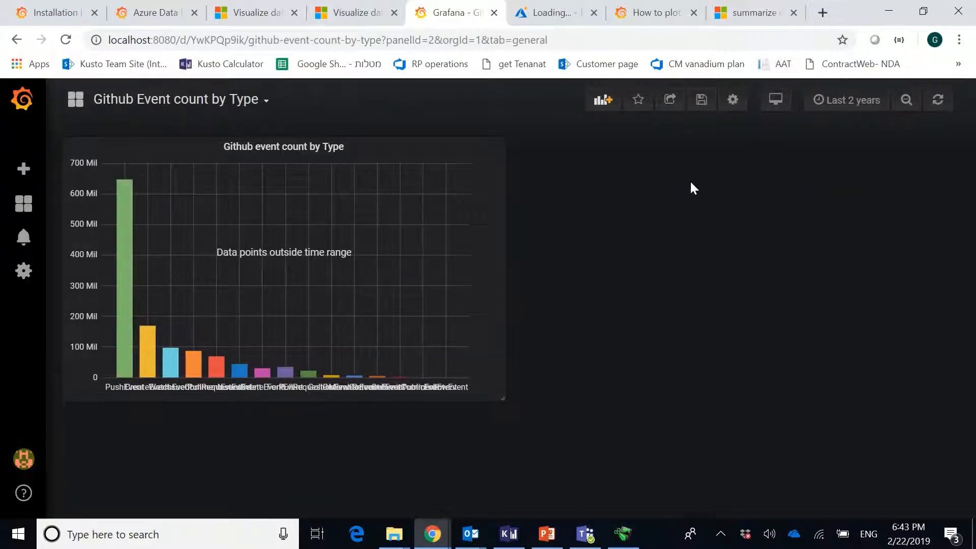
mouse_move(618, 192)
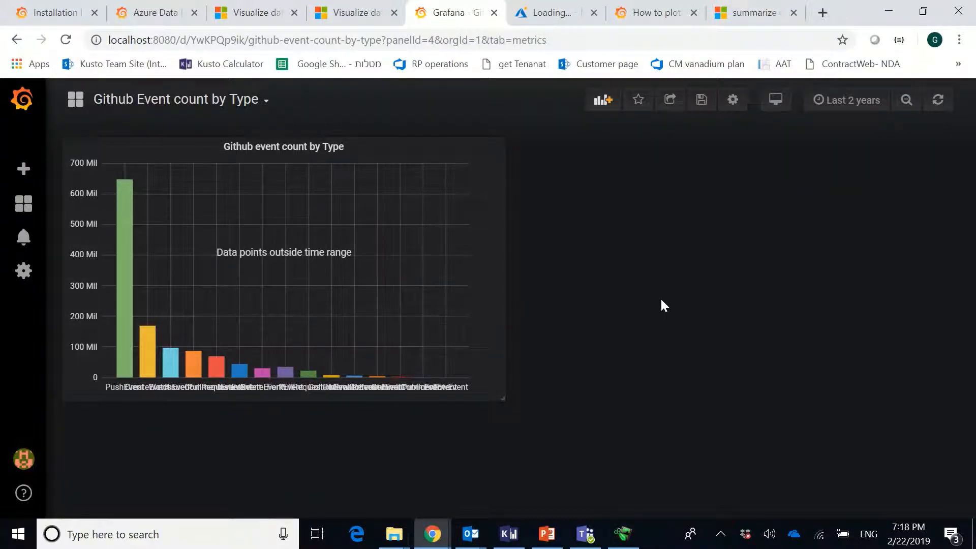
mouse_move(601, 99)
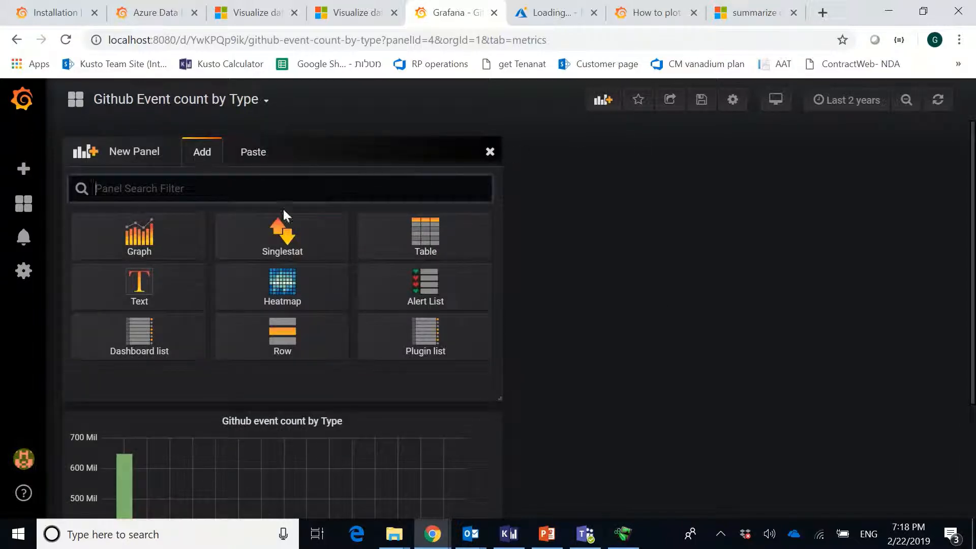
- Add a second Graph panel and set its data source to Githubdemo
click(139, 235)
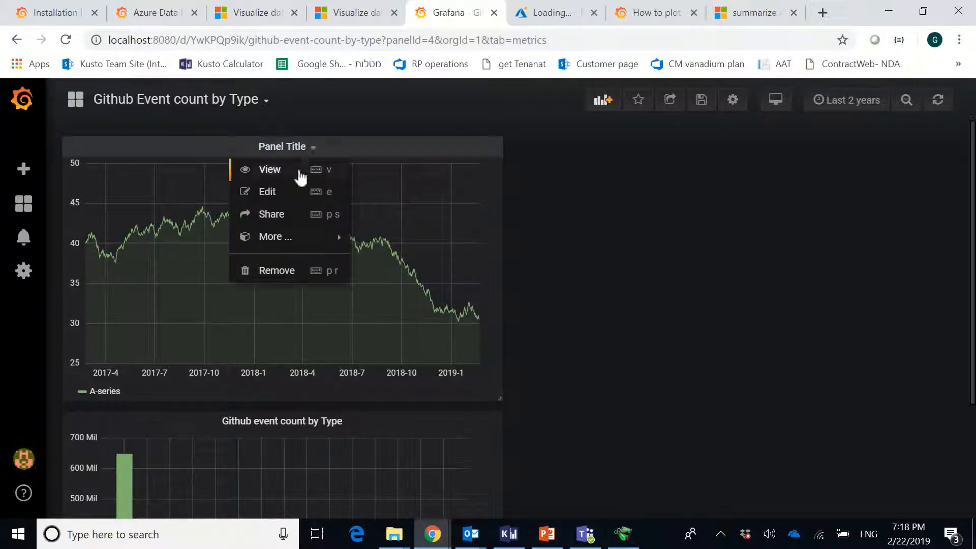
click(267, 191)
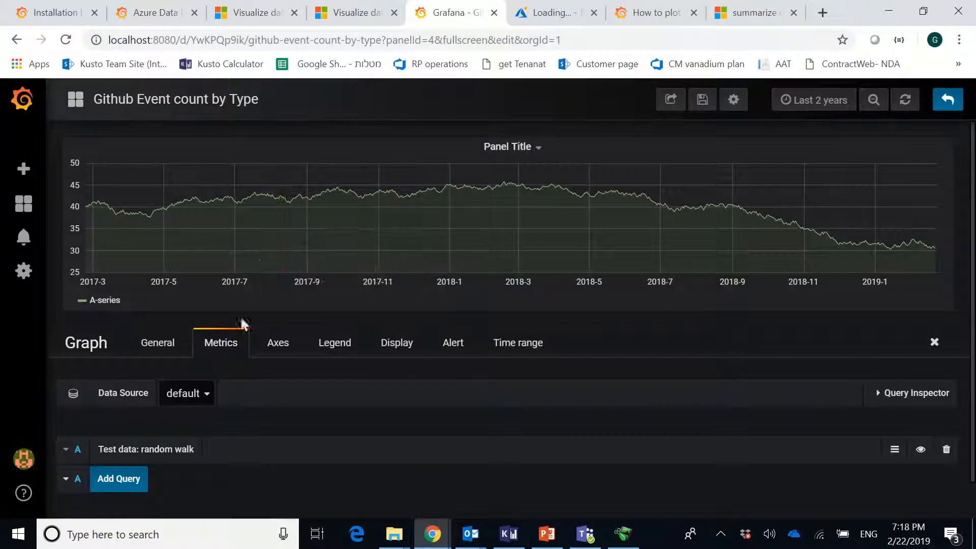
click(186, 393)
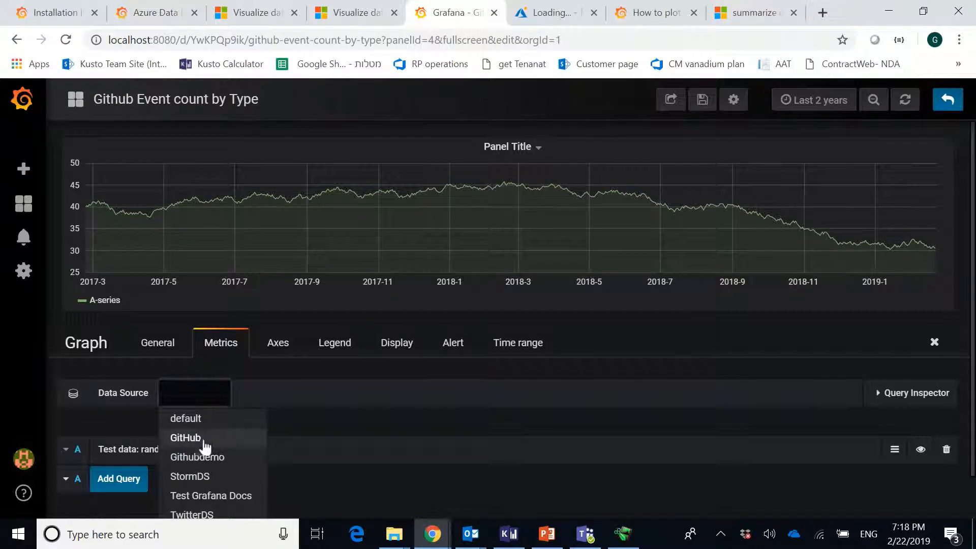
click(197, 457)
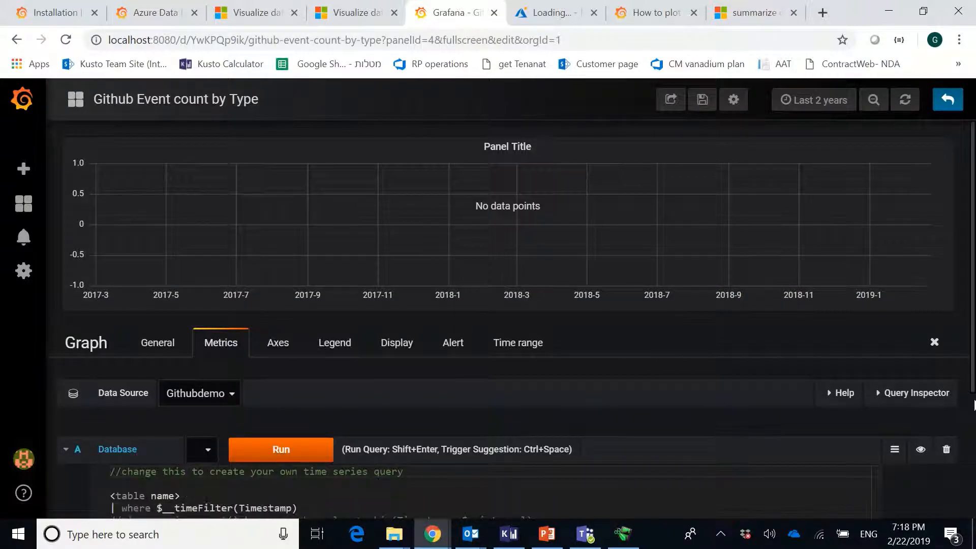
scroll(down, 3)
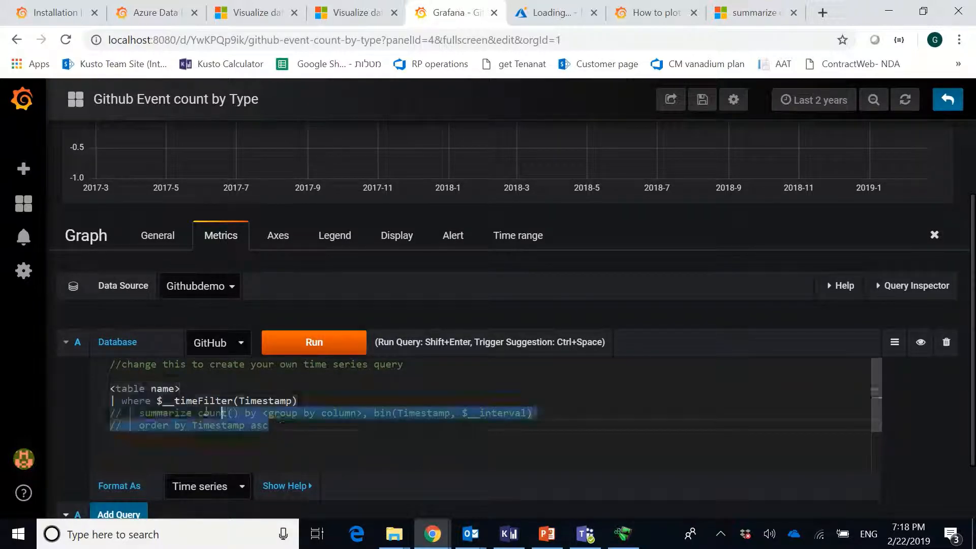
- Replace the template query with GithubEvent | where Repo.name contains "Microsoft"
key(ctrl+a)
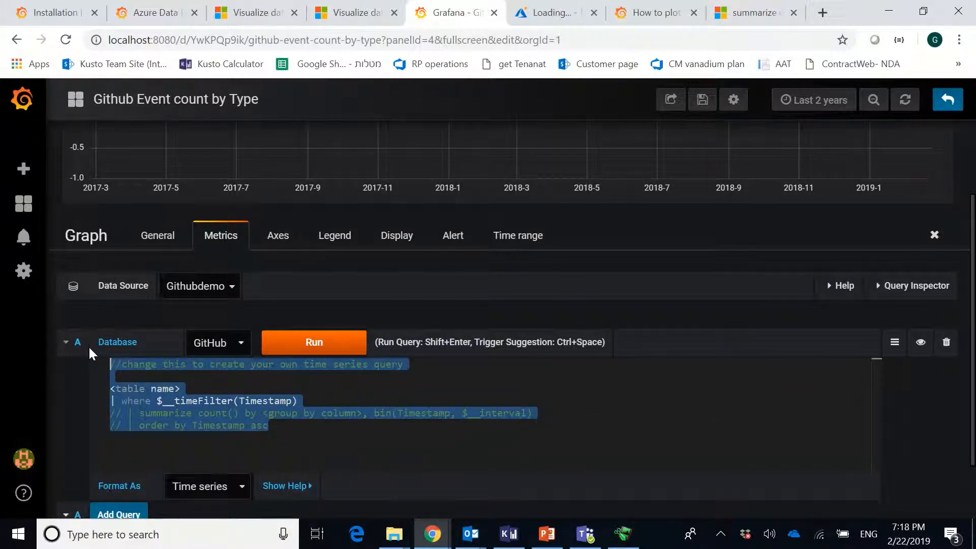
text(Git)
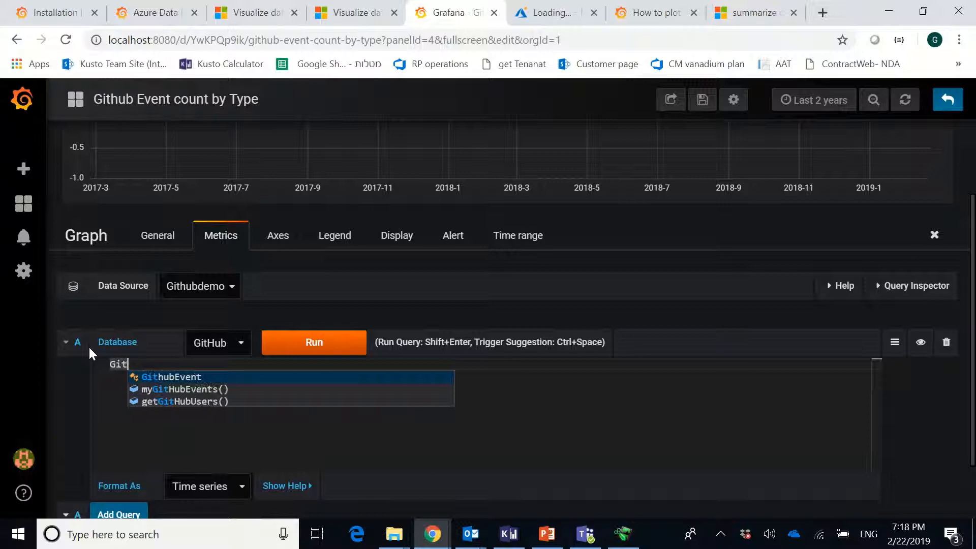
text(hubEvent)
text(| where Repo.)
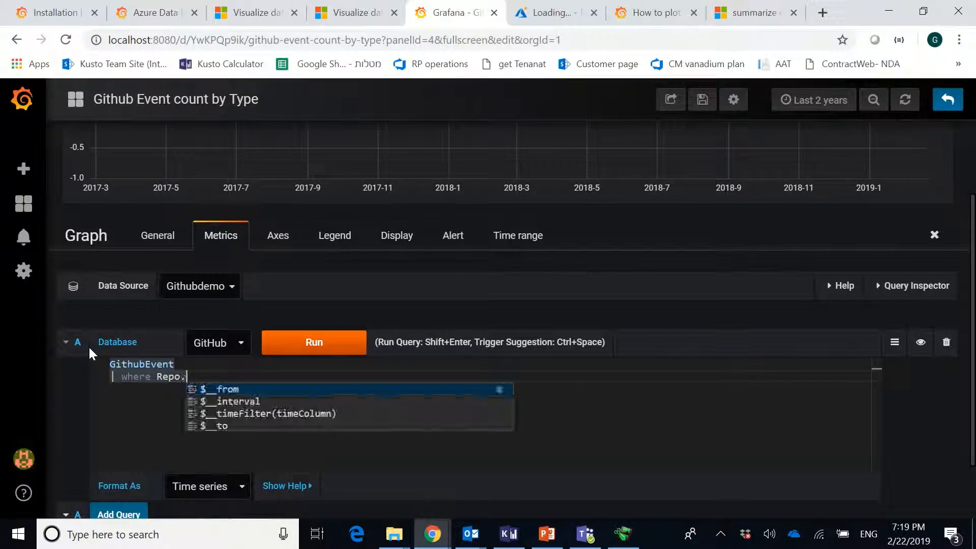
text(name)
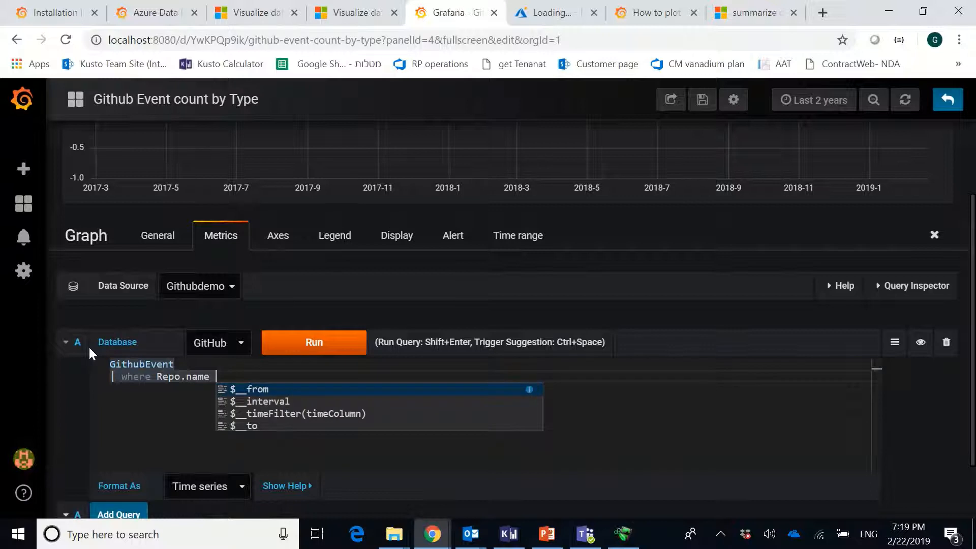
text(contain)
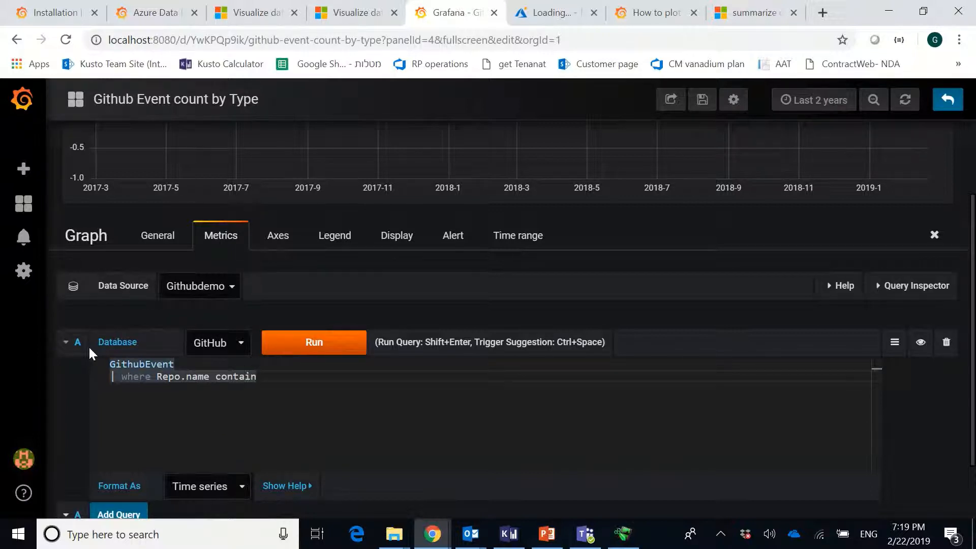
text(s ")
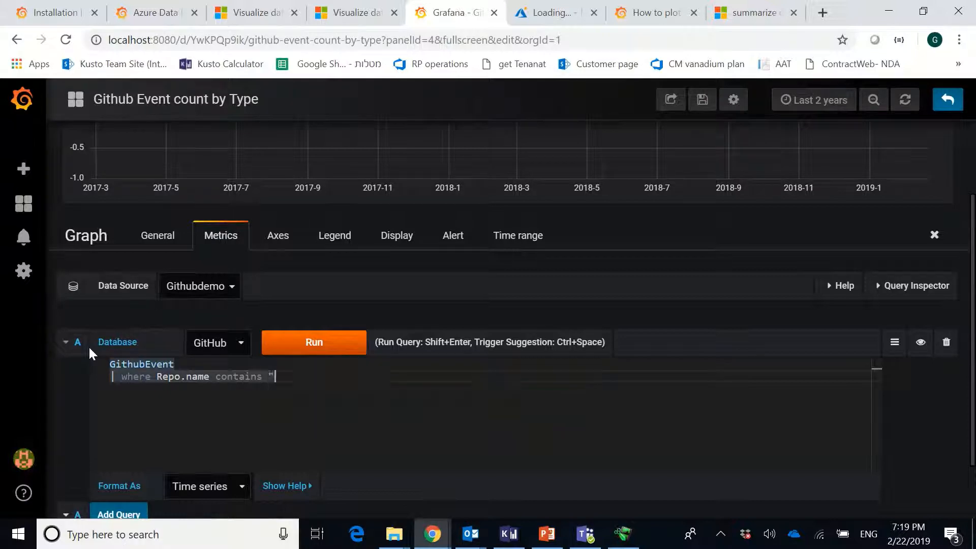
text(Microso)
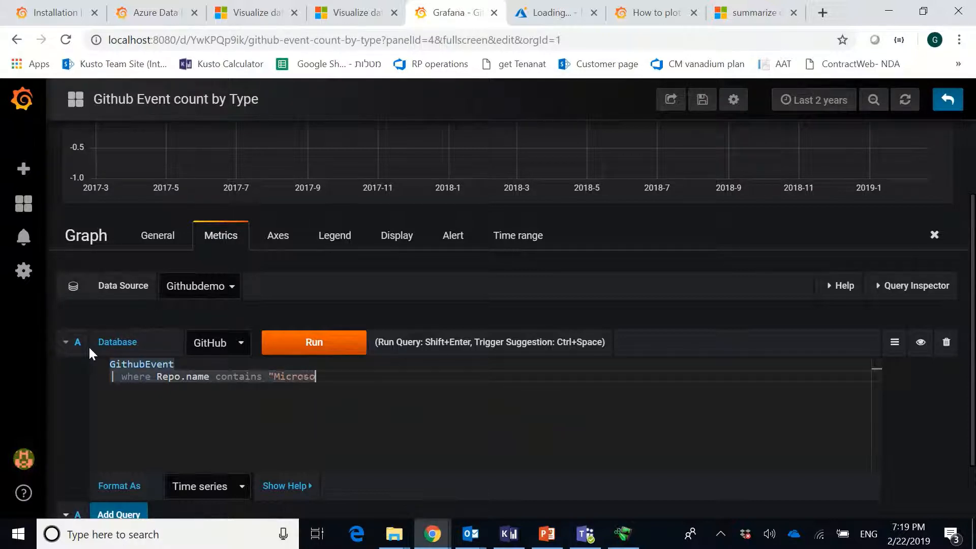
key(enter)
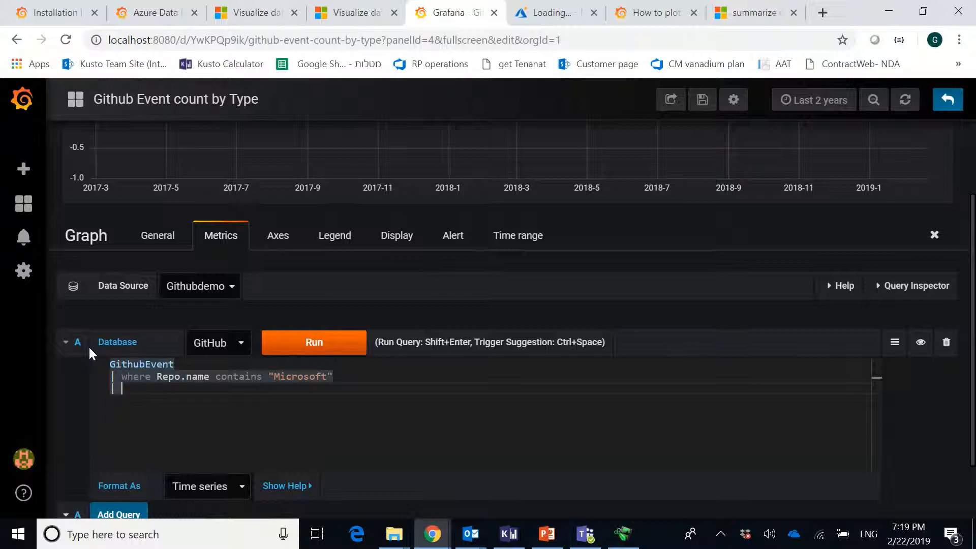
- Add the line summarize count(Id) by bin(CreatedAt, 30d) to the query
text(summarize)
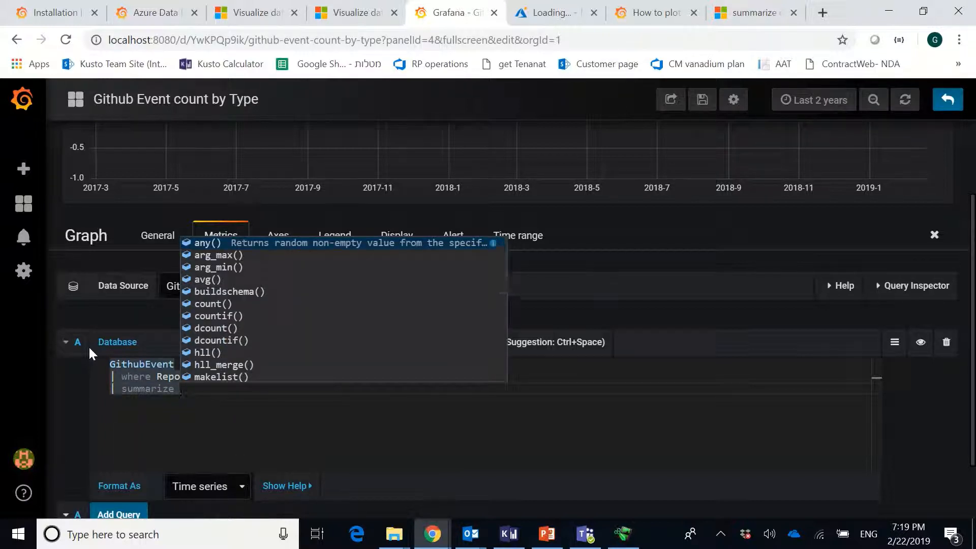
text(count(I)
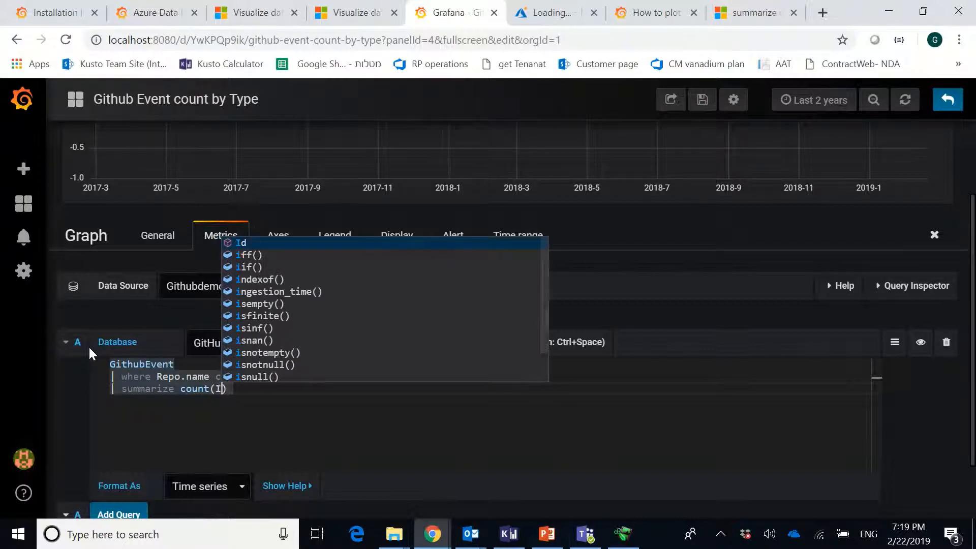
text(d)
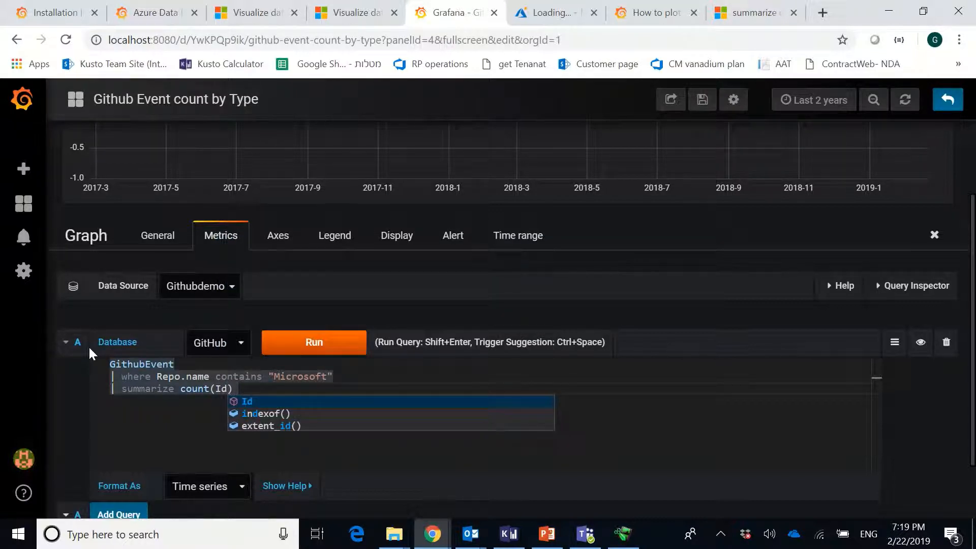
text(by bin(CreatedAt,)
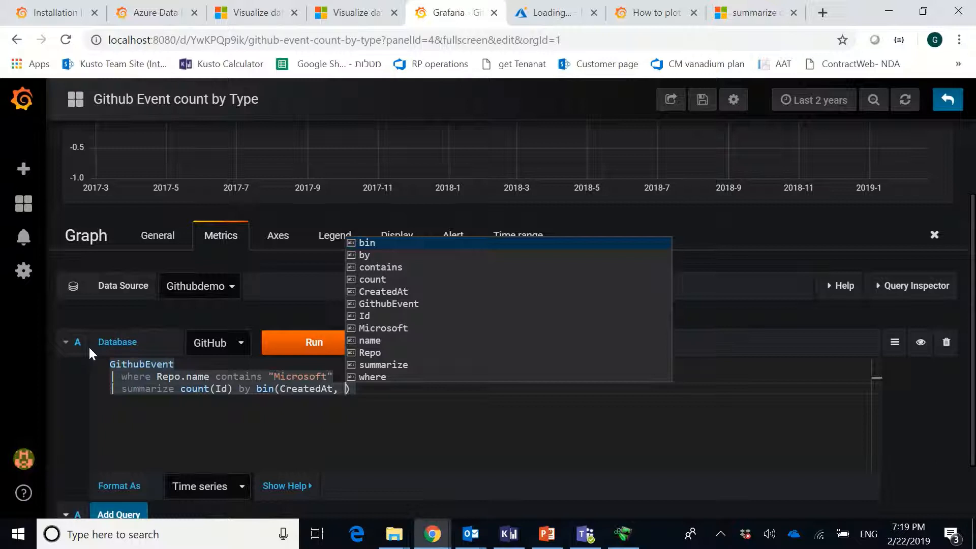
text(30)
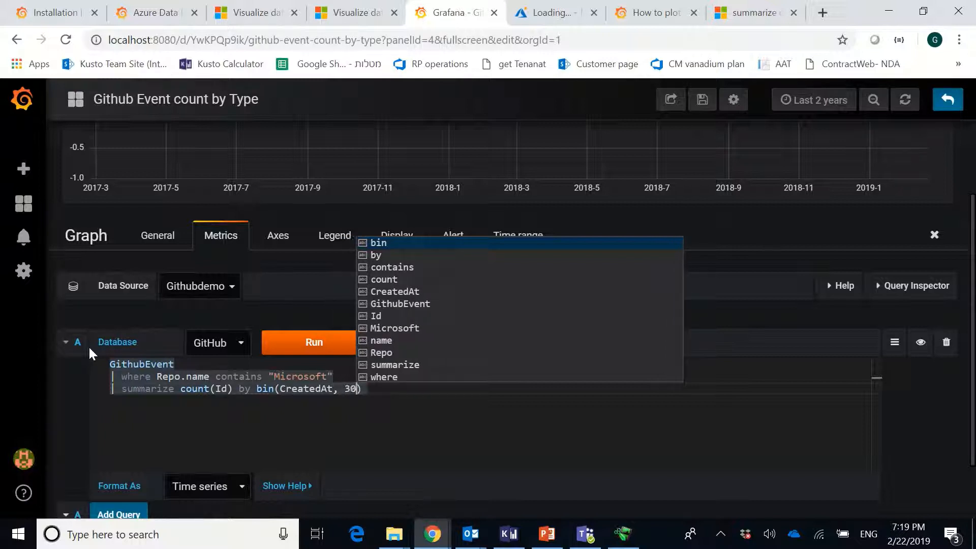
text(d)
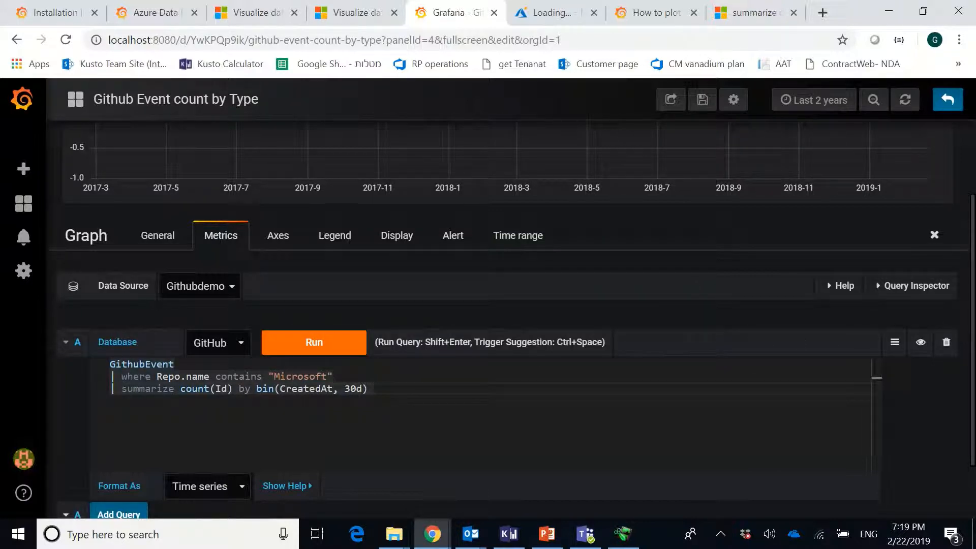
- Run the Microsoft query as a line chart and title the panel 'Microsoft repo monthly event count'
click(313, 342)
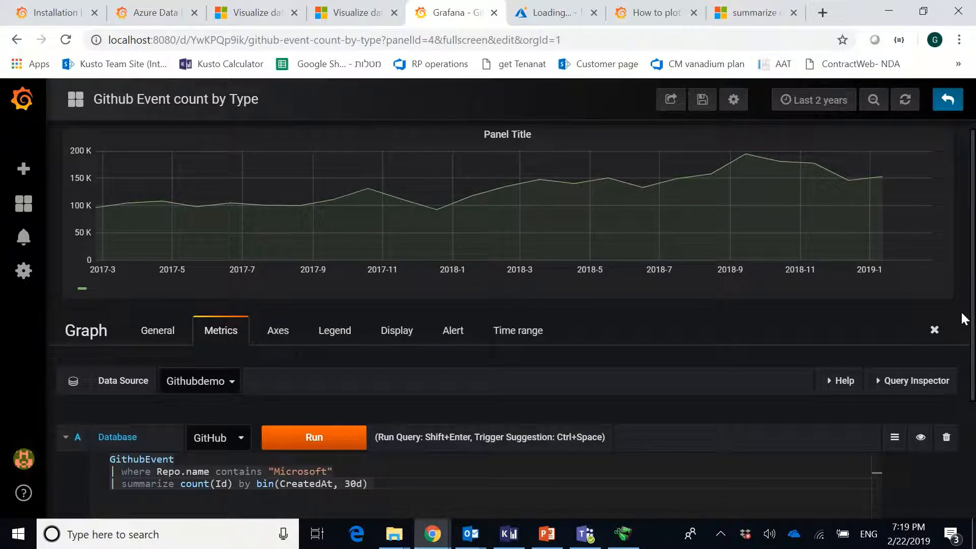
mouse_move(319, 347)
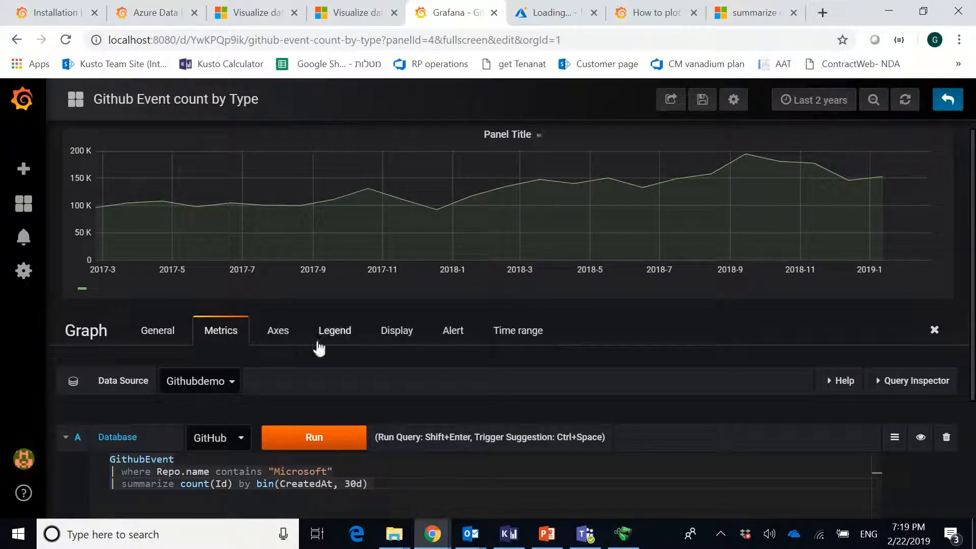
click(157, 330)
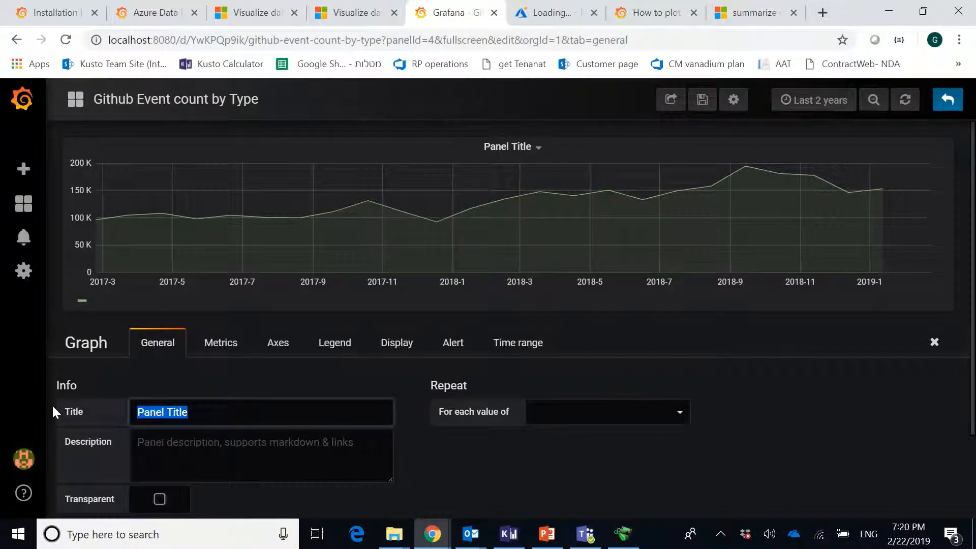
text(Microsoft repo)
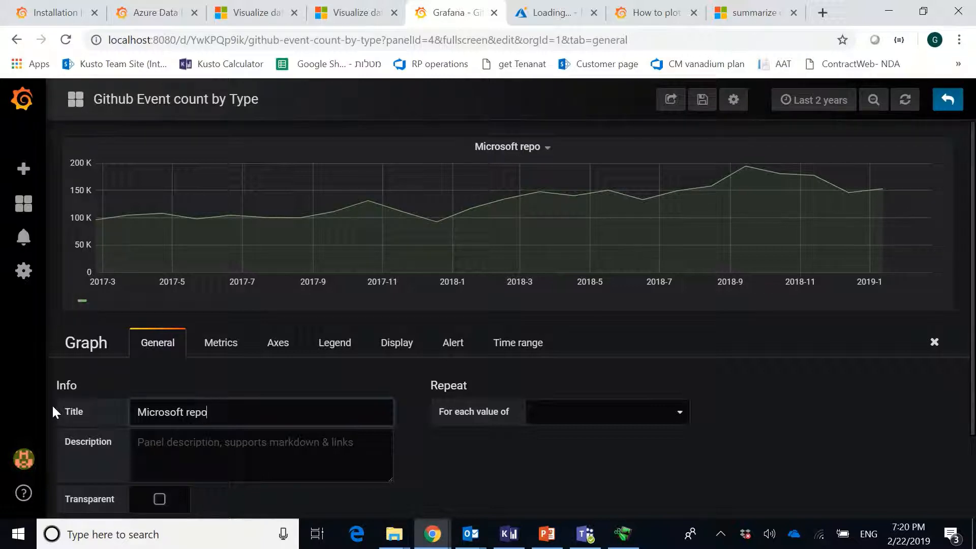
text(ev)
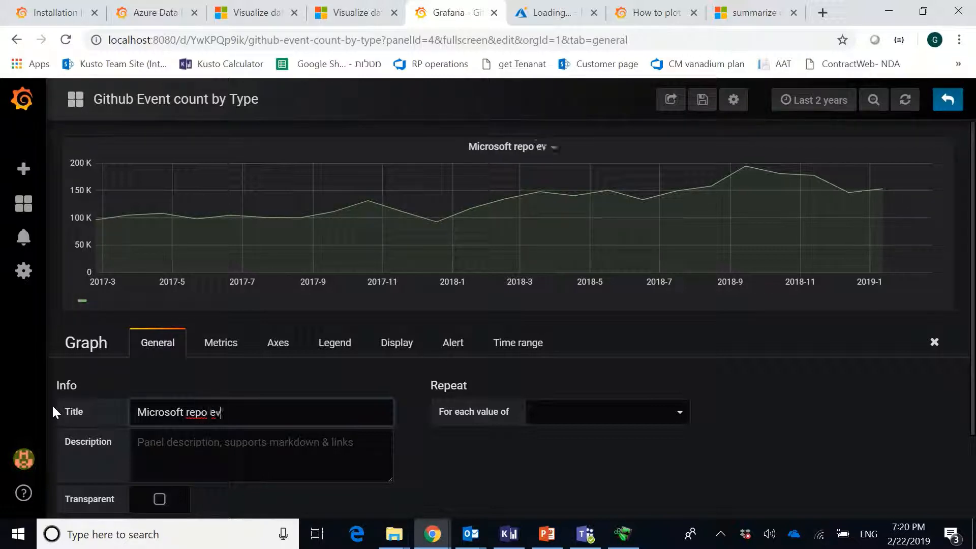
key(backspace)
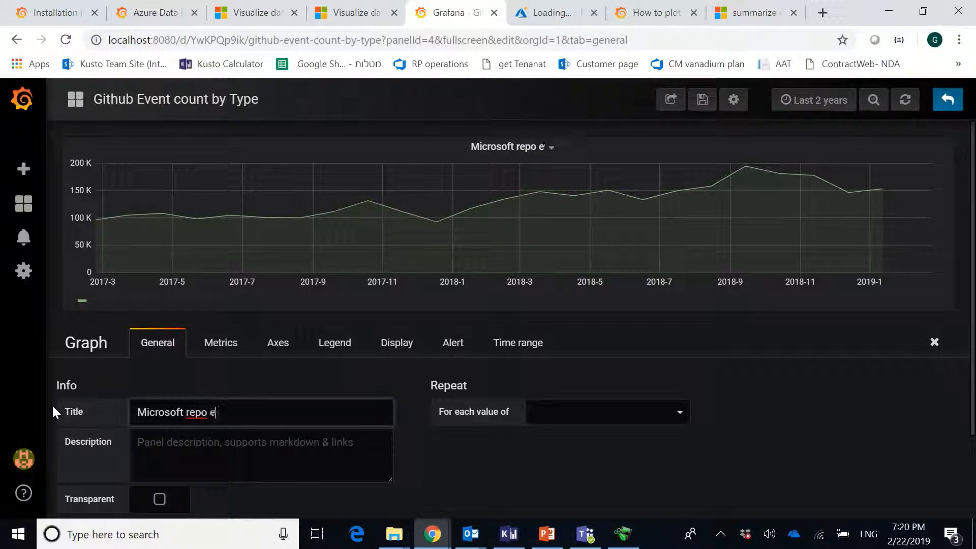
text(vent)
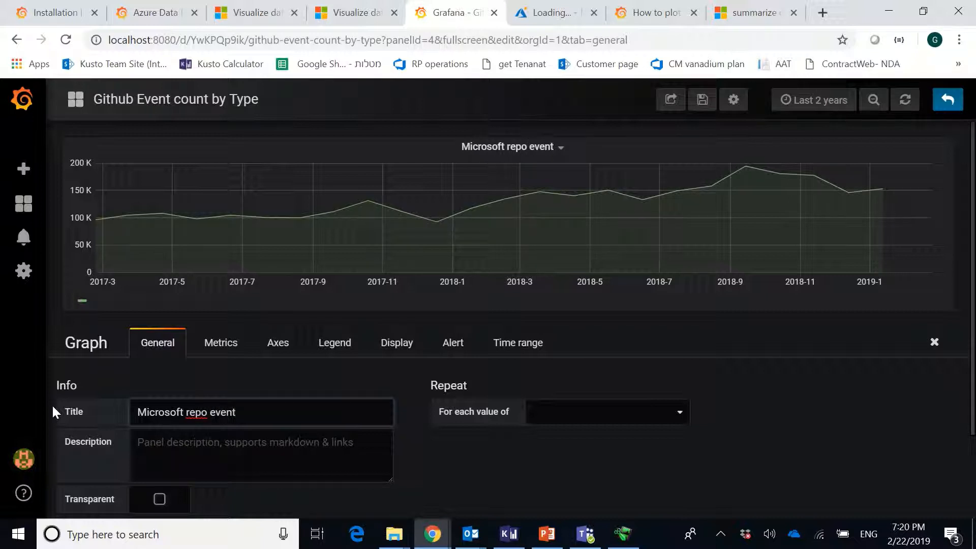
text(count)
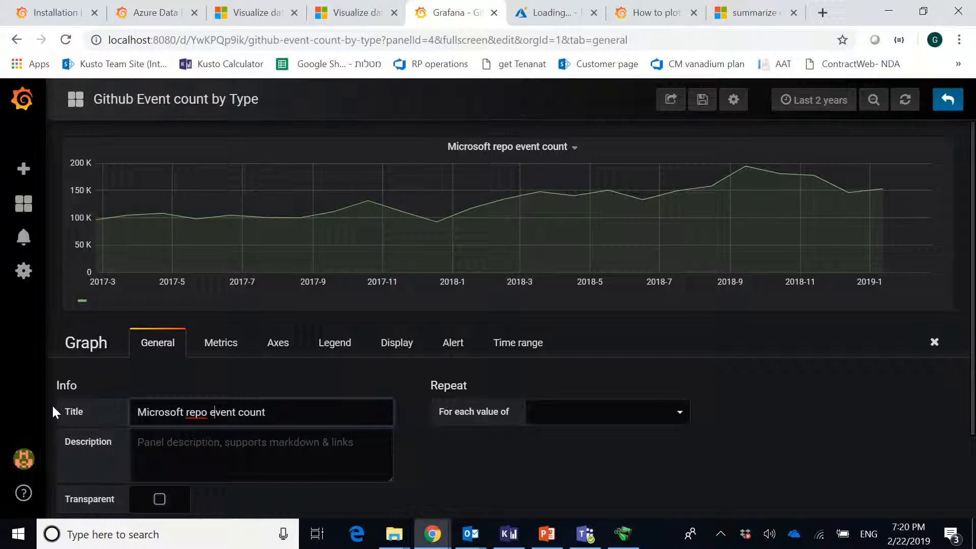
text(monthly)
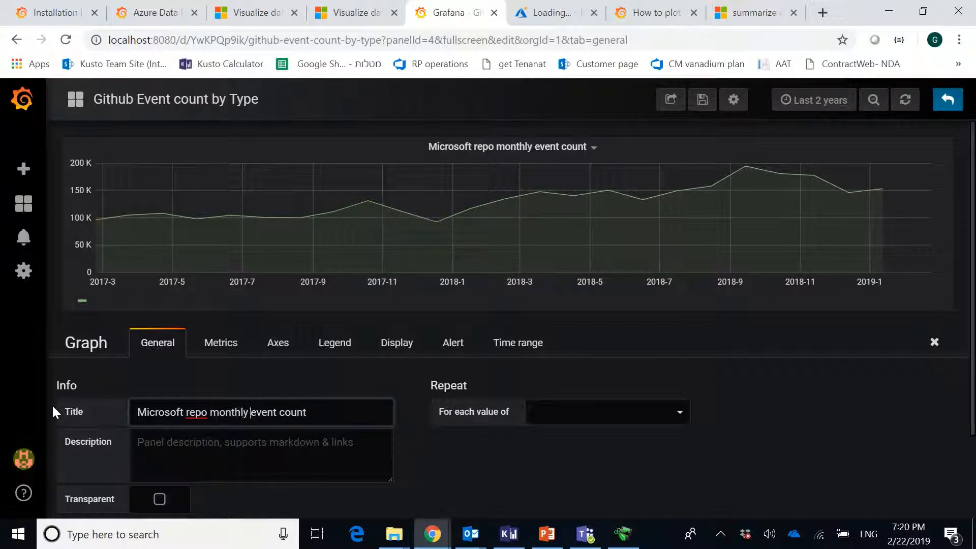
mouse_move(963, 195)
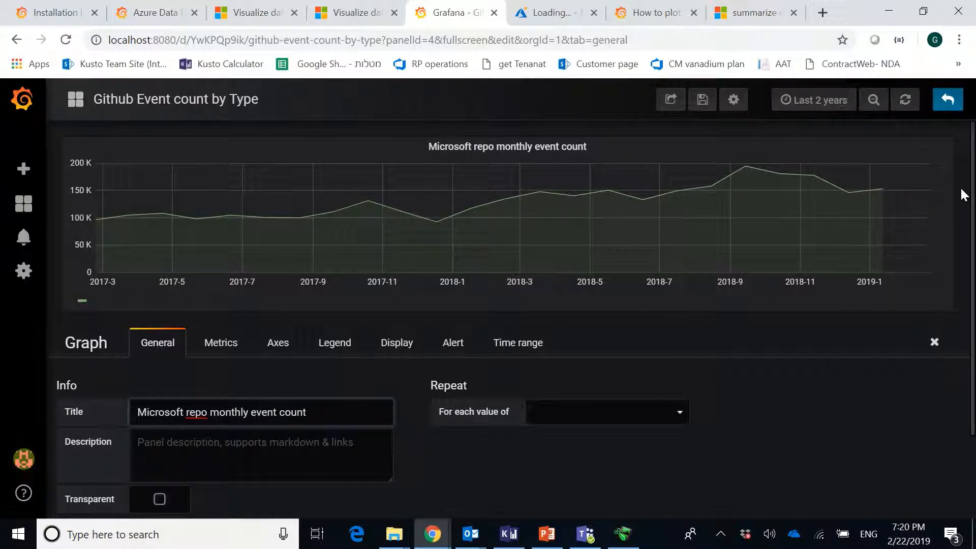
- Save the Github Event count by Type dashboard with the new line chart panel
click(702, 100)
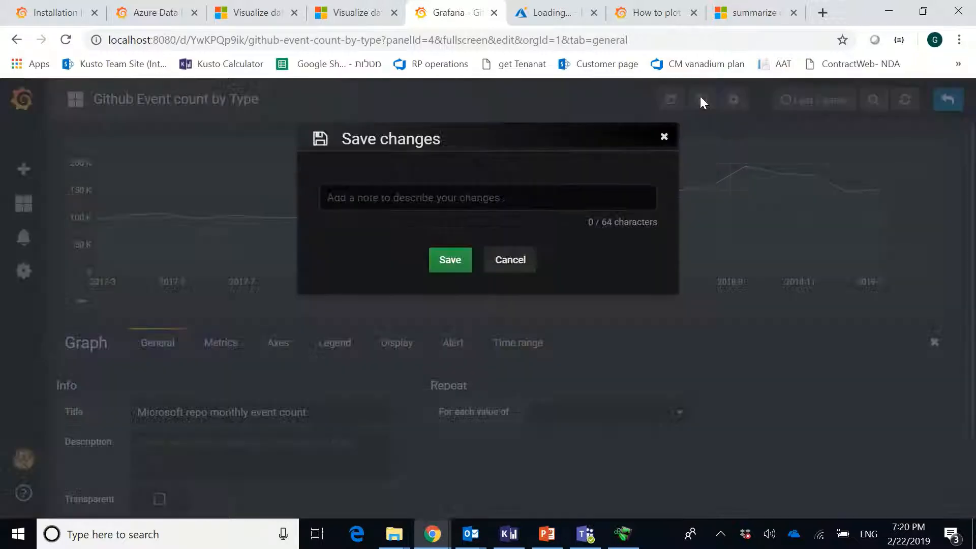
click(449, 260)
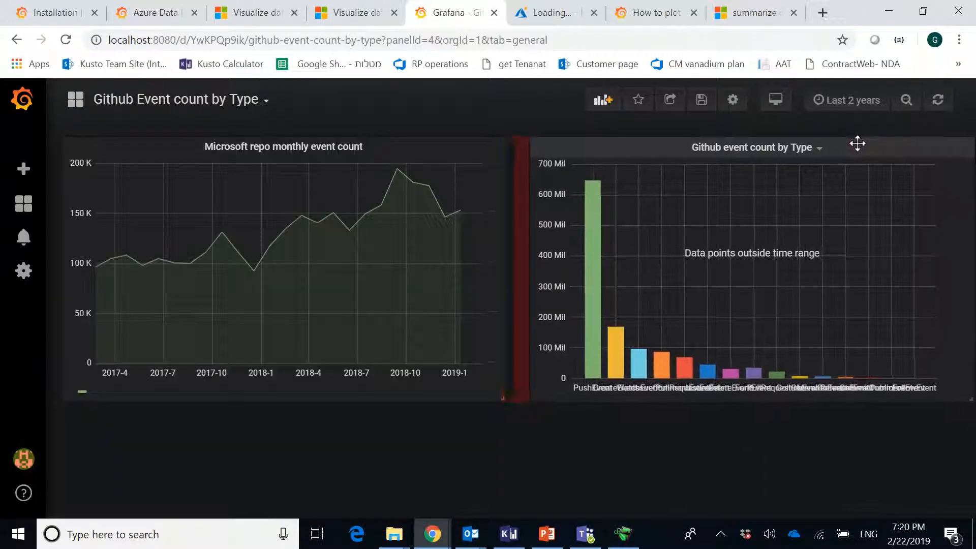
mouse_move(822, 296)
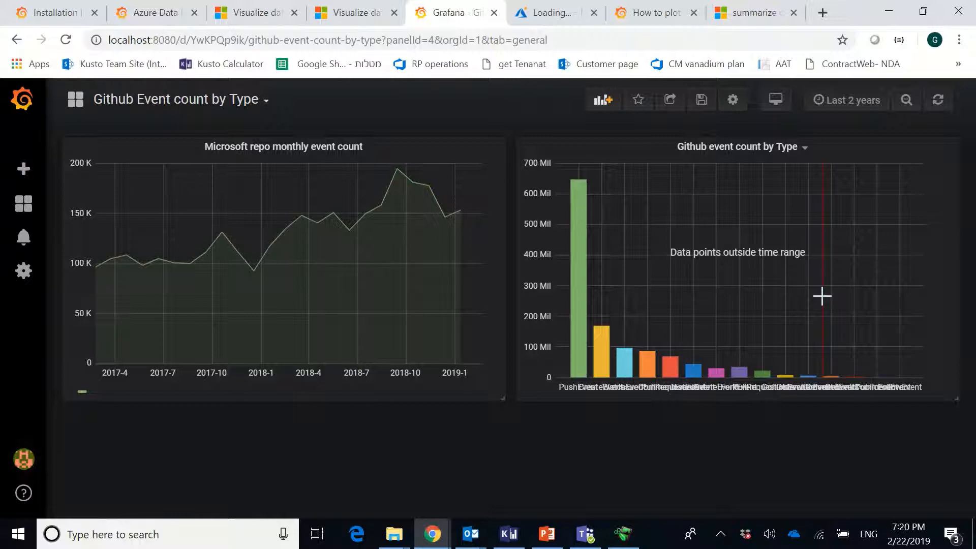